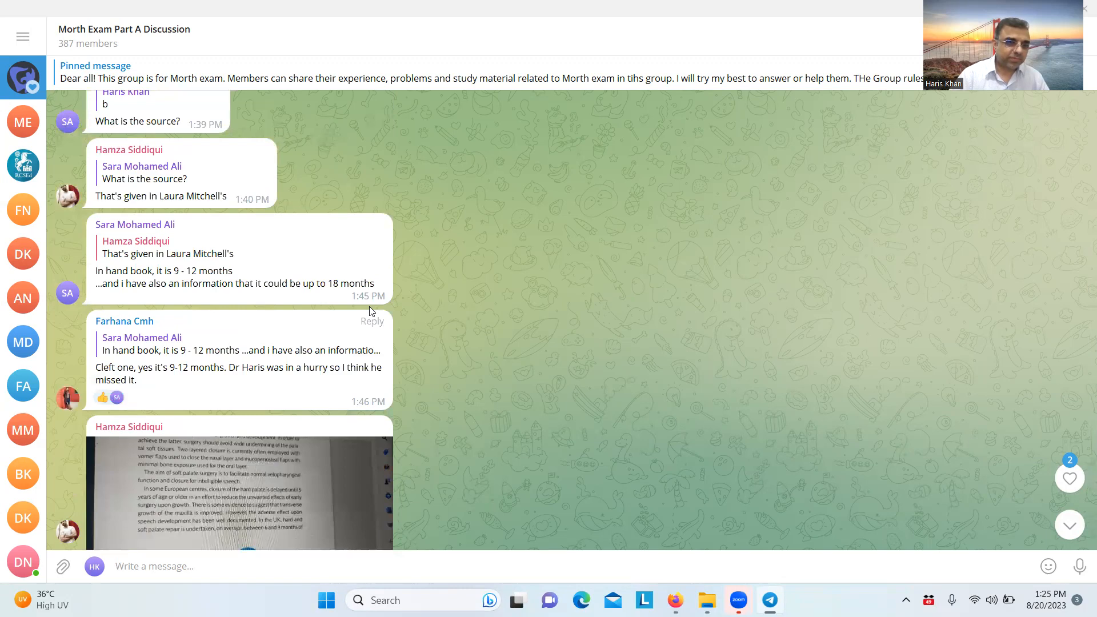
Scroll the exam group chat toward the photo question asking whether the answer is C or A
scroll(down, 3)
text(picture)
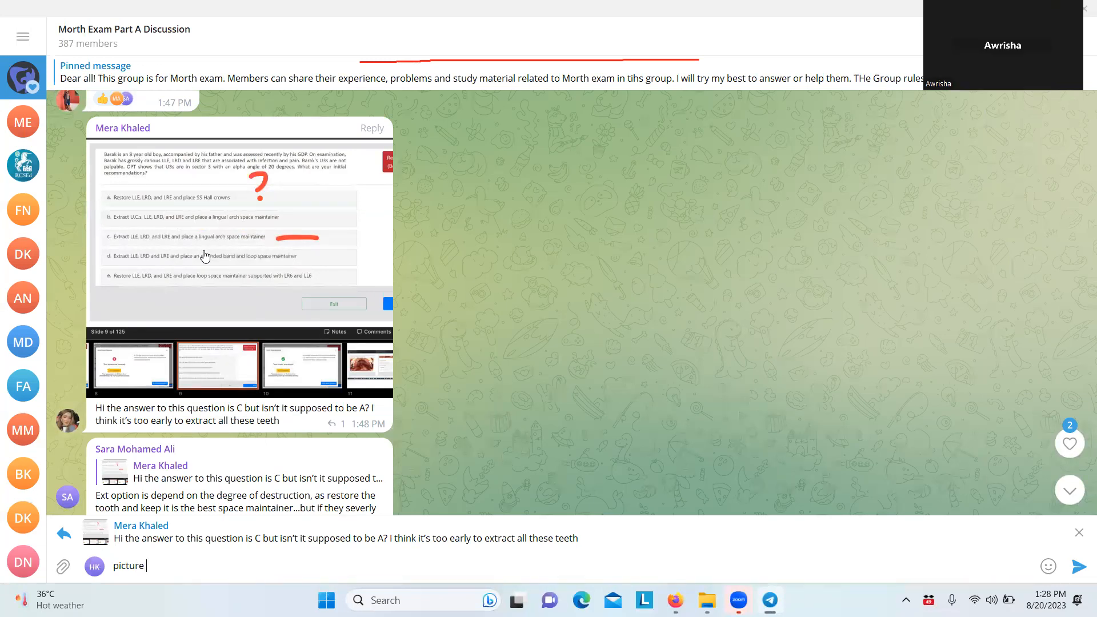
Extend the draft to 'picture w' with the reply preview bar dismissed
text(w)
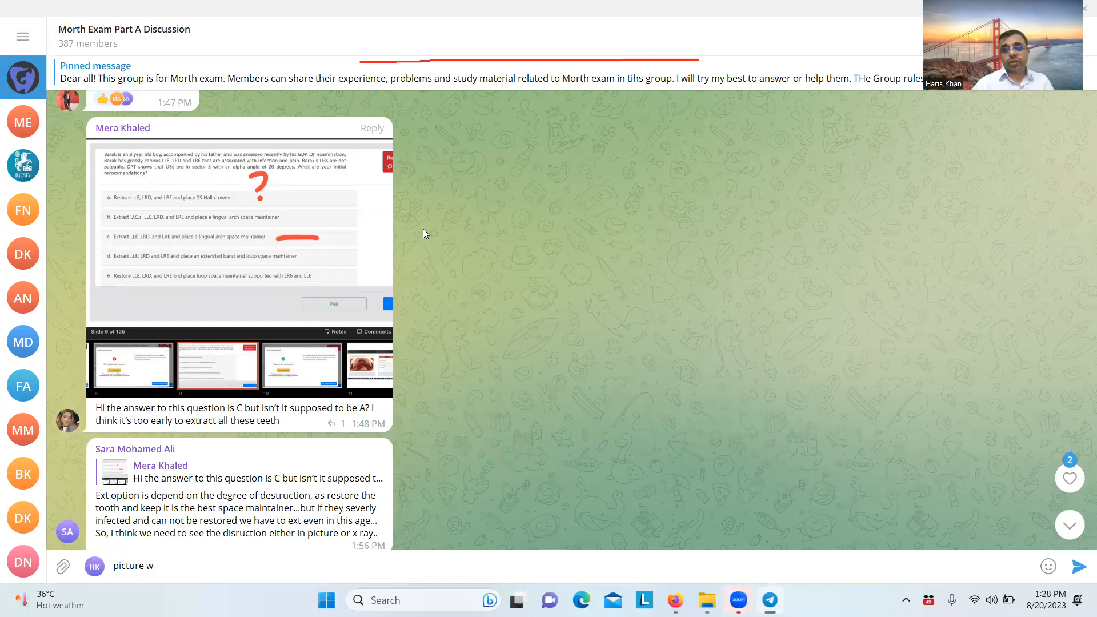
mouse_move(336, 234)
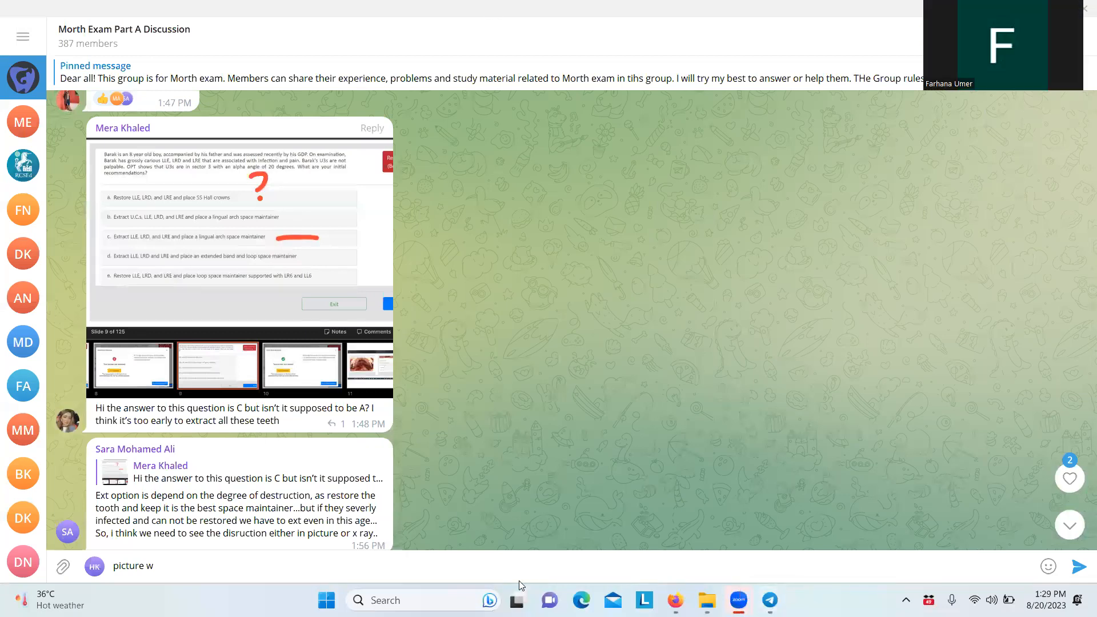
mouse_move(682, 196)
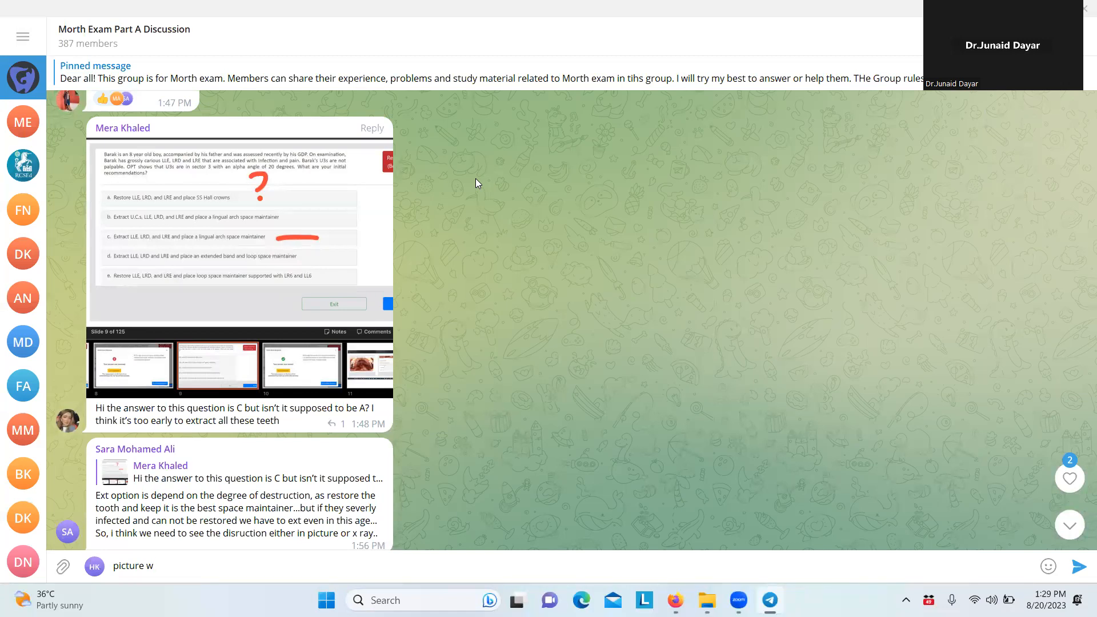
mouse_move(405, 230)
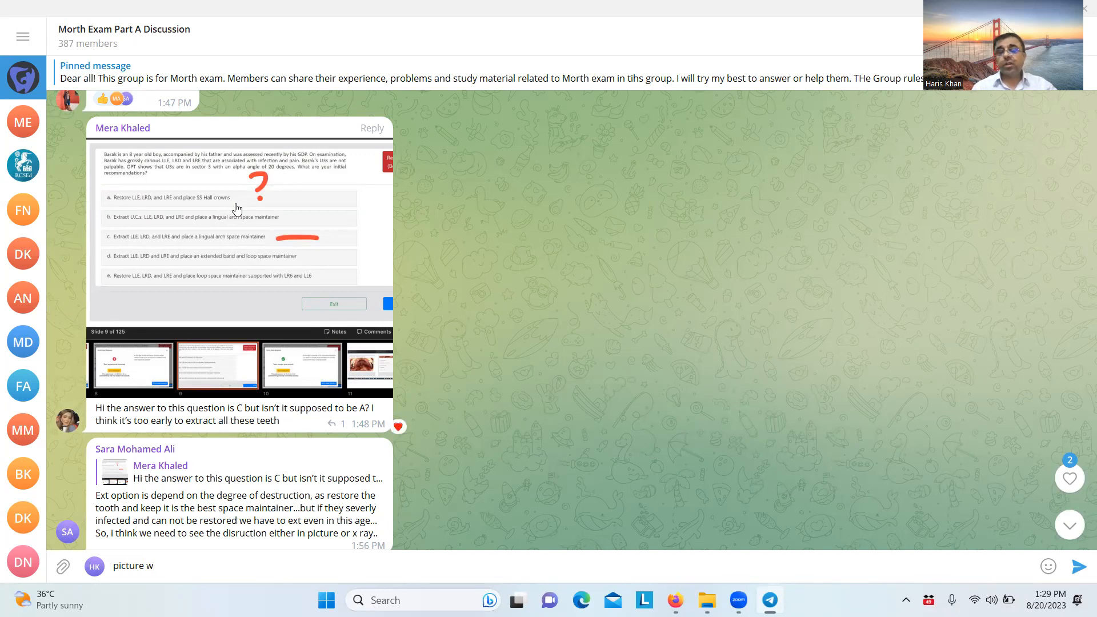
Reply to the C-or-A question with 'picture or opg would be better and decide betwen a and c'
right_click(236, 206)
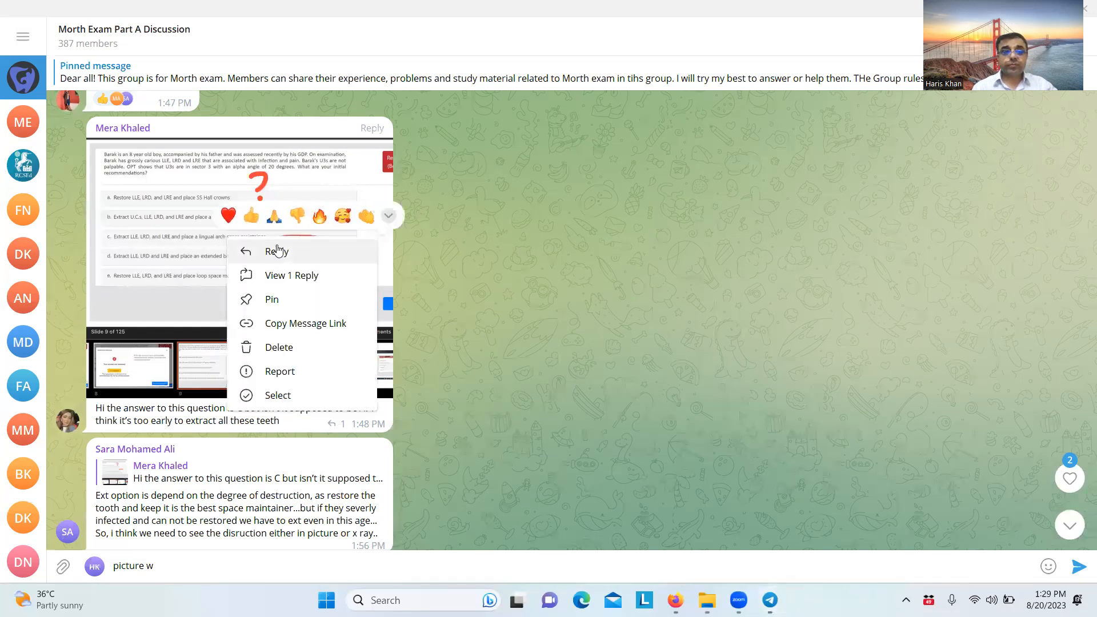
click(275, 252)
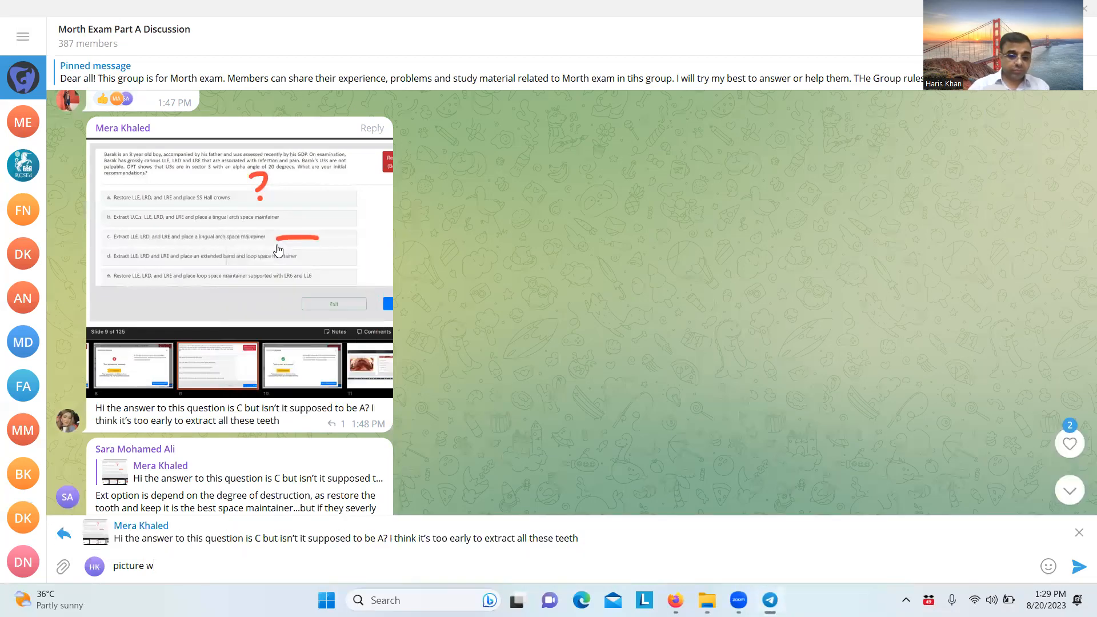
key(Backspace)
text(or opg )
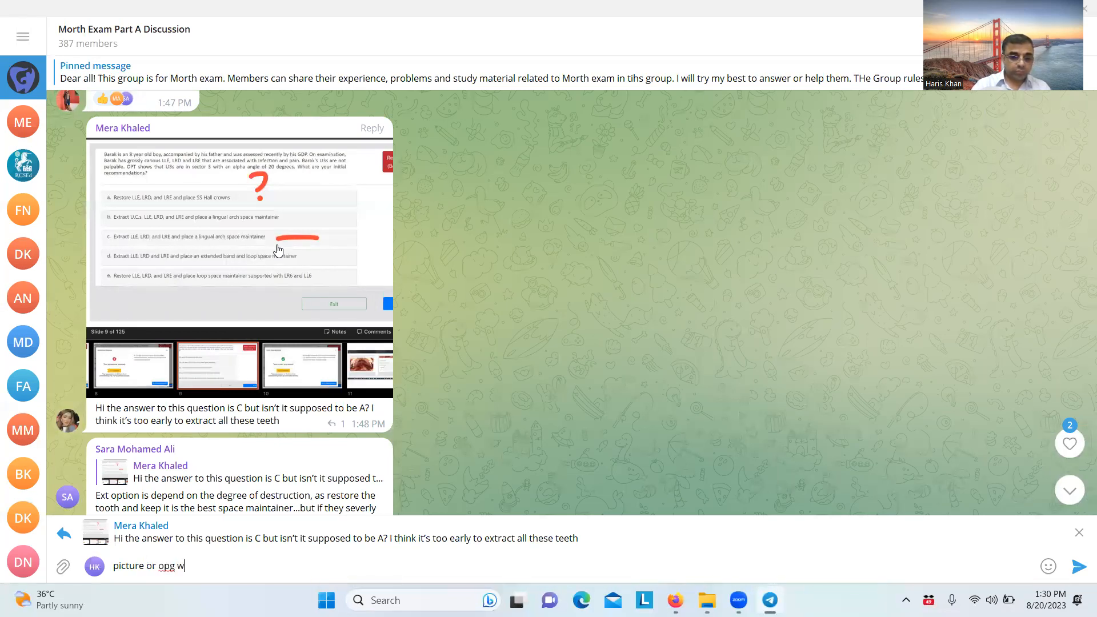
text(ould be better)
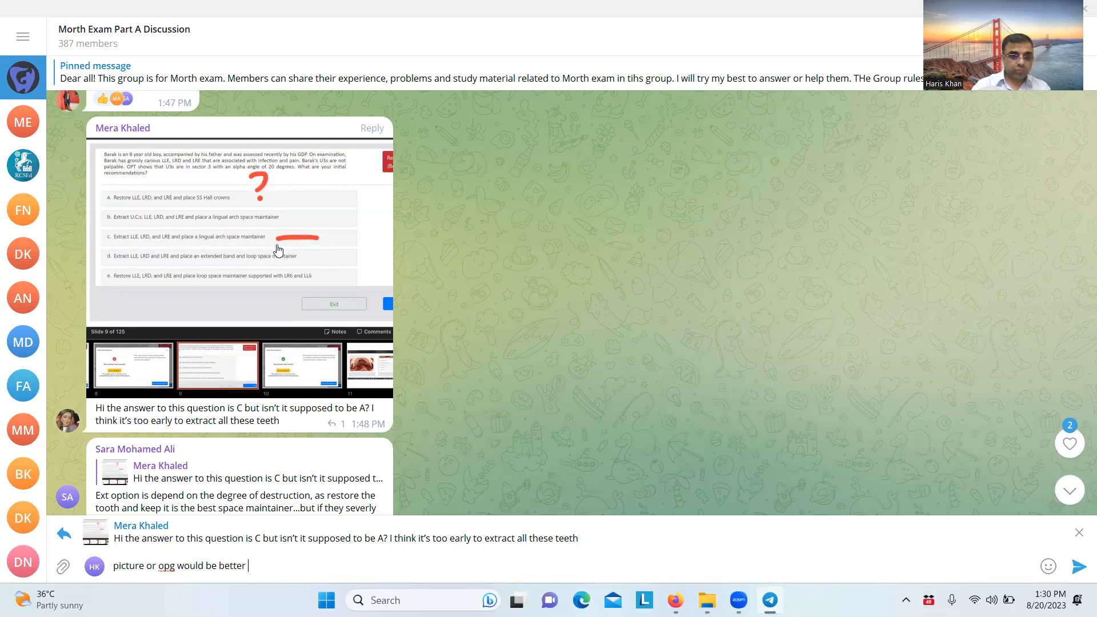
text(and decide)
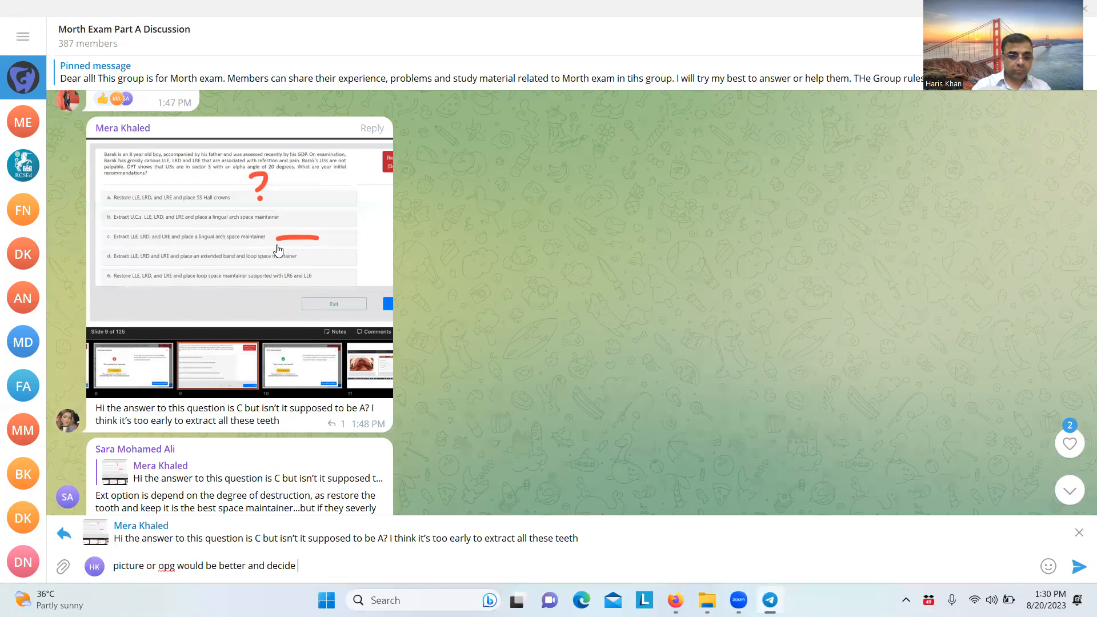
text(betwen a)
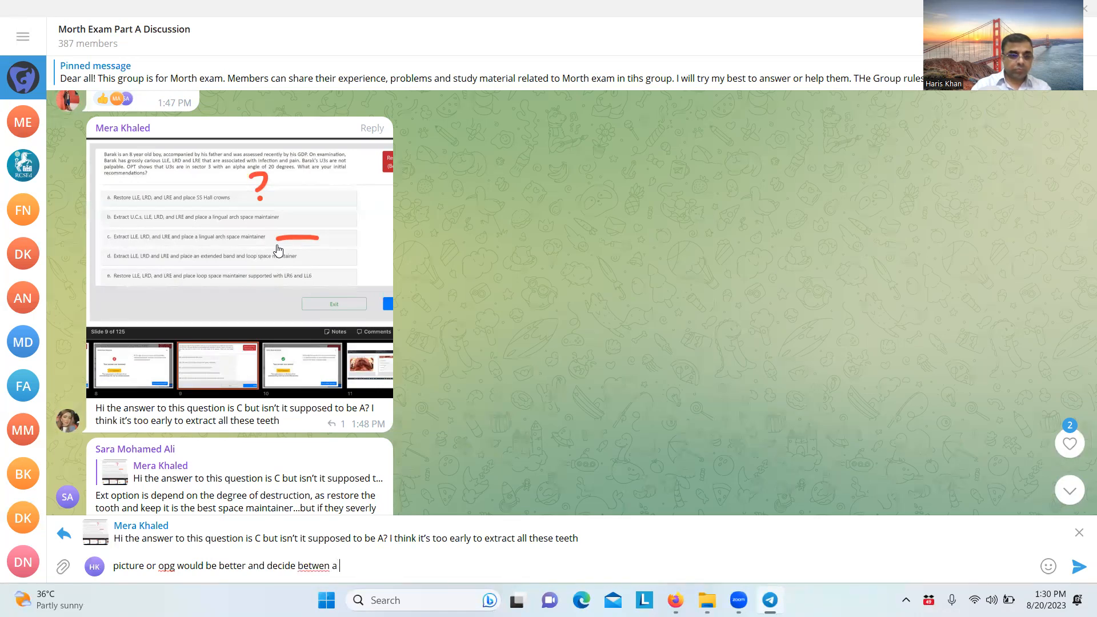
text(and c)
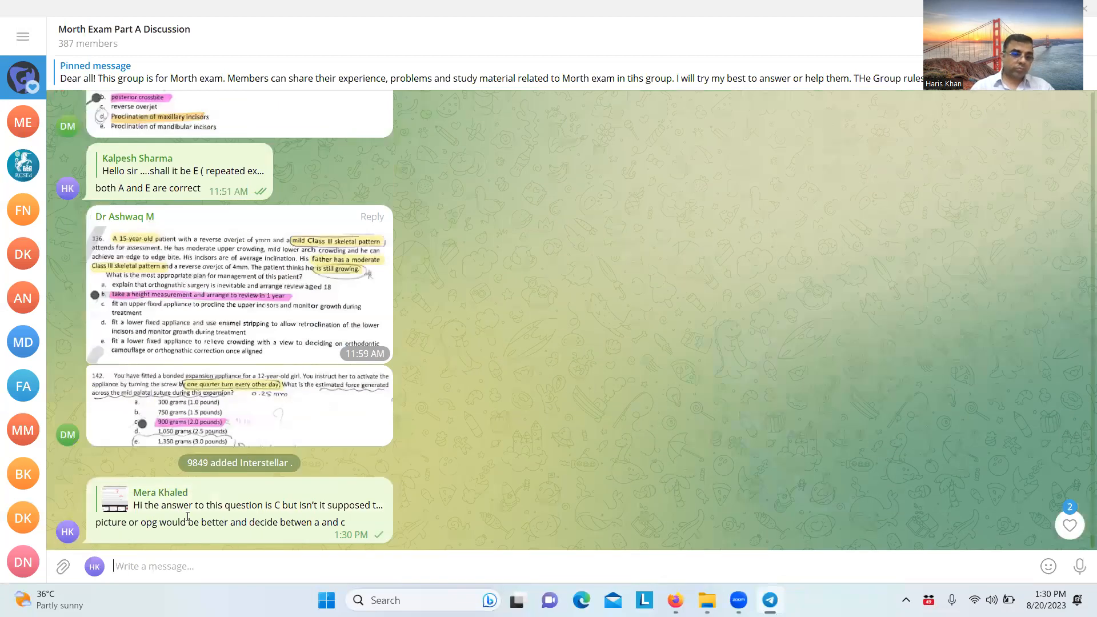
Scroll down the chat to the question 242 photo about waiting after crown-root fractures
scroll(down, 3)
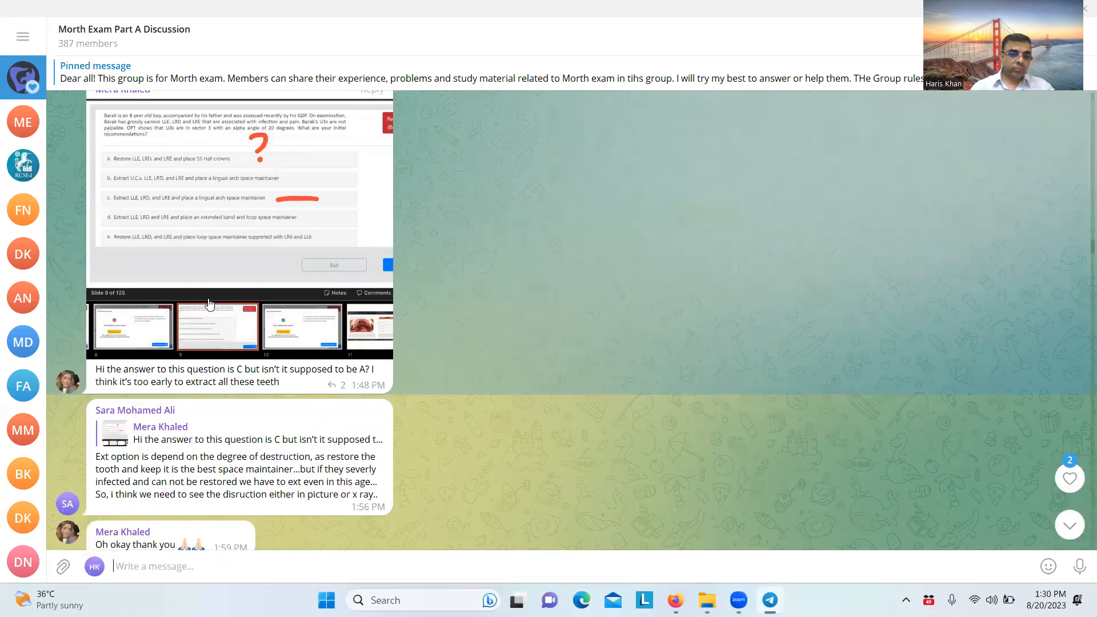
scroll(down, 3)
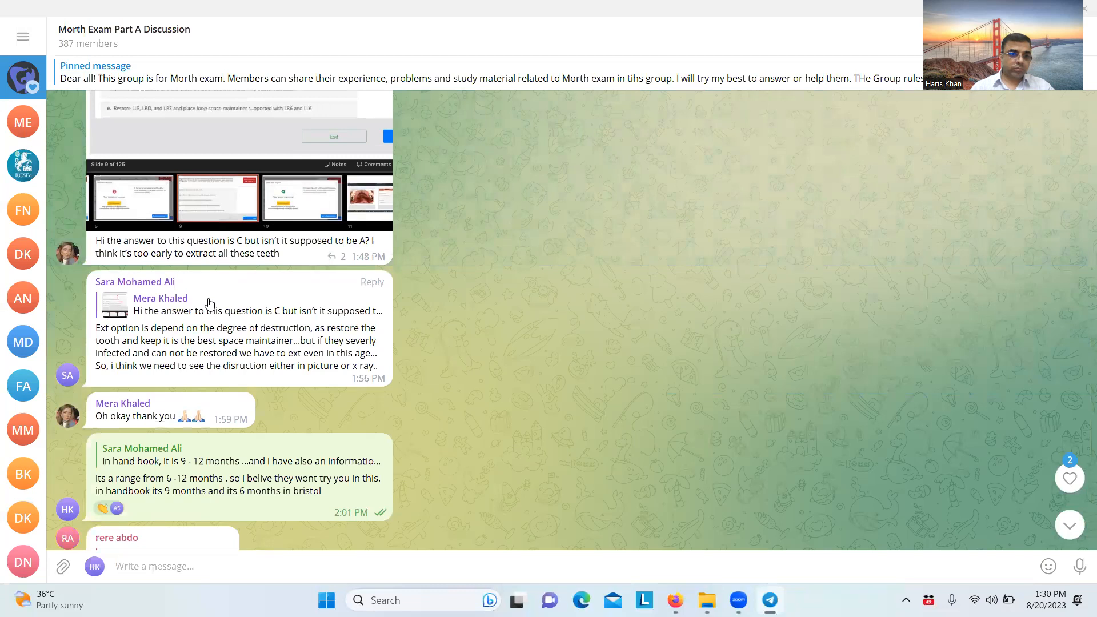
scroll(down, 3)
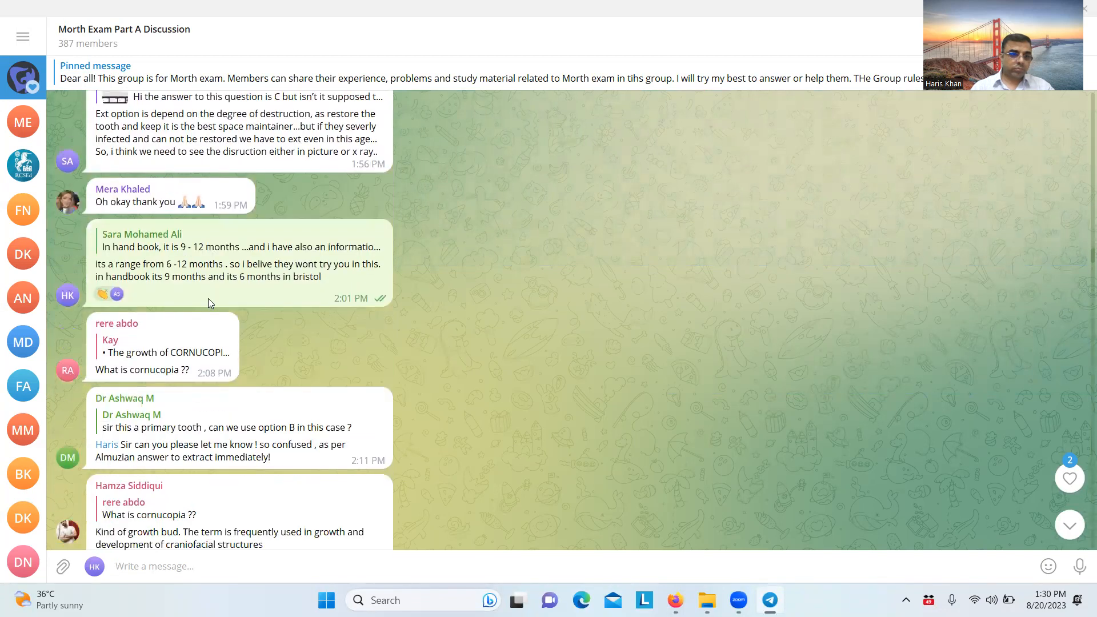
scroll(down, 3)
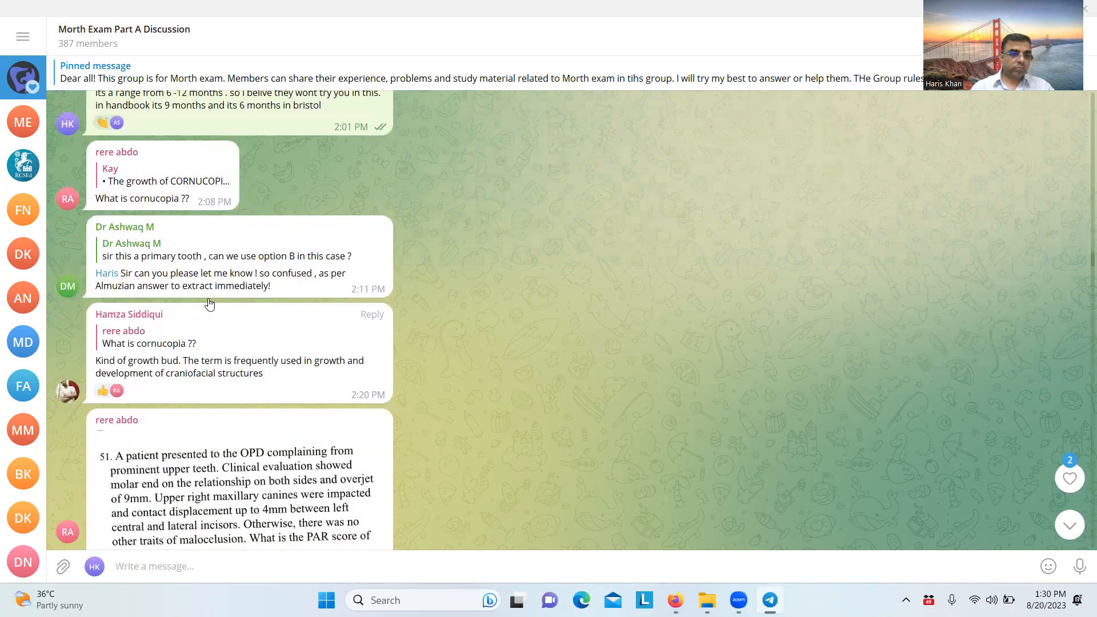
scroll(down, 3)
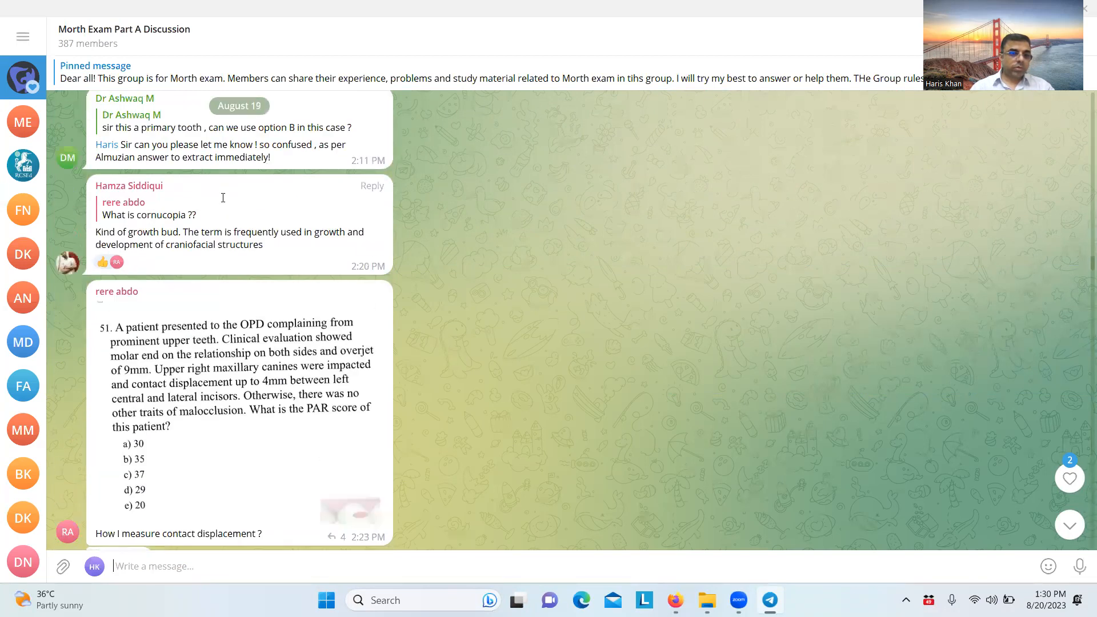
scroll(down, 3)
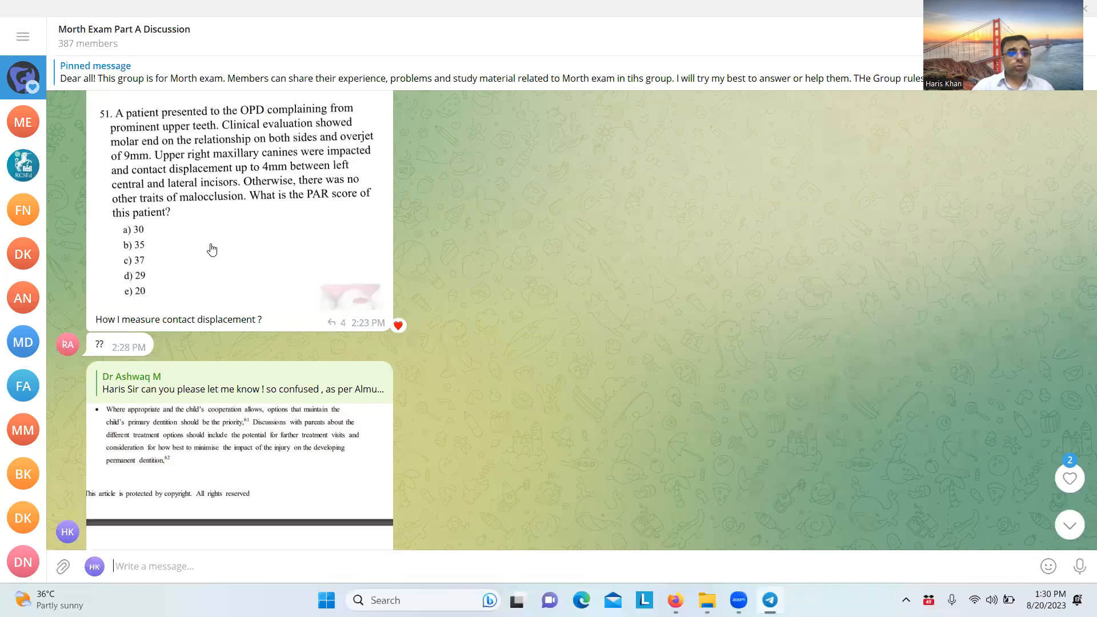
scroll(down, 3)
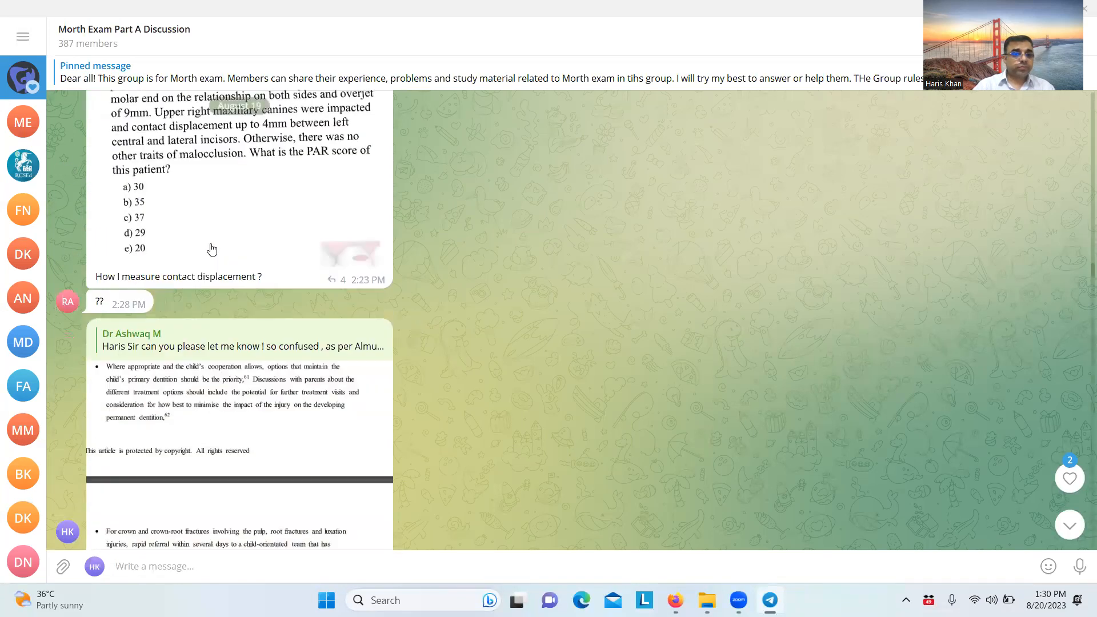
scroll(down, 3)
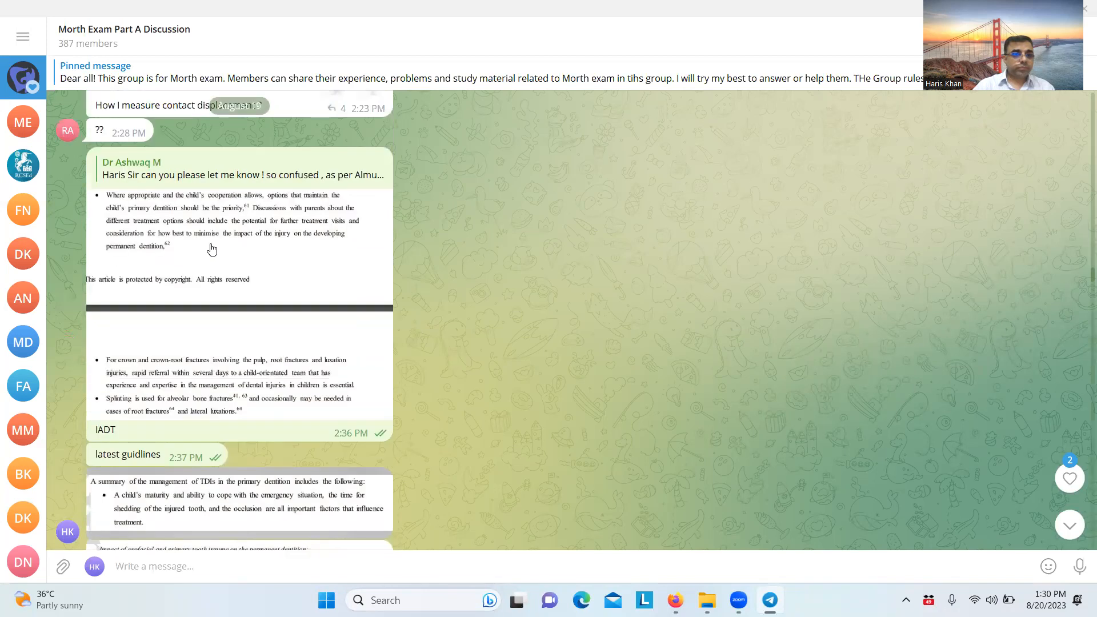
scroll(down, 3)
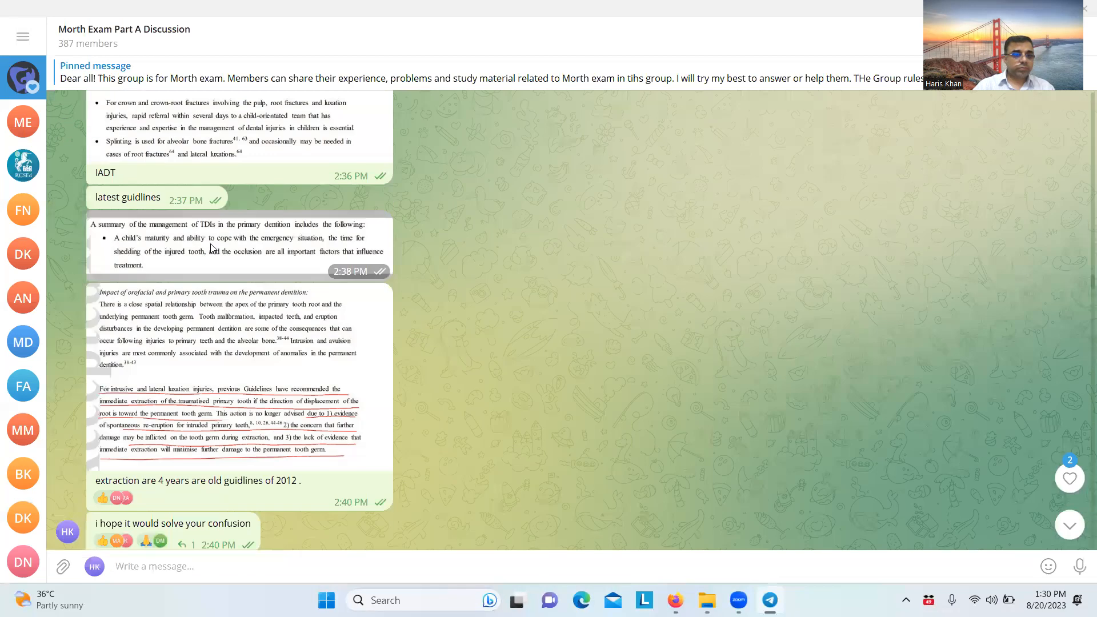
scroll(down, 3)
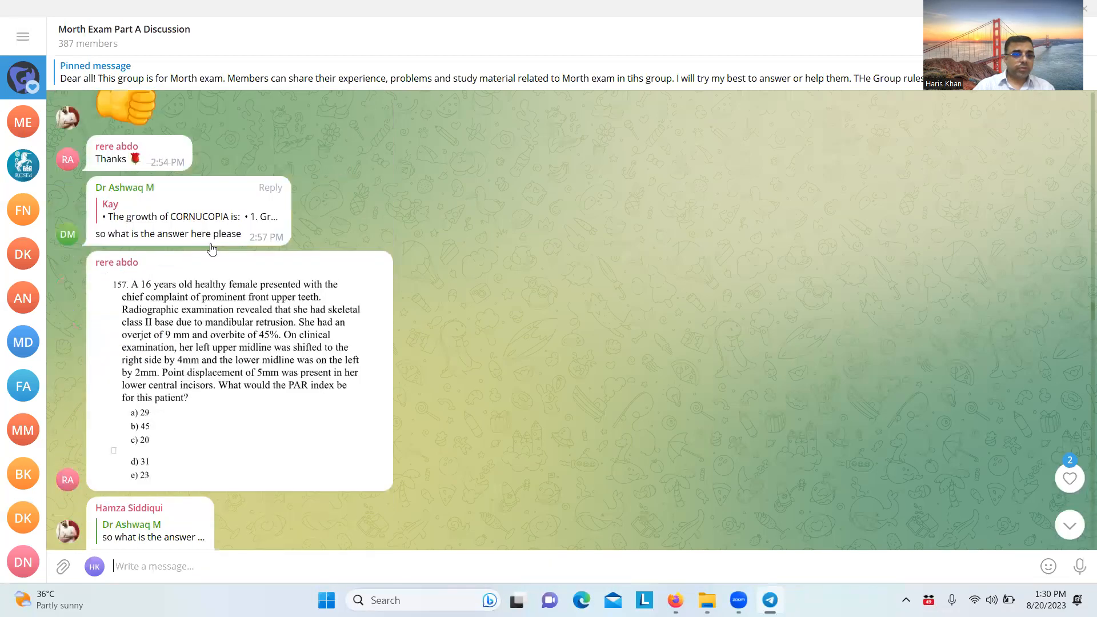
scroll(down, 3)
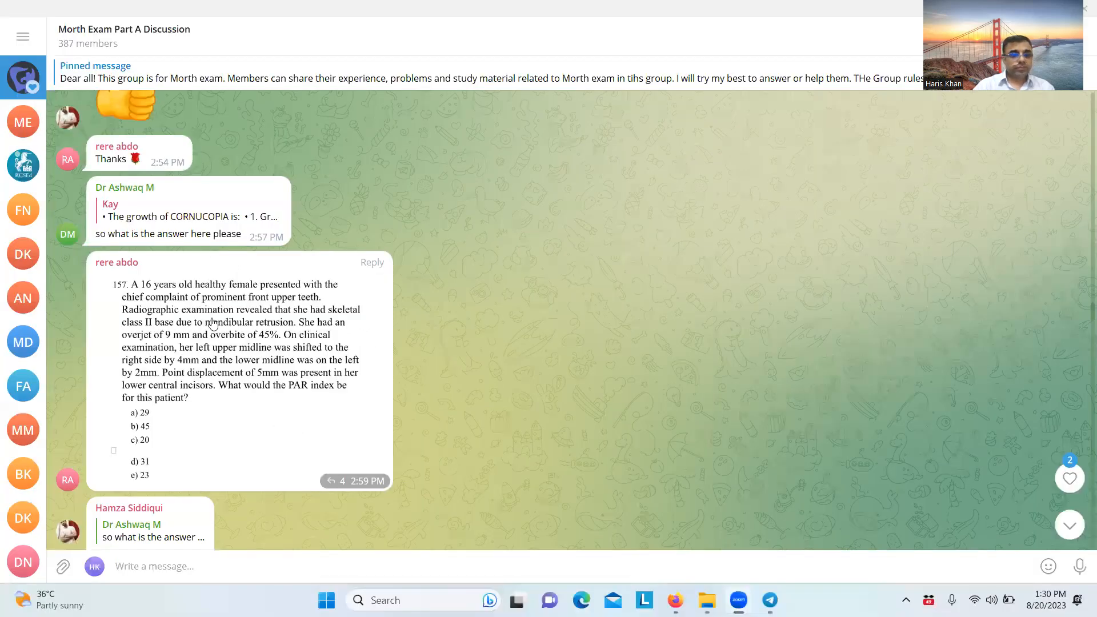
scroll(down, 3)
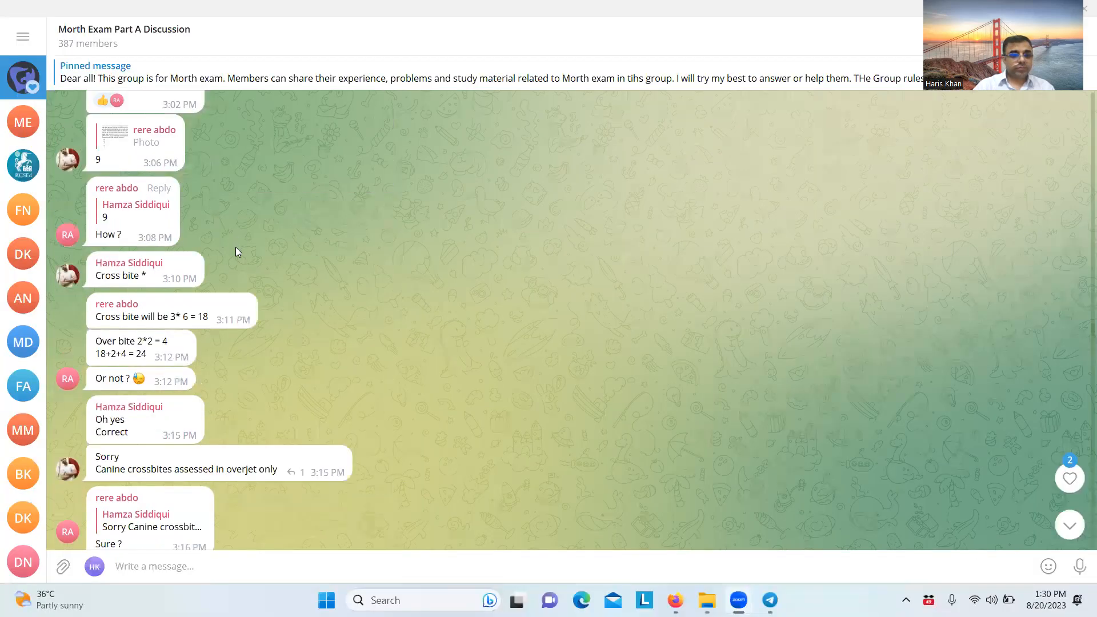
scroll(down, 3)
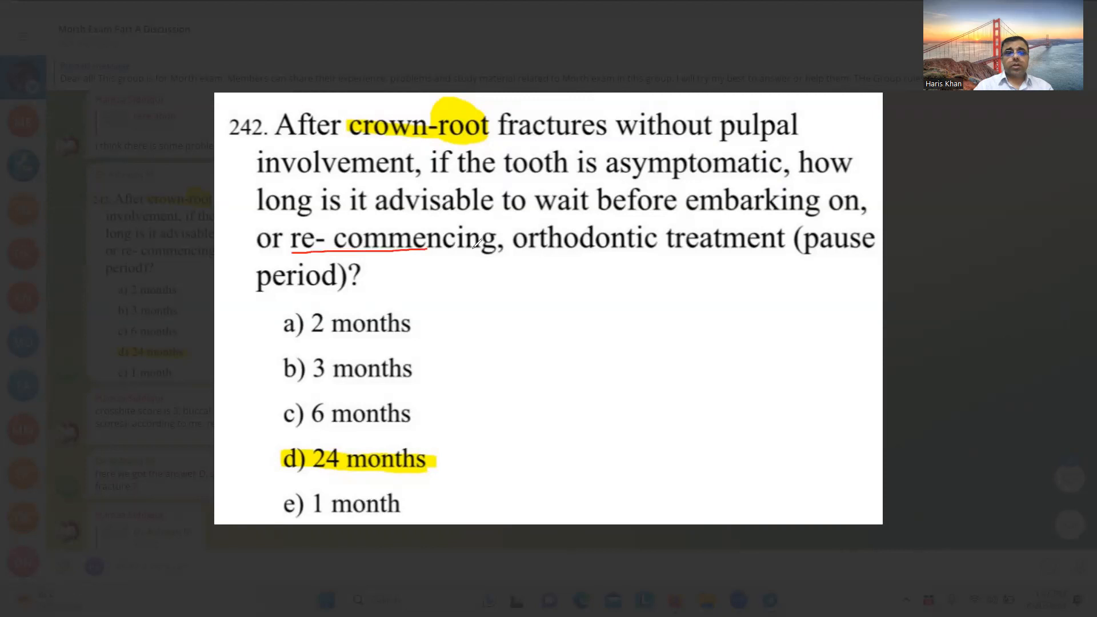
Underline the phrase 'embarking on' on the question 242 photo
drag(685, 228, 839, 209)
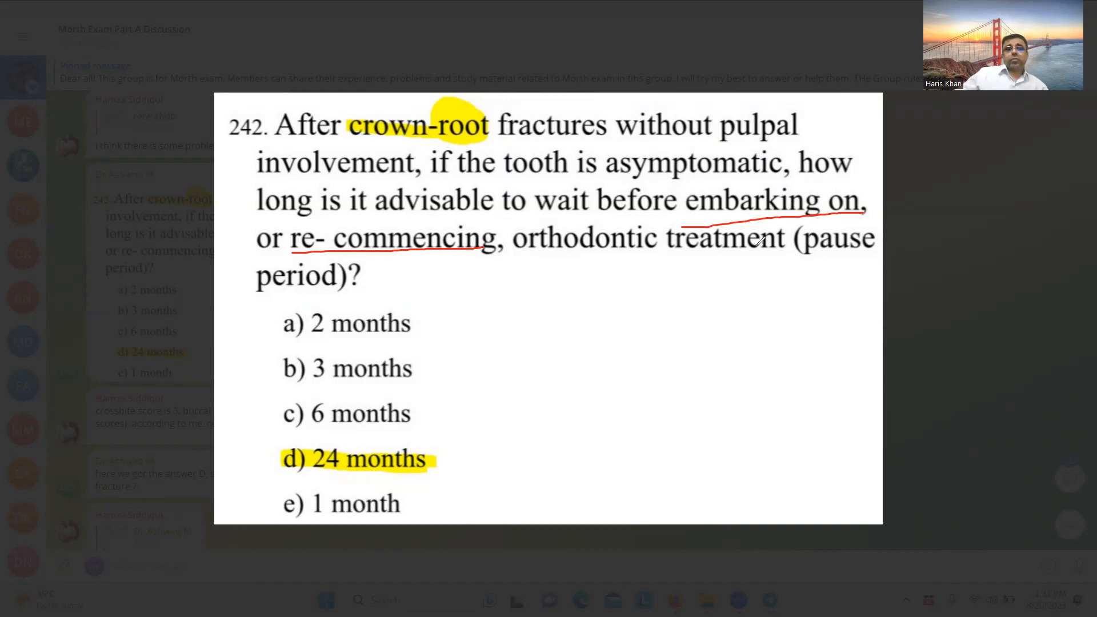
mouse_move(759, 237)
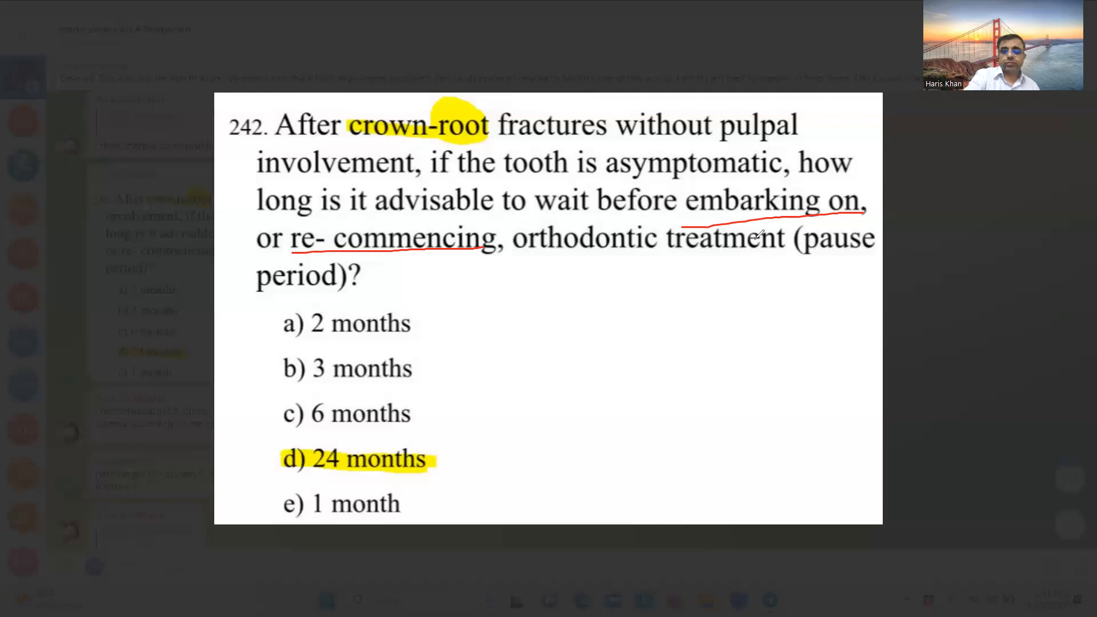
mouse_move(536, 427)
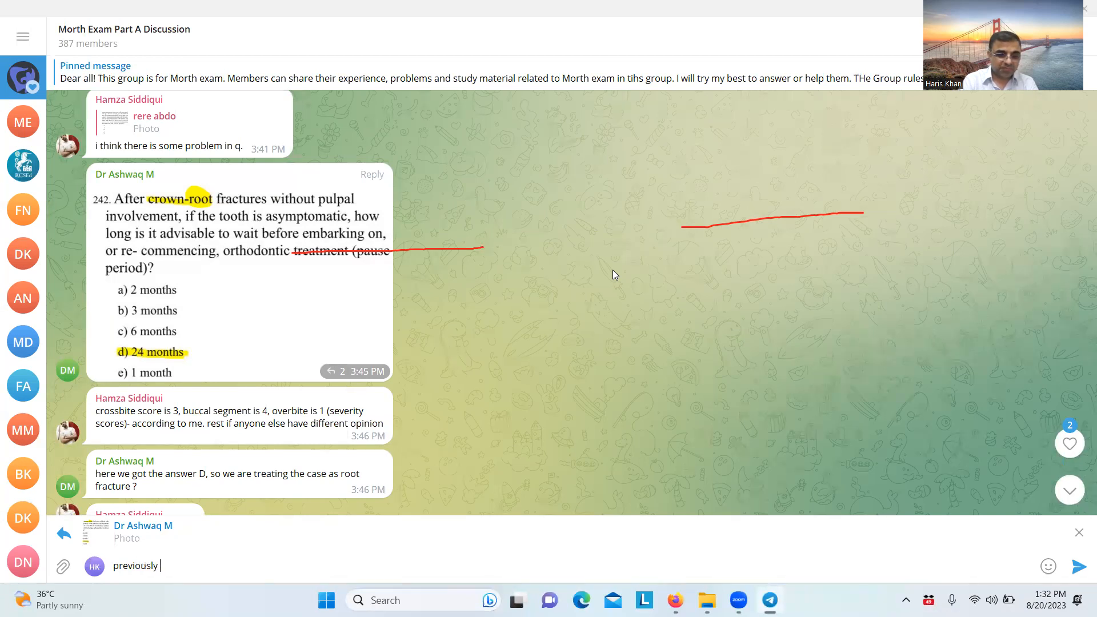
Complete the reply: 'previously discussed. Also you can see the video of our discussion.'
text(discussed)
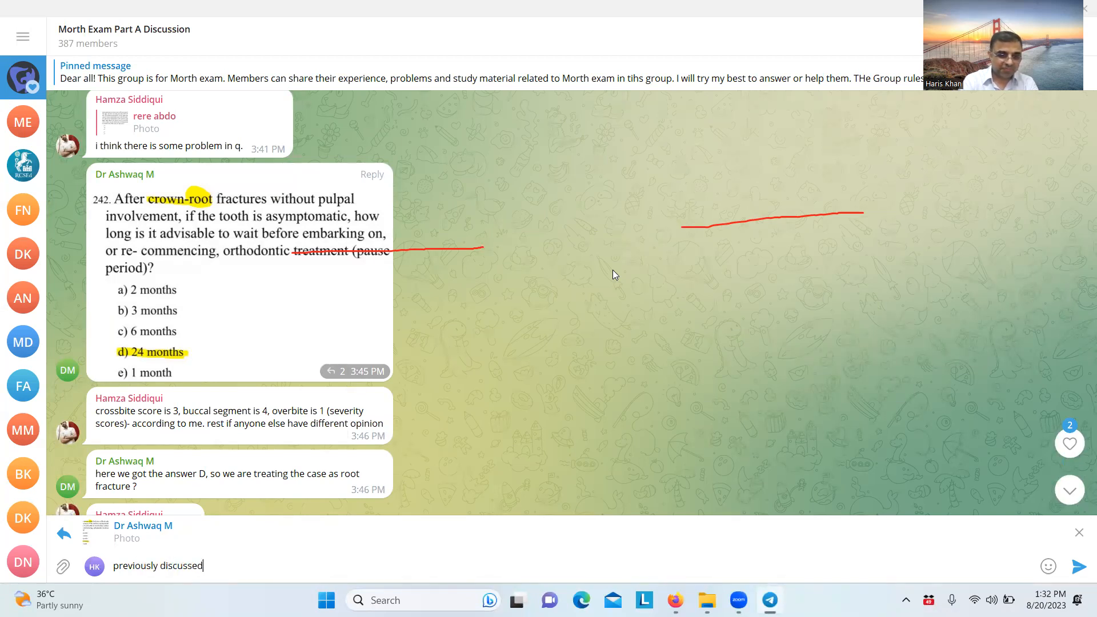
text(.)
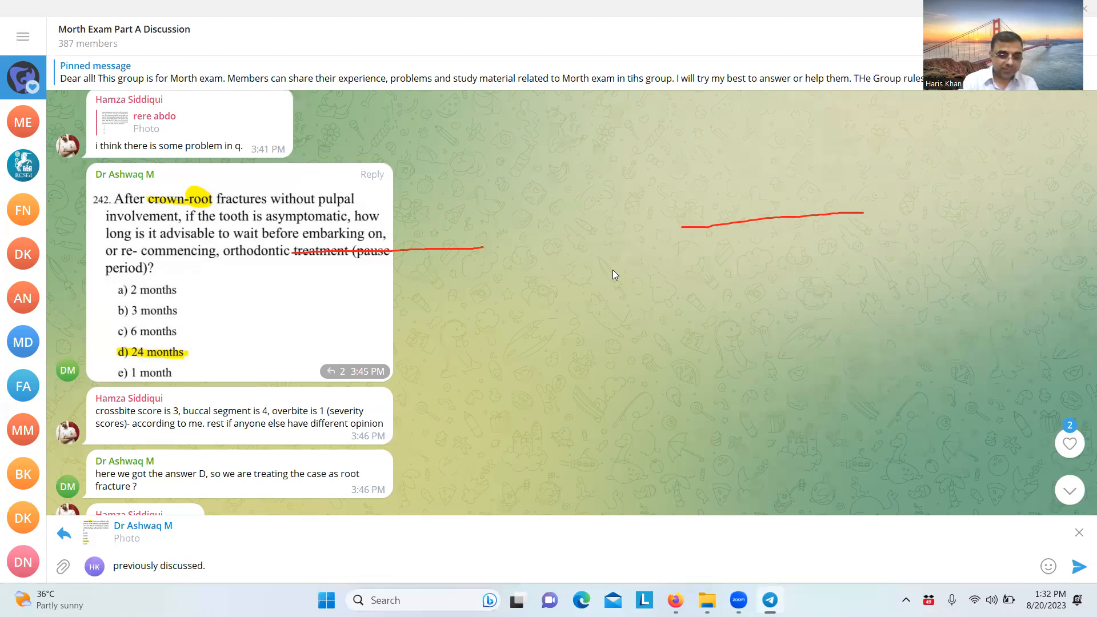
text(Also)
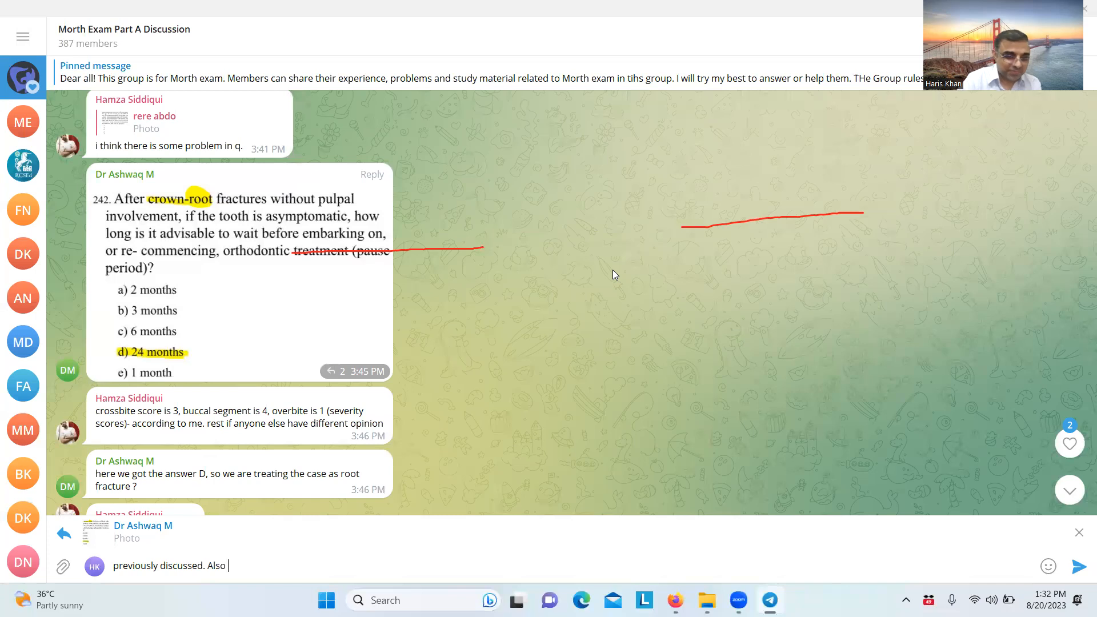
text(you)
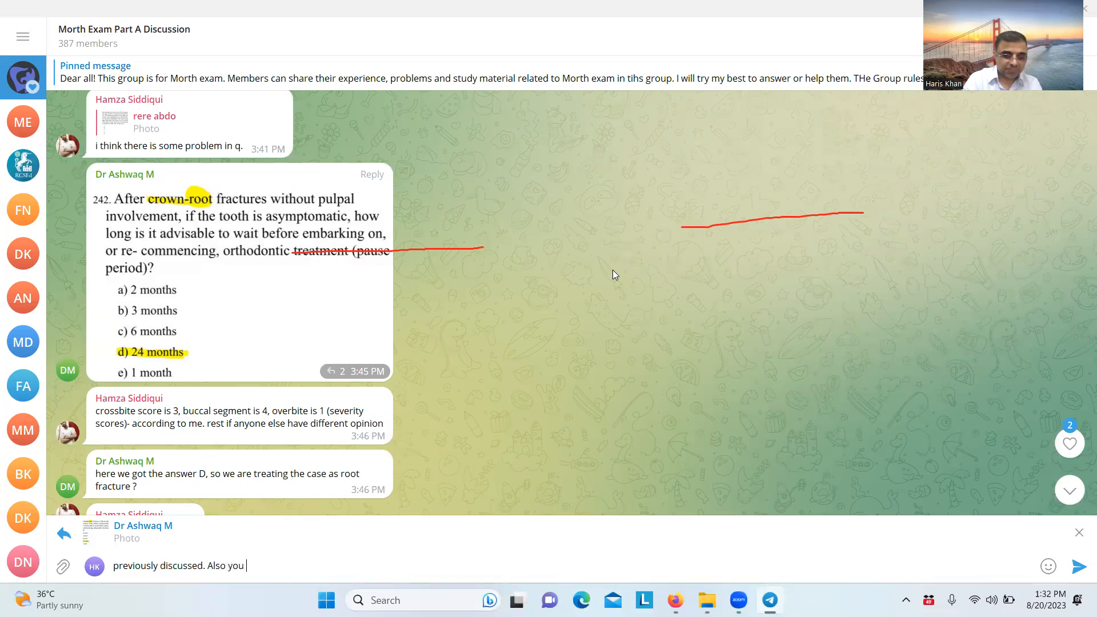
text(can see the)
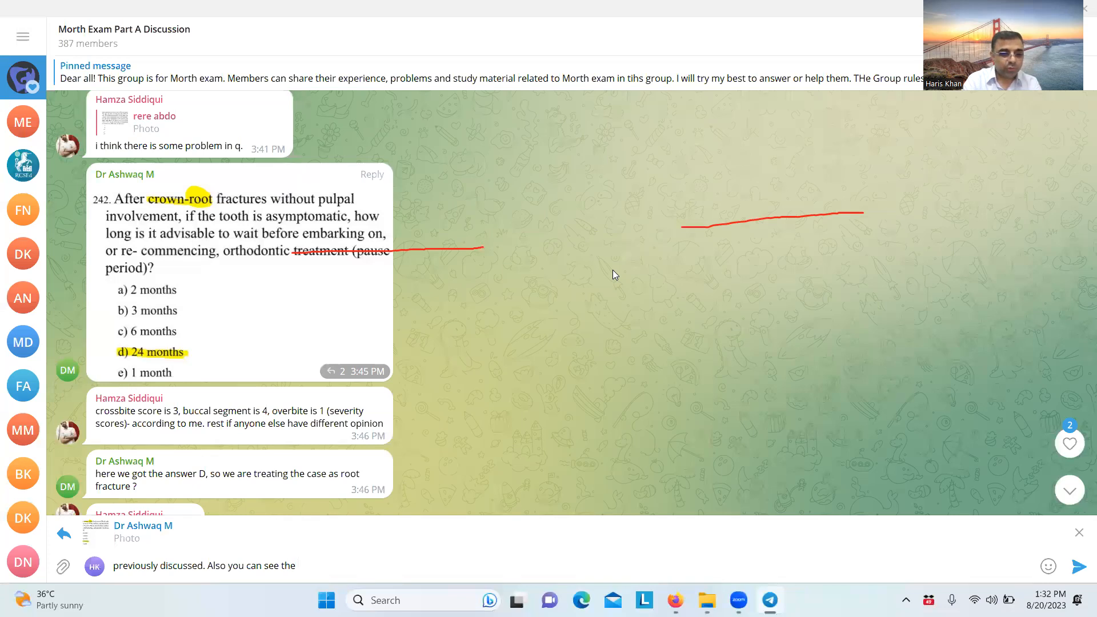
text(video)
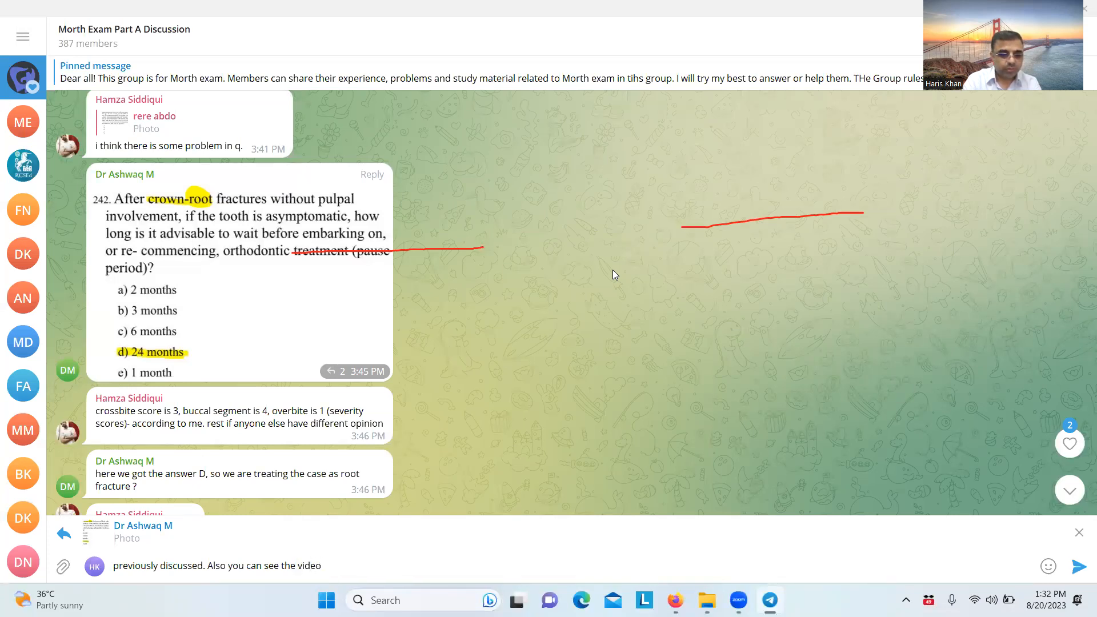
text(of)
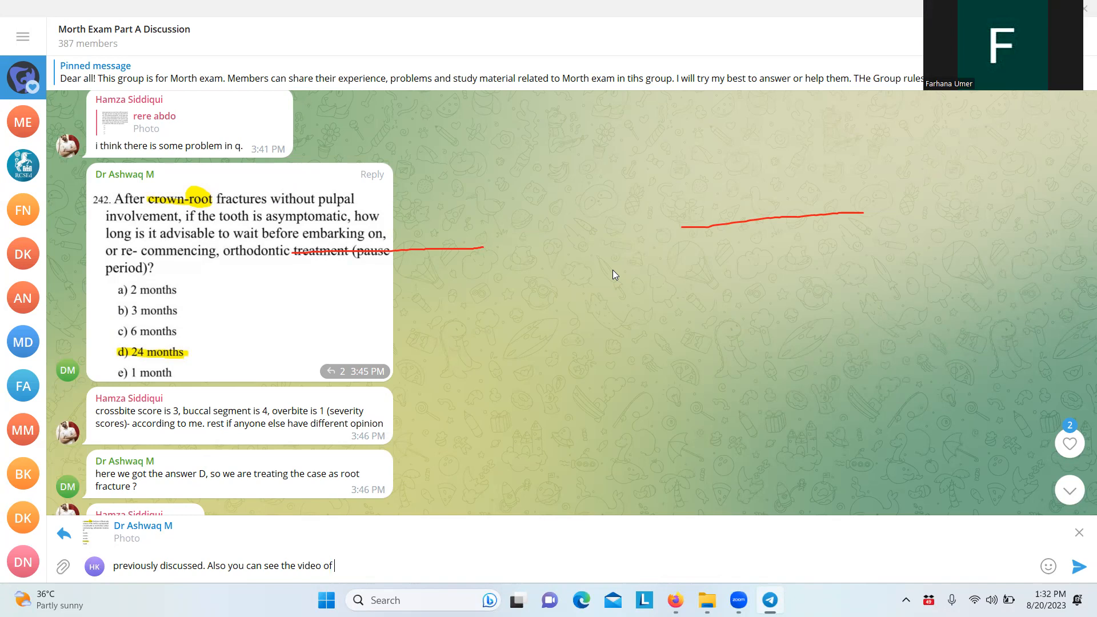
text(our discuss)
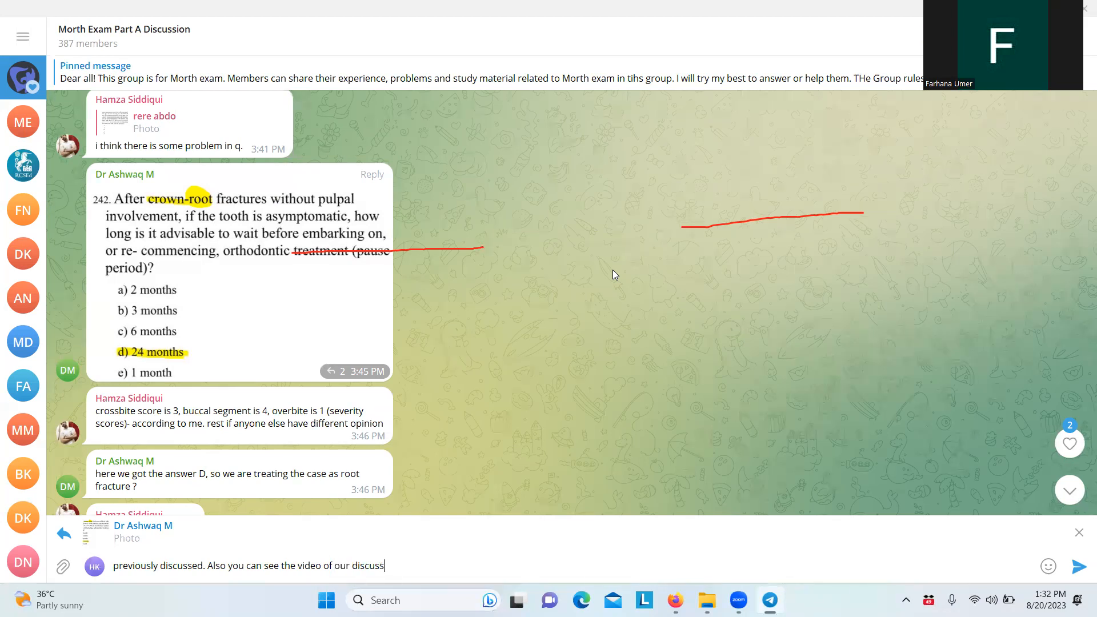
text(ion.)
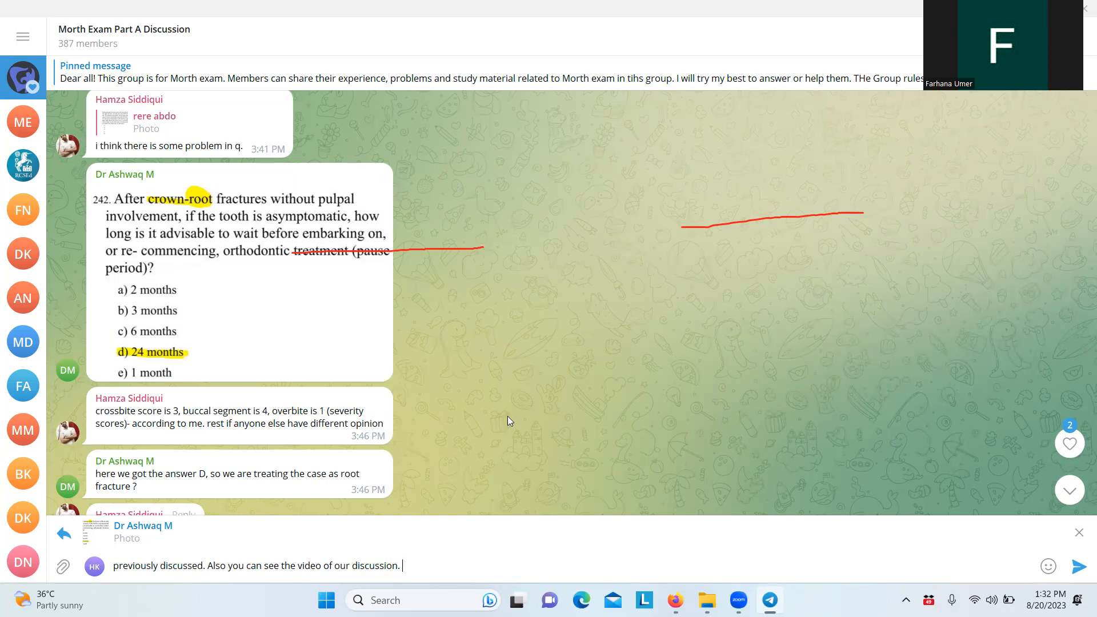
mouse_move(577, 158)
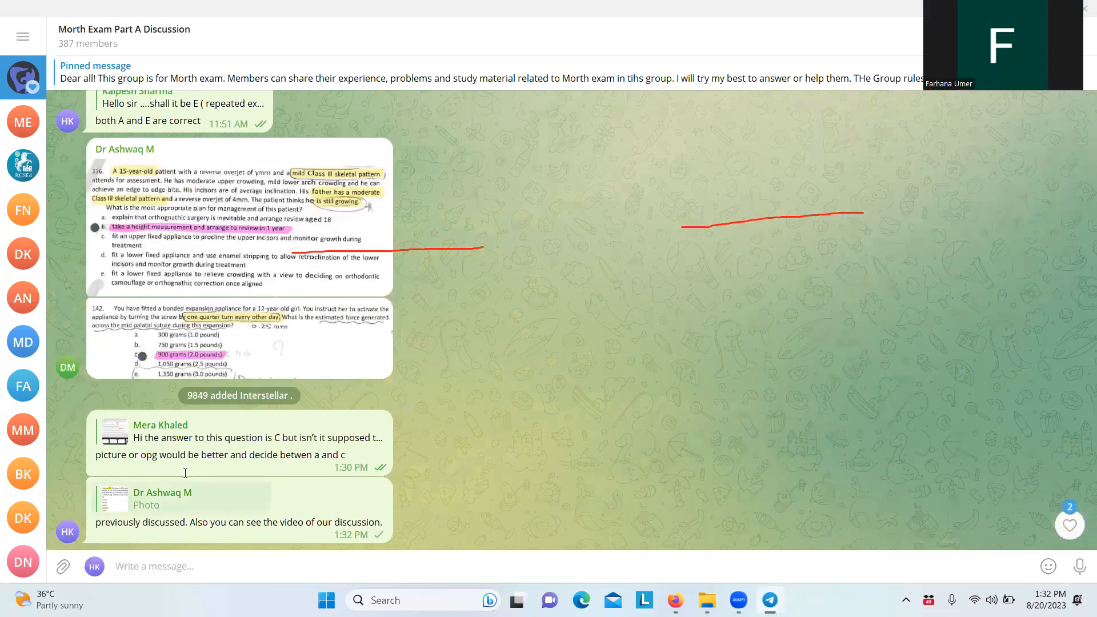
View the rotated exam question photo and reply to it with '2'
scroll(down, 3)
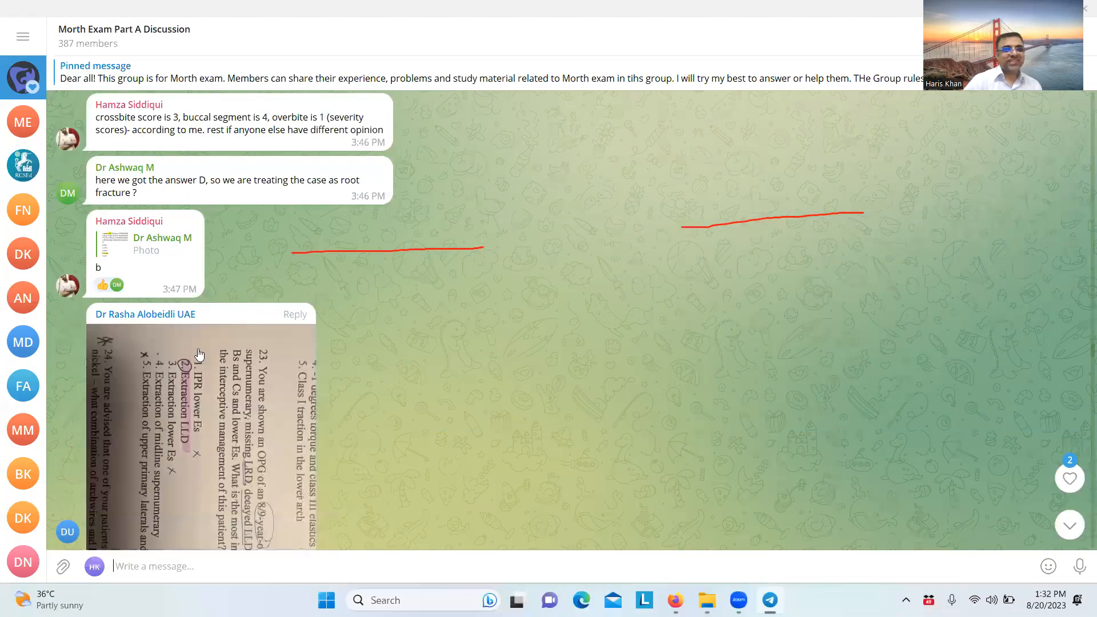
click(199, 434)
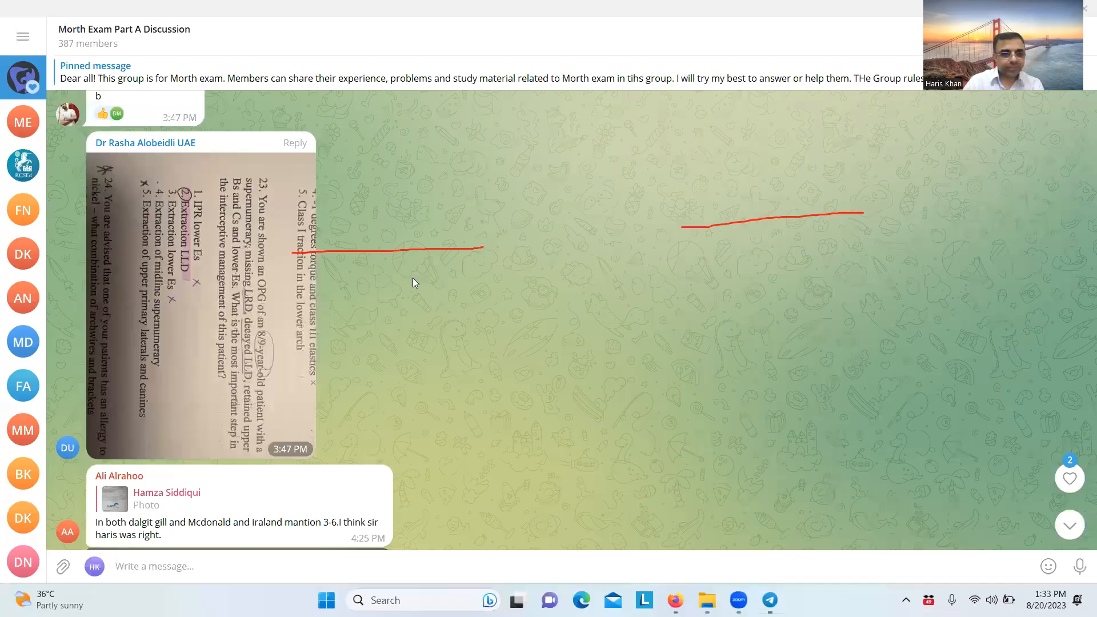
click(294, 142)
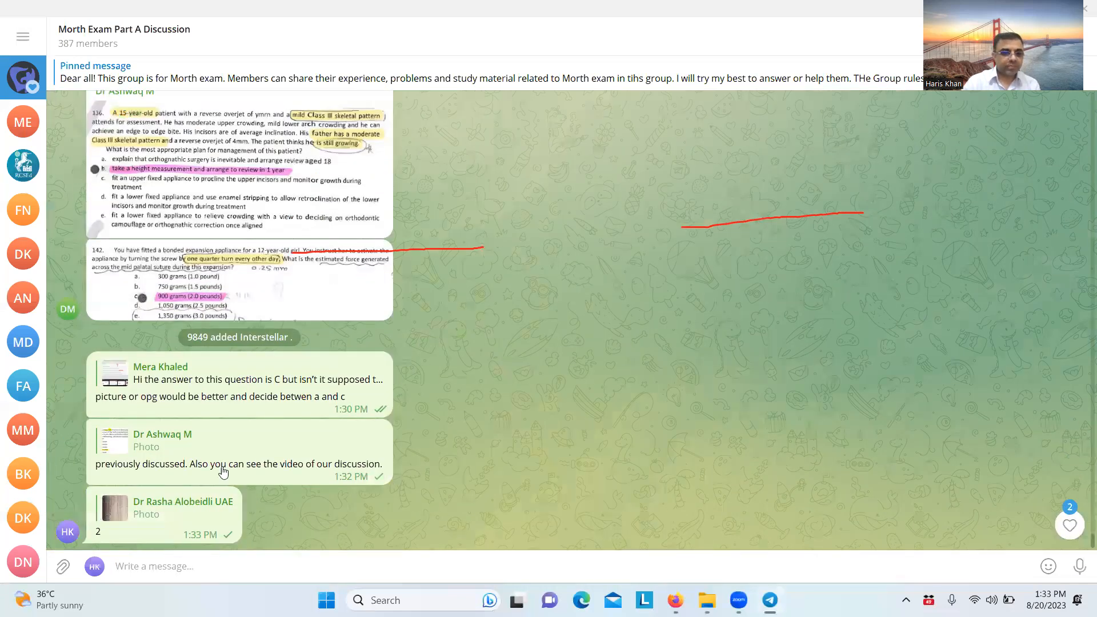
Scroll down and start a reply to the percentile-questions help request
scroll(down, 3)
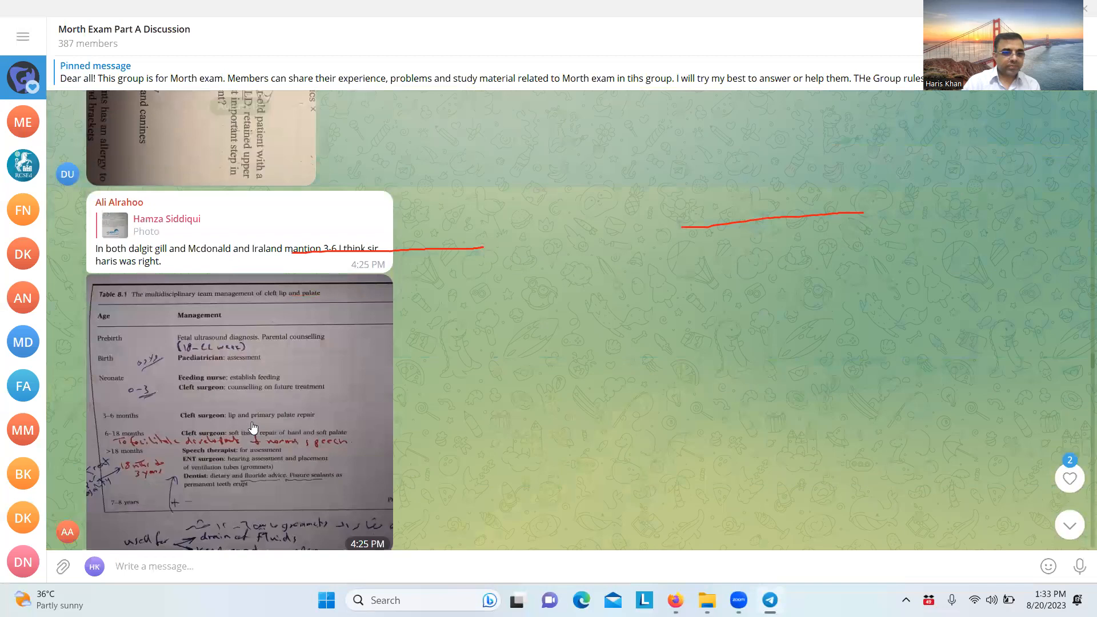
scroll(down, 3)
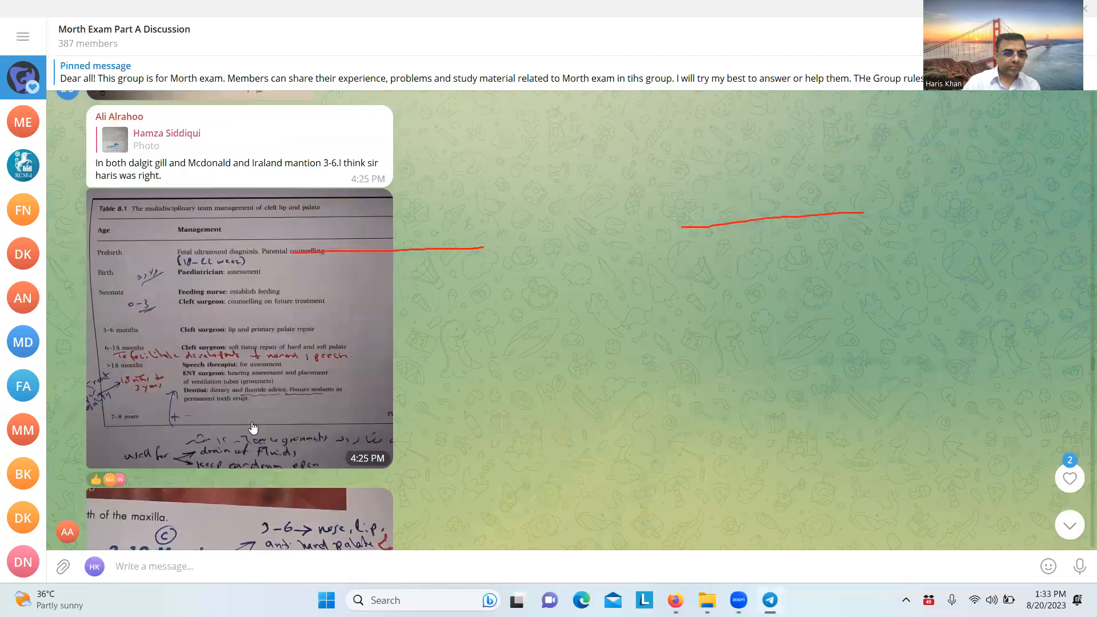
scroll(down, 3)
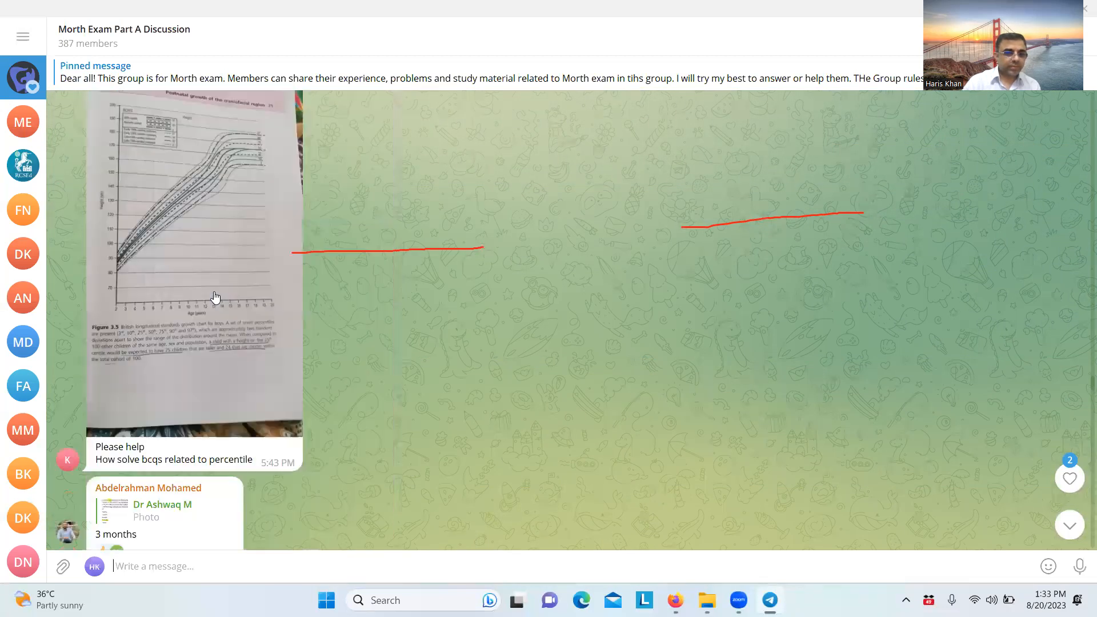
scroll(down, 3)
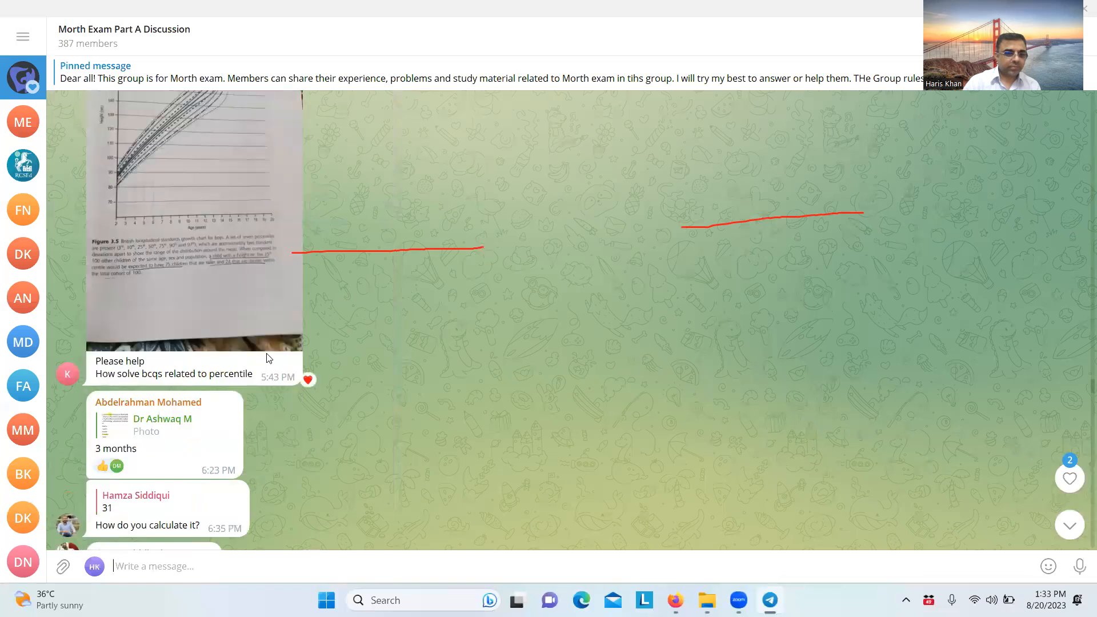
click(194, 224)
text(you need to r)
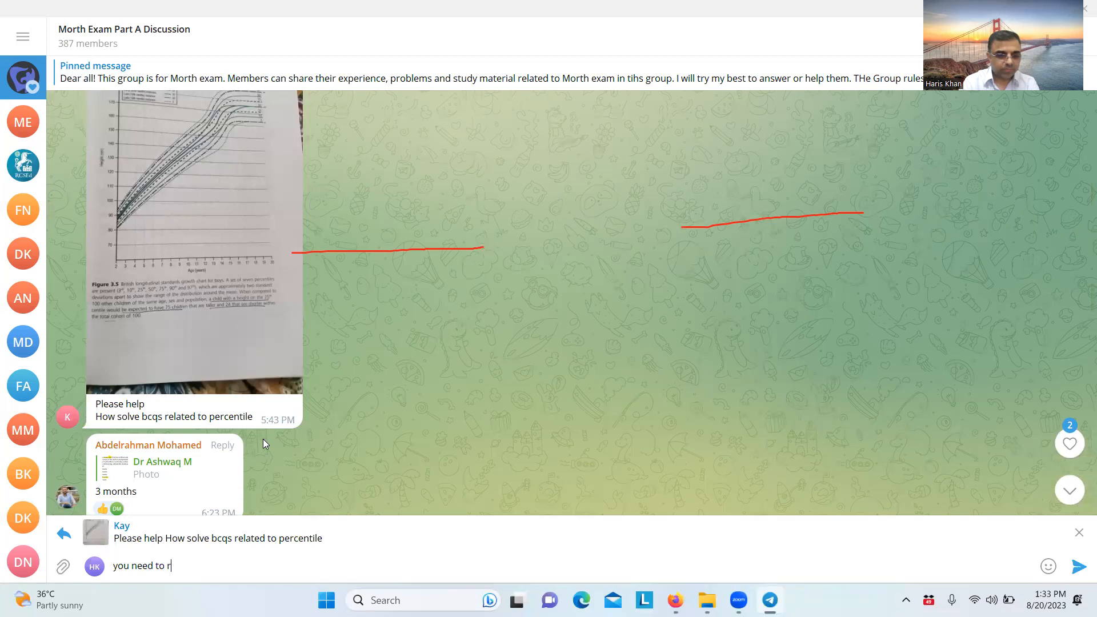
Finish the reply 'you need to read profit or handbook', correcting the typo after 'profit'
text(ead profit cha)
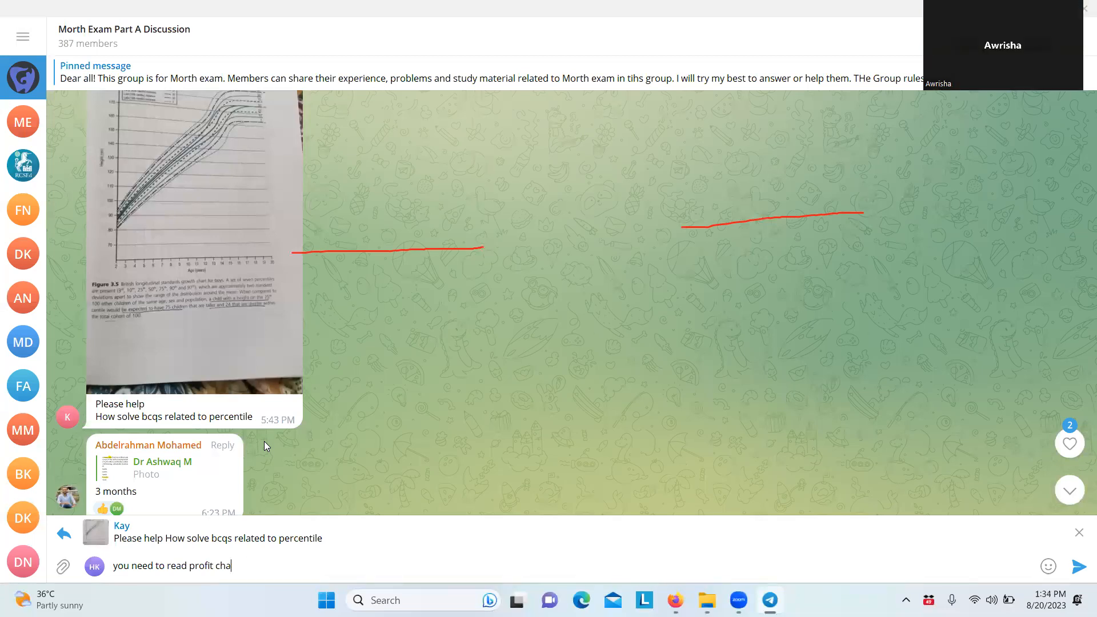
key(Backspace)
text(or )
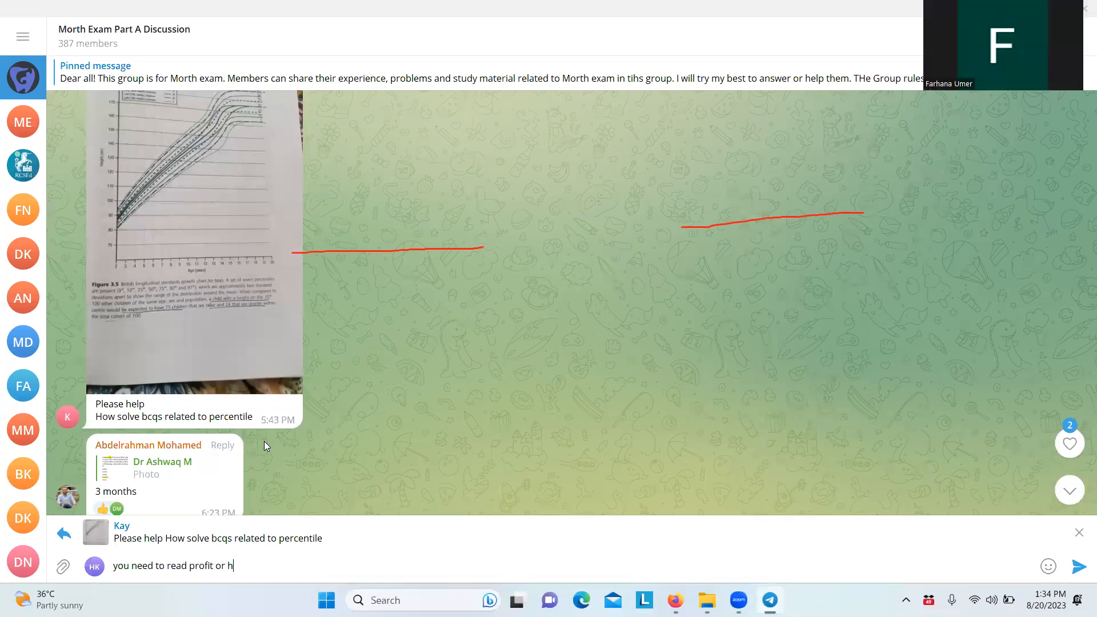
text(andbook)
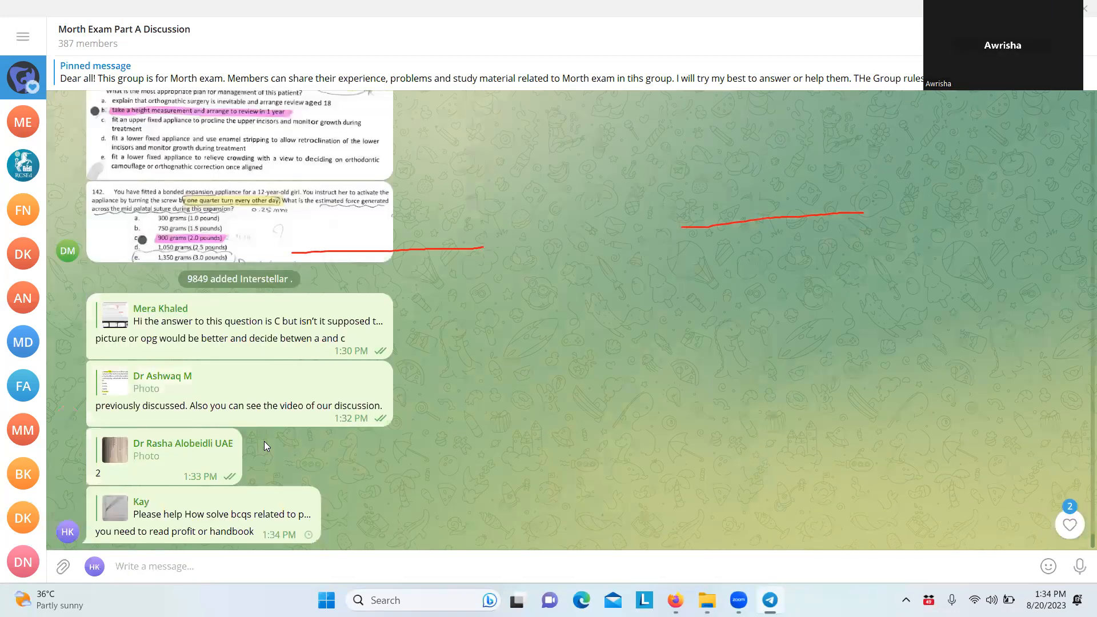
Scroll to the obese metformin patient drug question and reply to it with 'a'
scroll(down, 3)
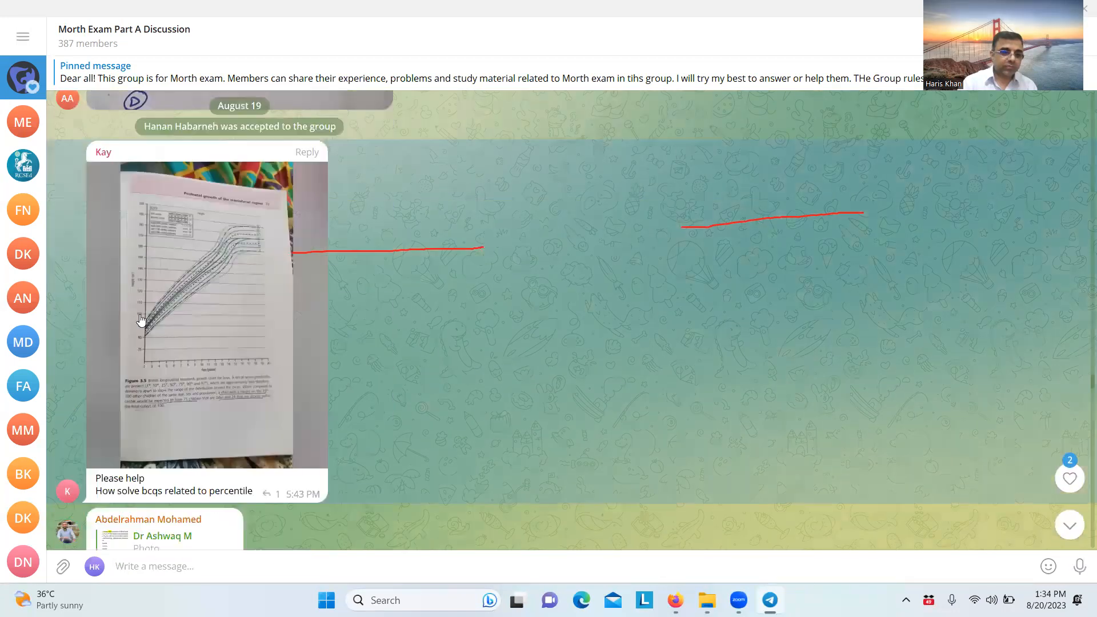
scroll(down, 3)
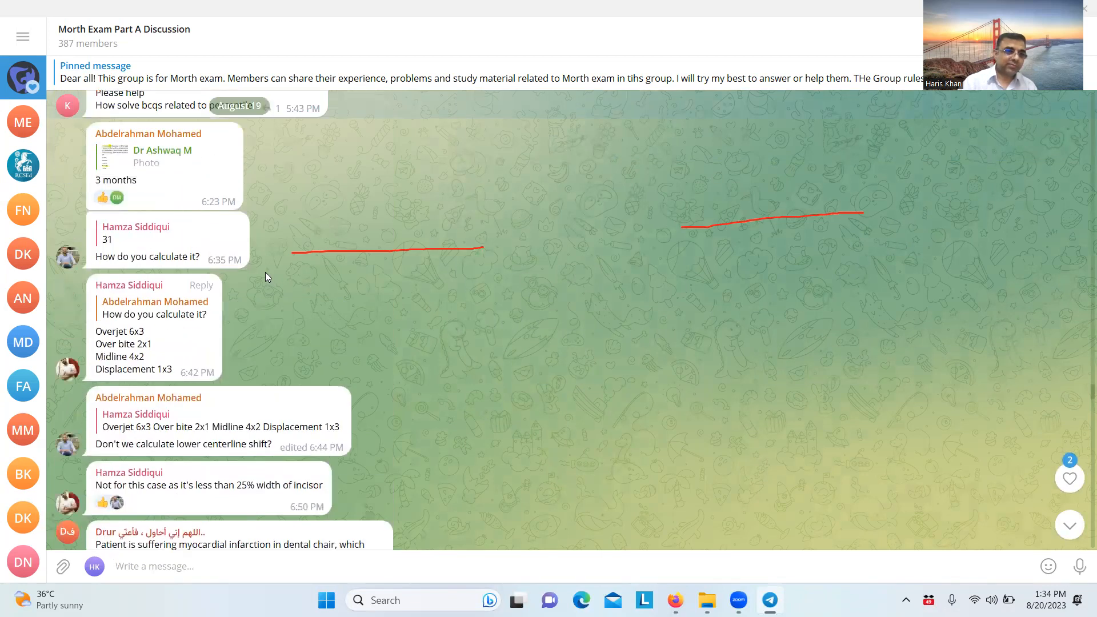
scroll(down, 3)
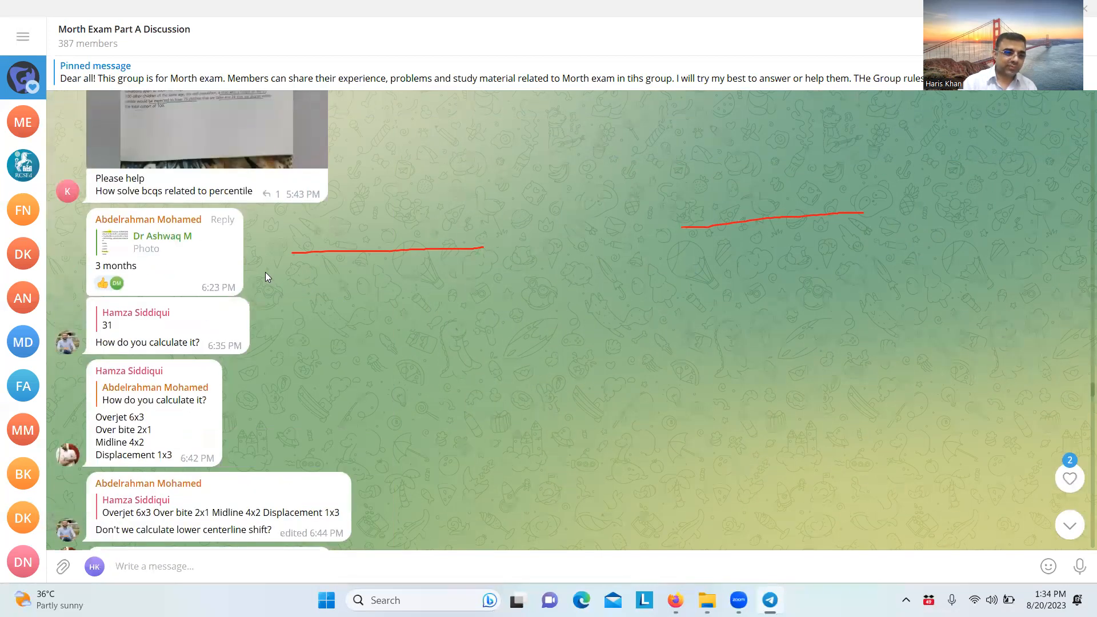
scroll(down, 3)
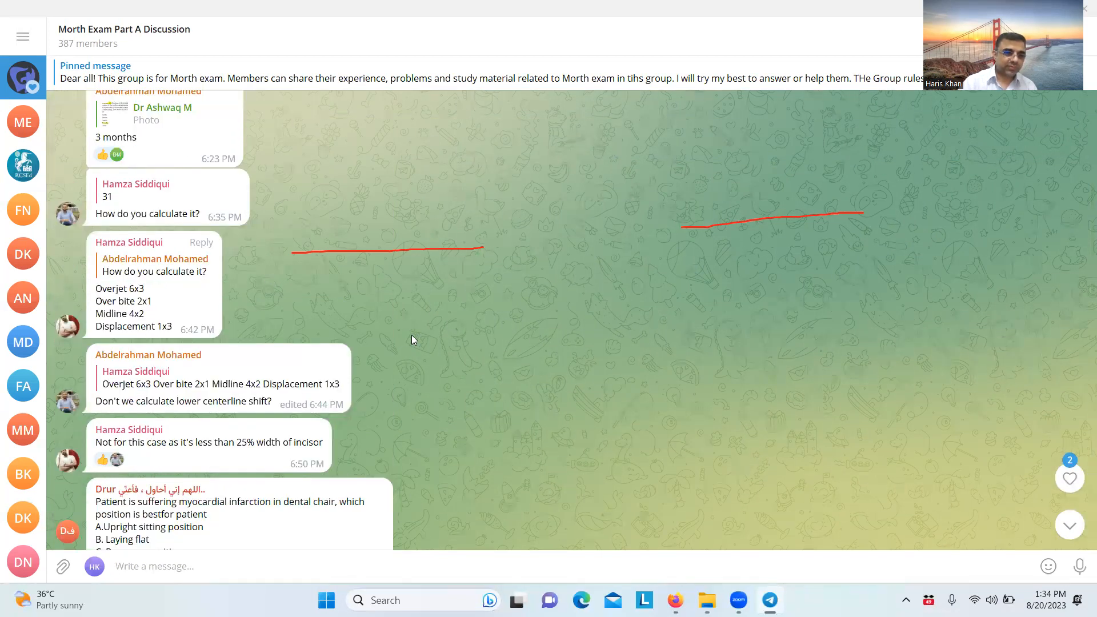
scroll(down, 3)
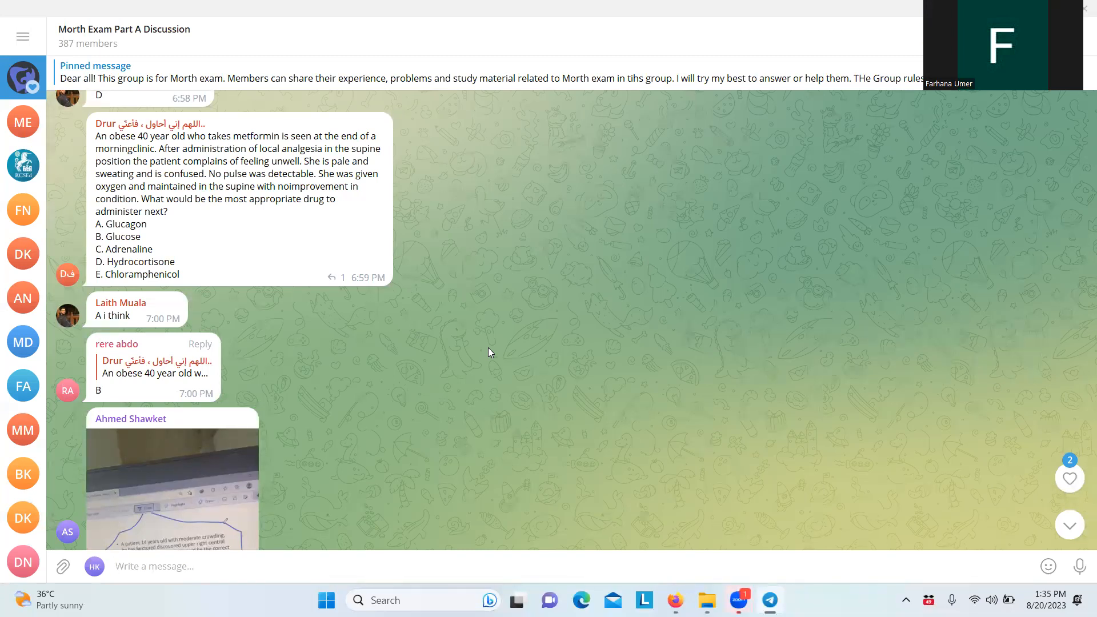
click(154, 566)
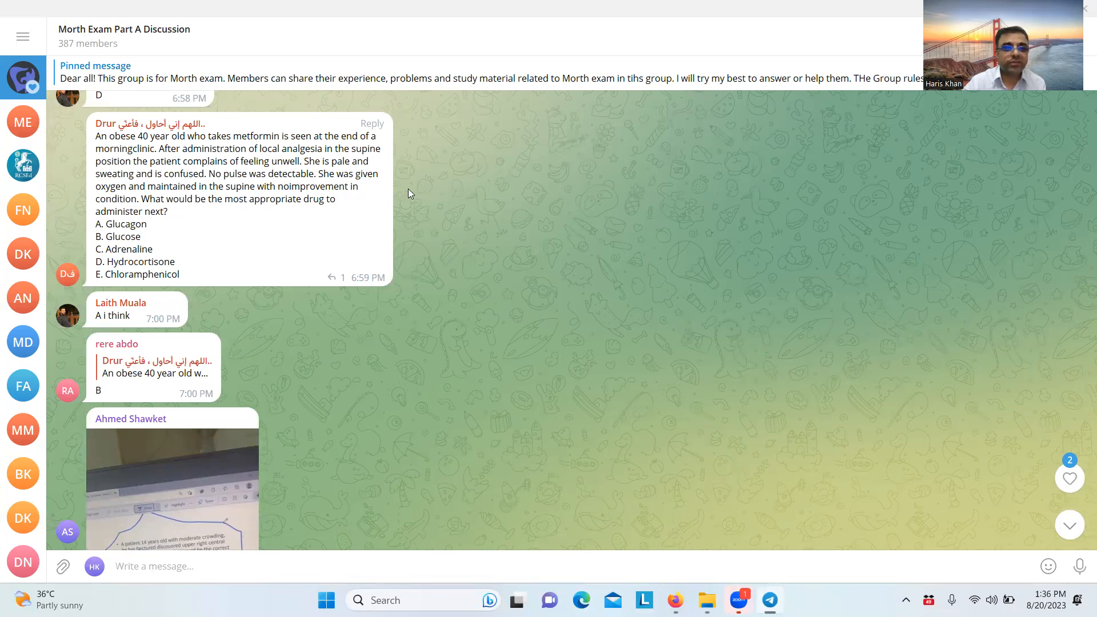
click(399, 280)
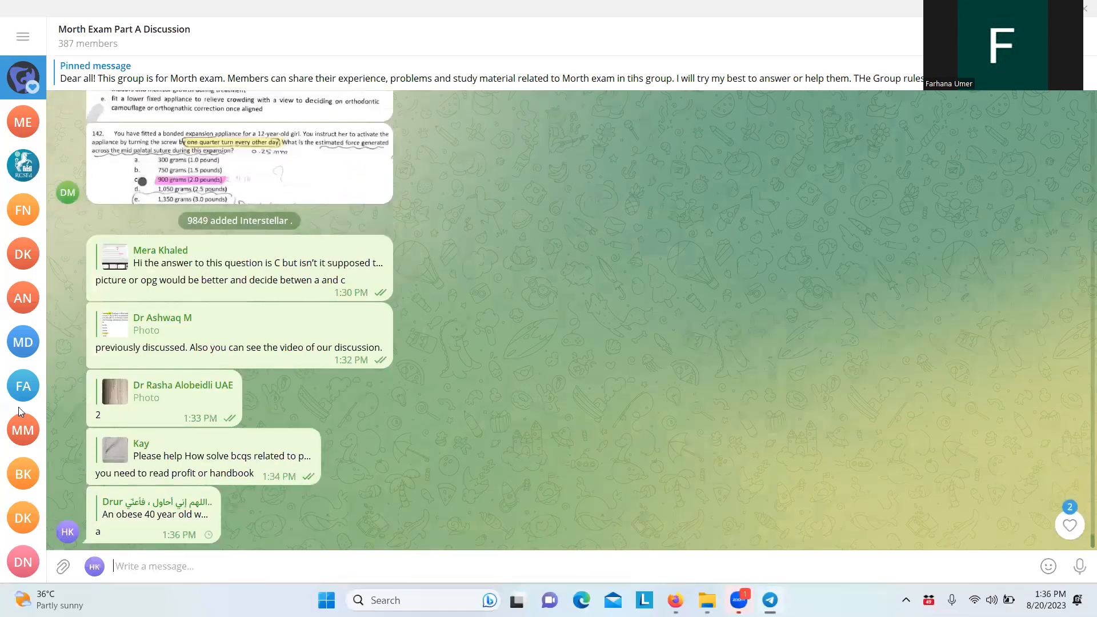
Scroll the chat and open the question 152 photo on prostaglandin E2
scroll(down, 3)
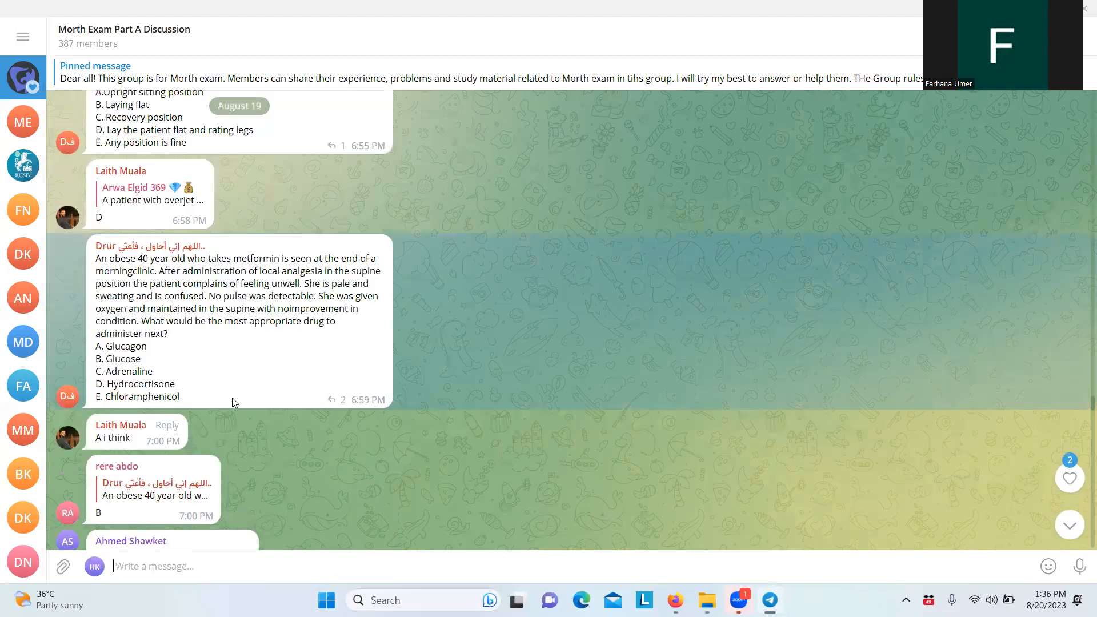
scroll(down, 3)
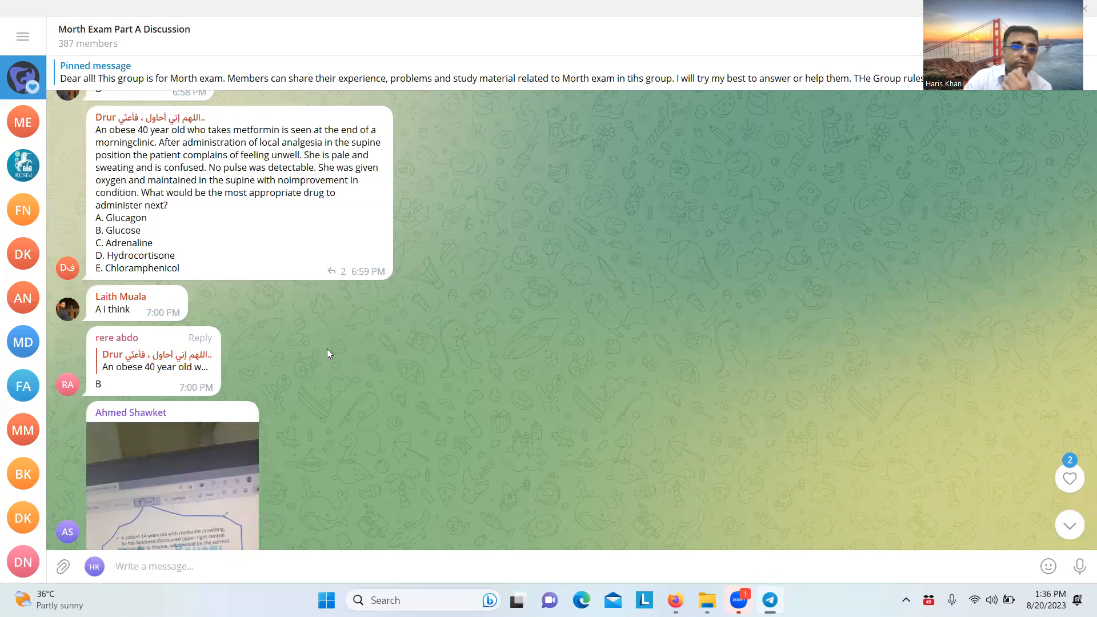
scroll(down, 3)
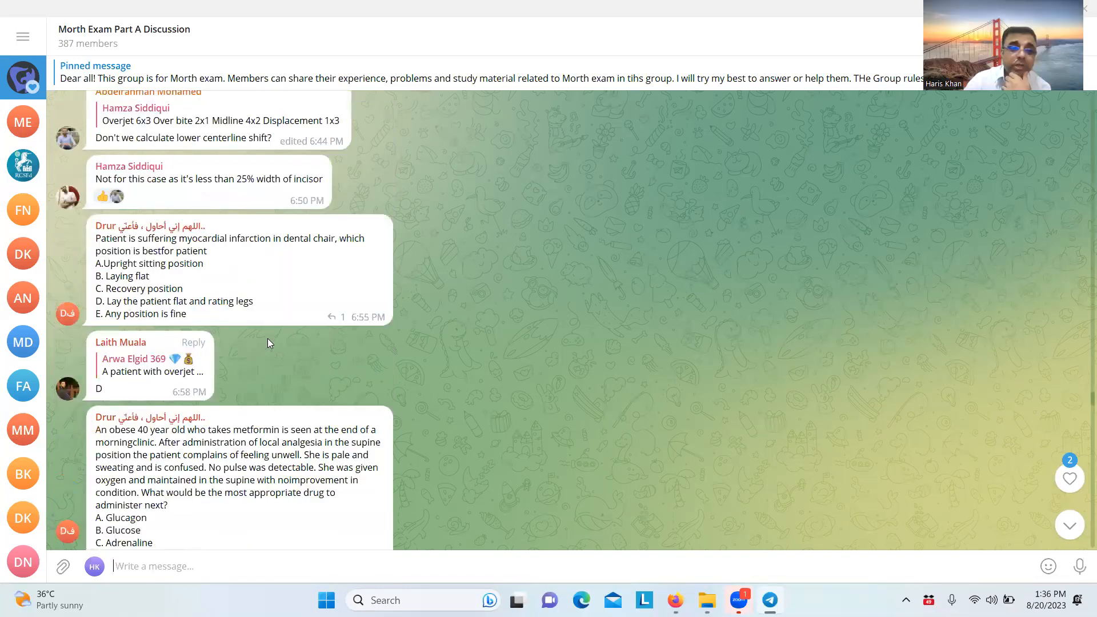
scroll(down, 3)
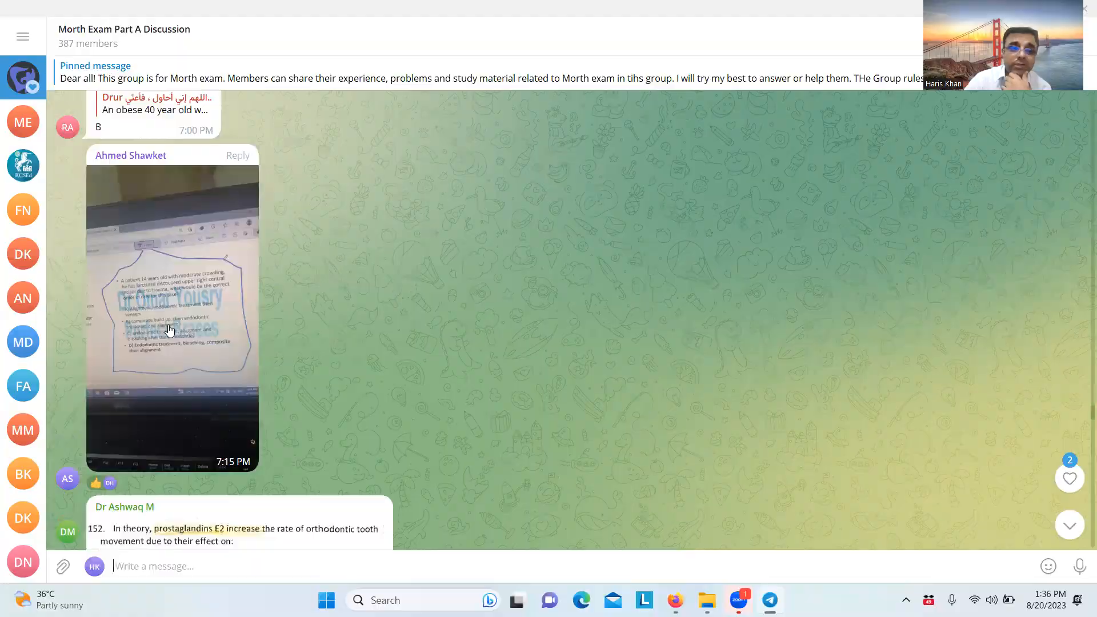
click(172, 315)
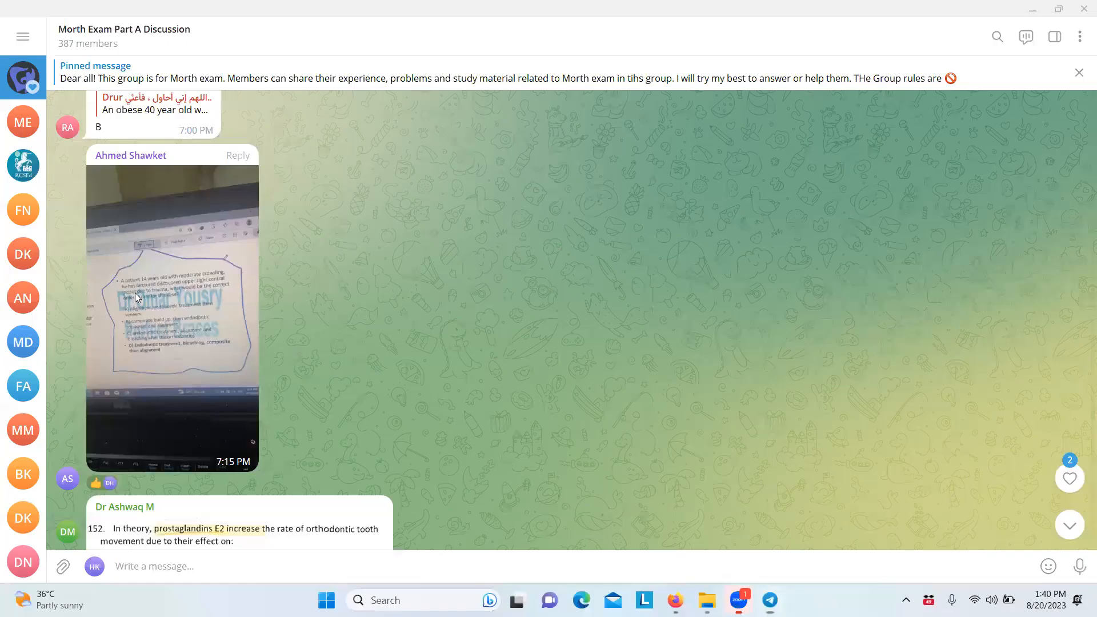
text(mig)
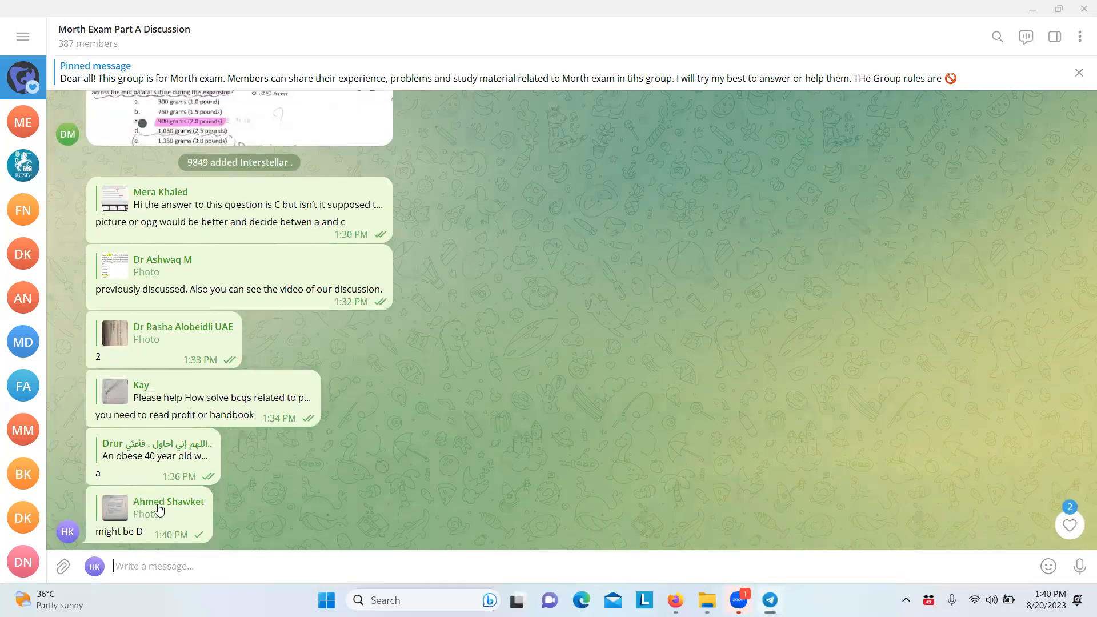
scroll(down, 3)
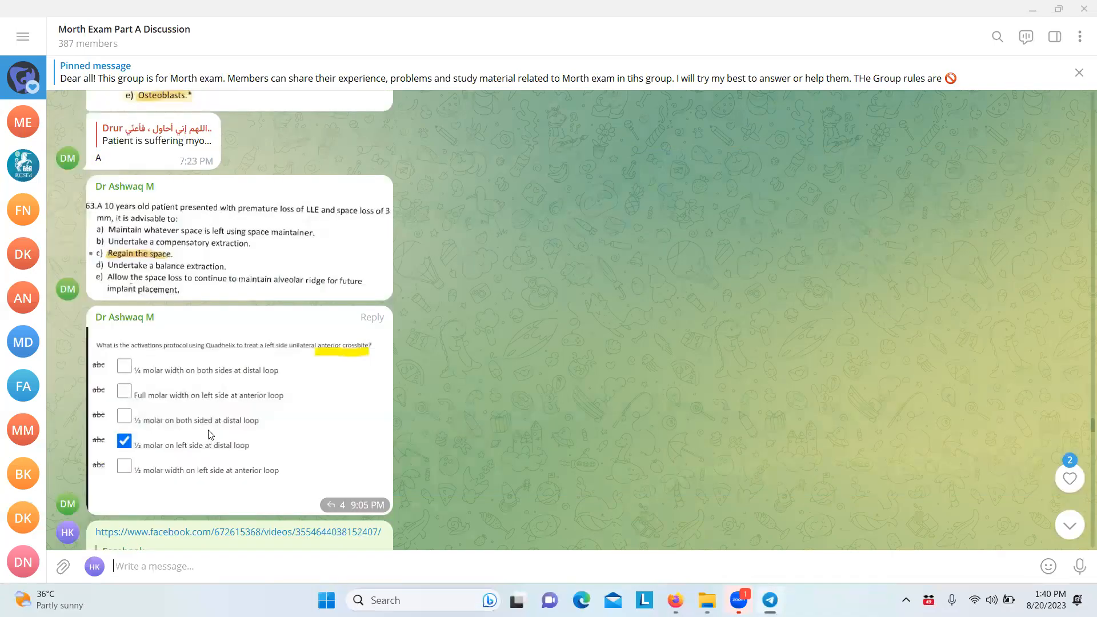
View the prostaglandin E2 question 152 image and post the reply 'we think E'
click(157, 94)
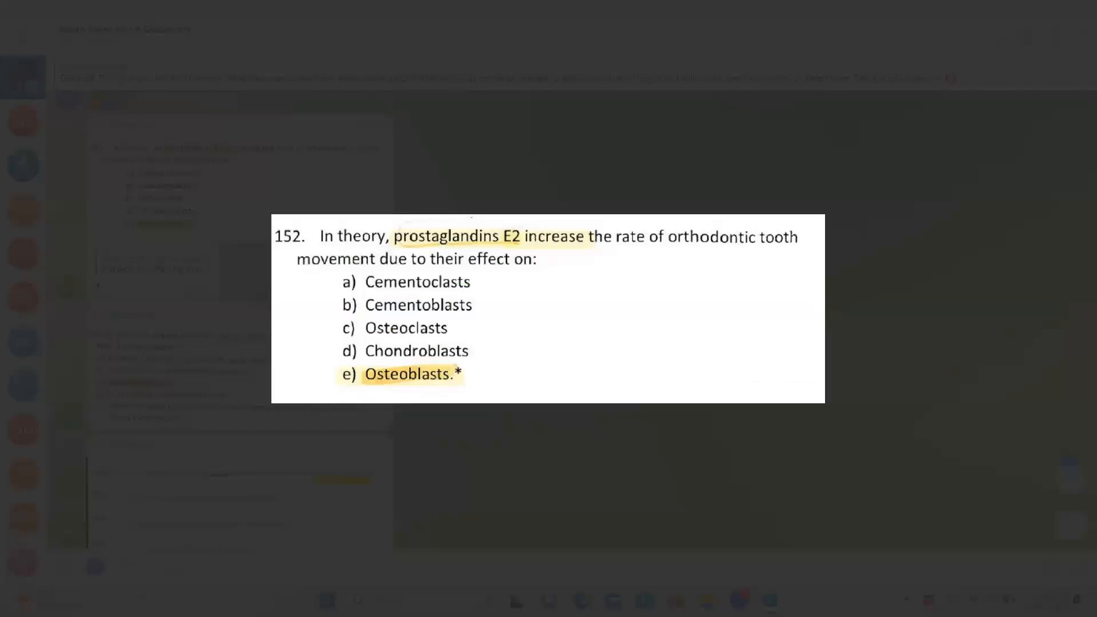
mouse_move(389, 517)
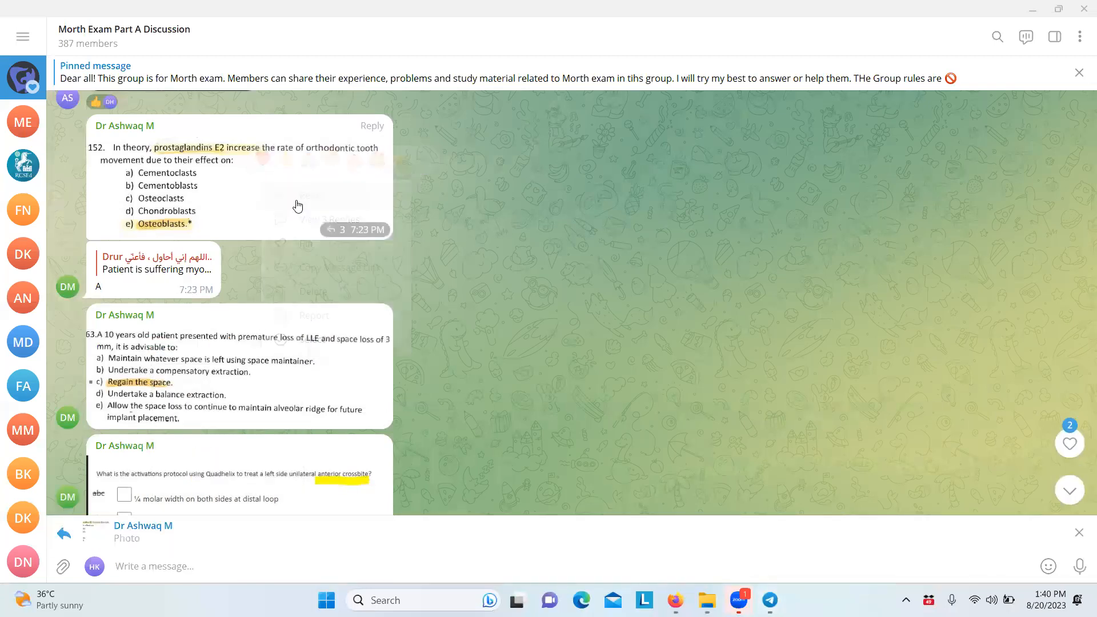
text(we think)
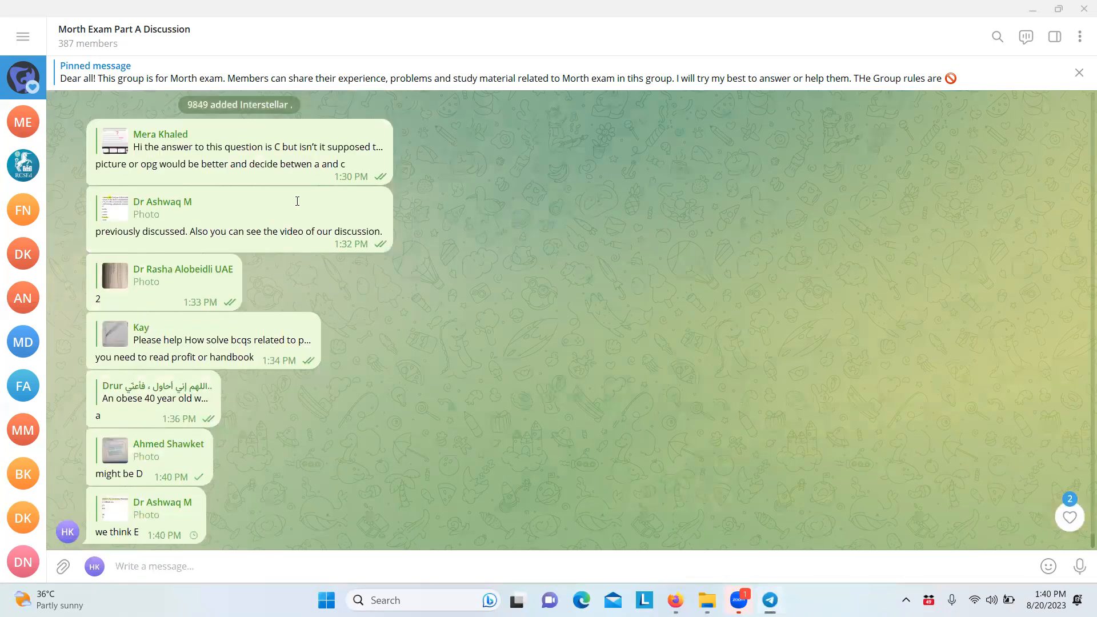
scroll(down, 3)
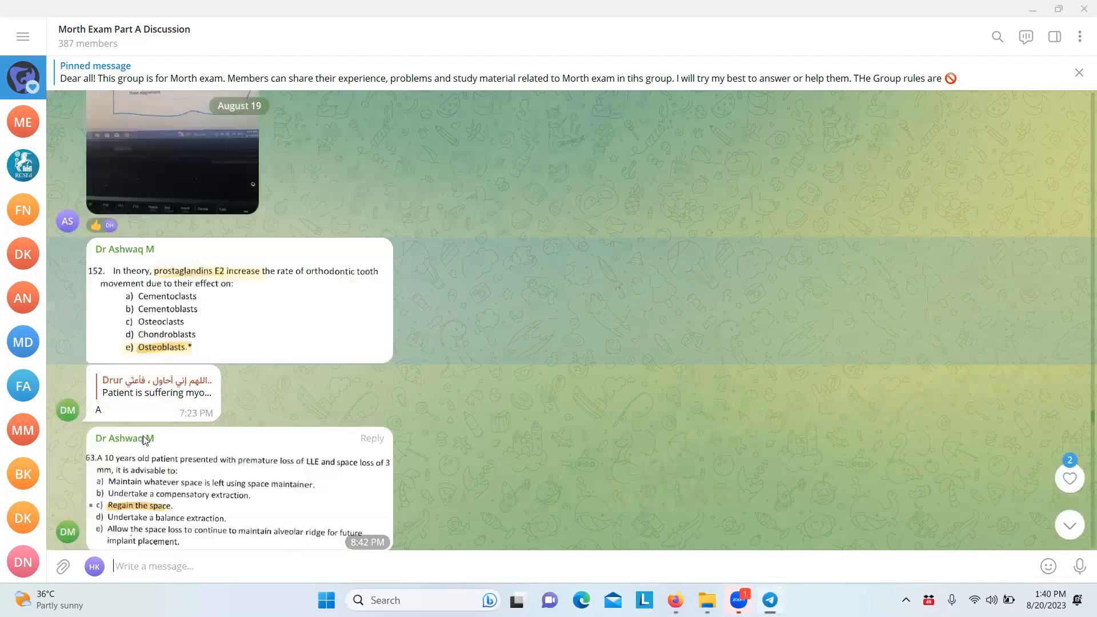
Open the Quadhelix crossbite question image and reply with a comment about an issue
click(237, 489)
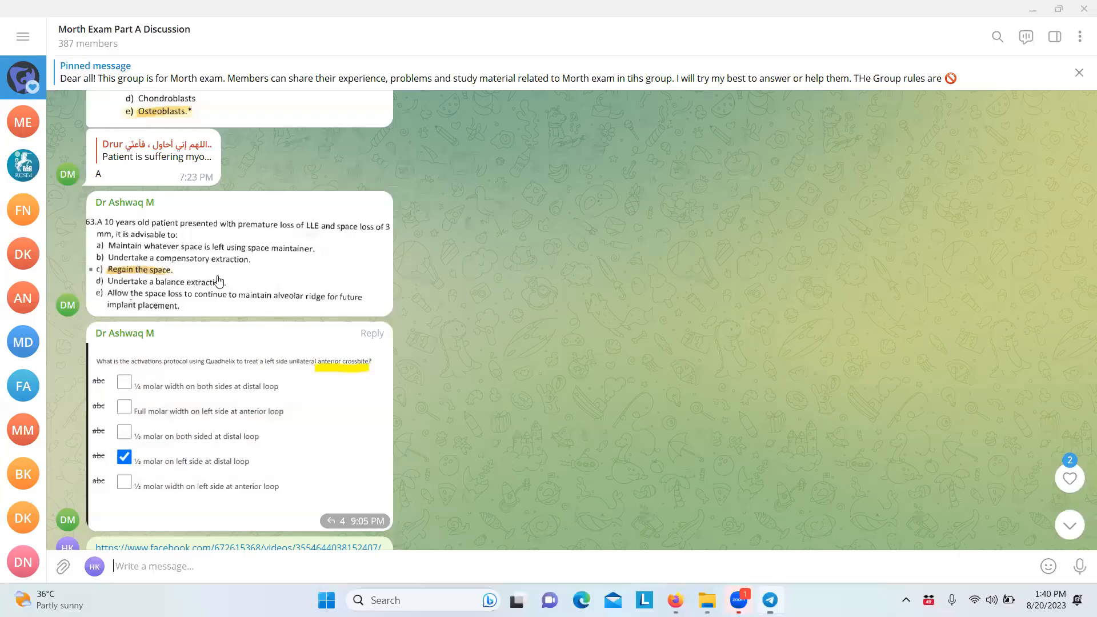
scroll(down, 3)
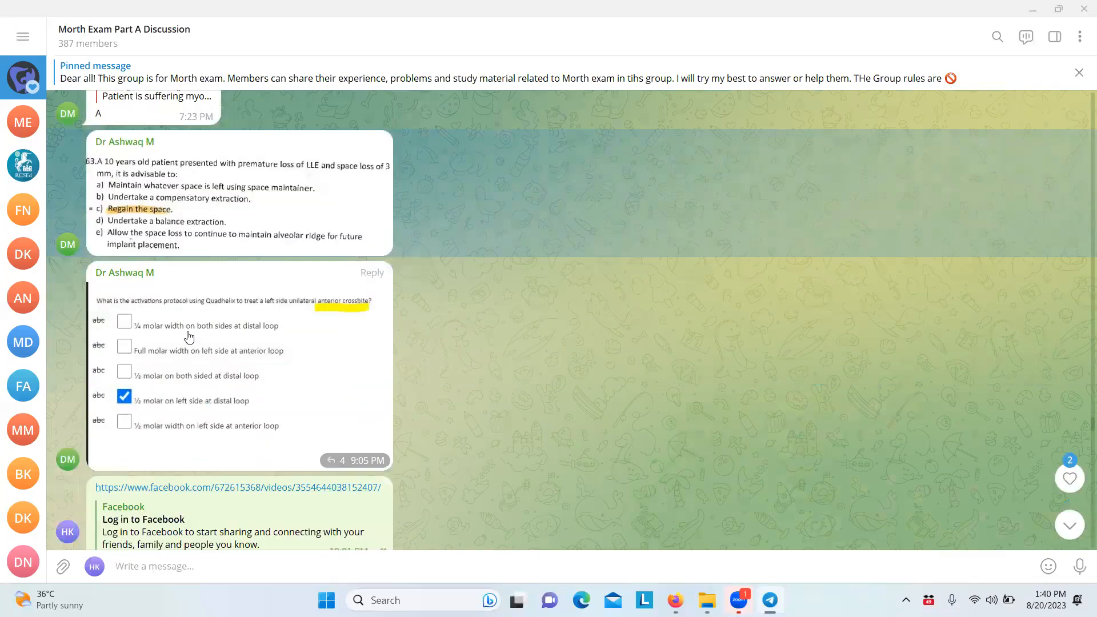
click(241, 367)
text(some)
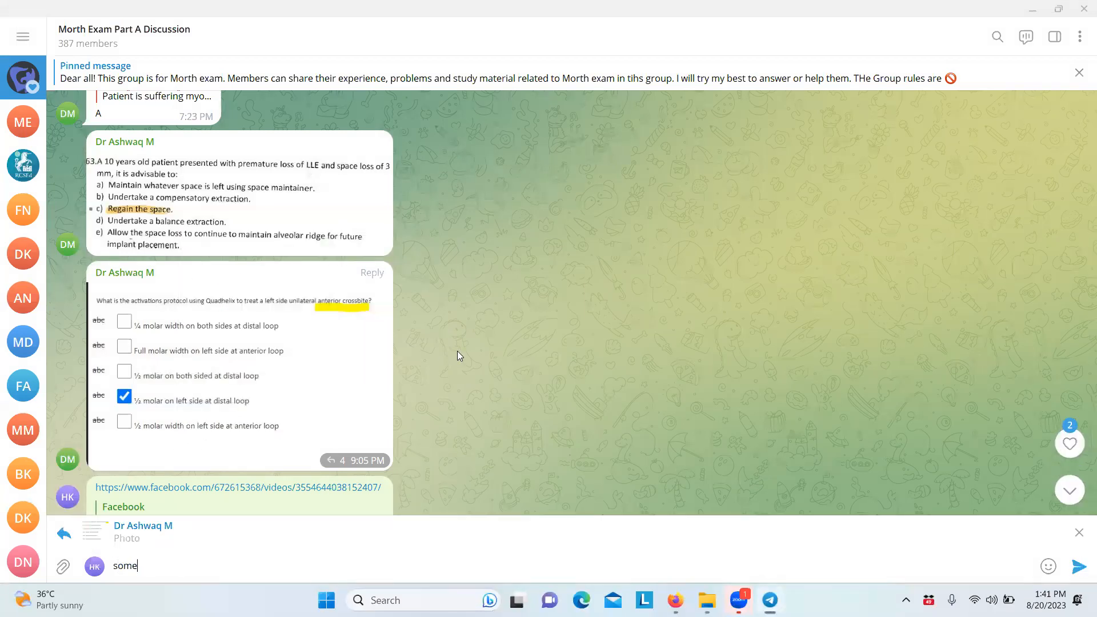
text(issue with o)
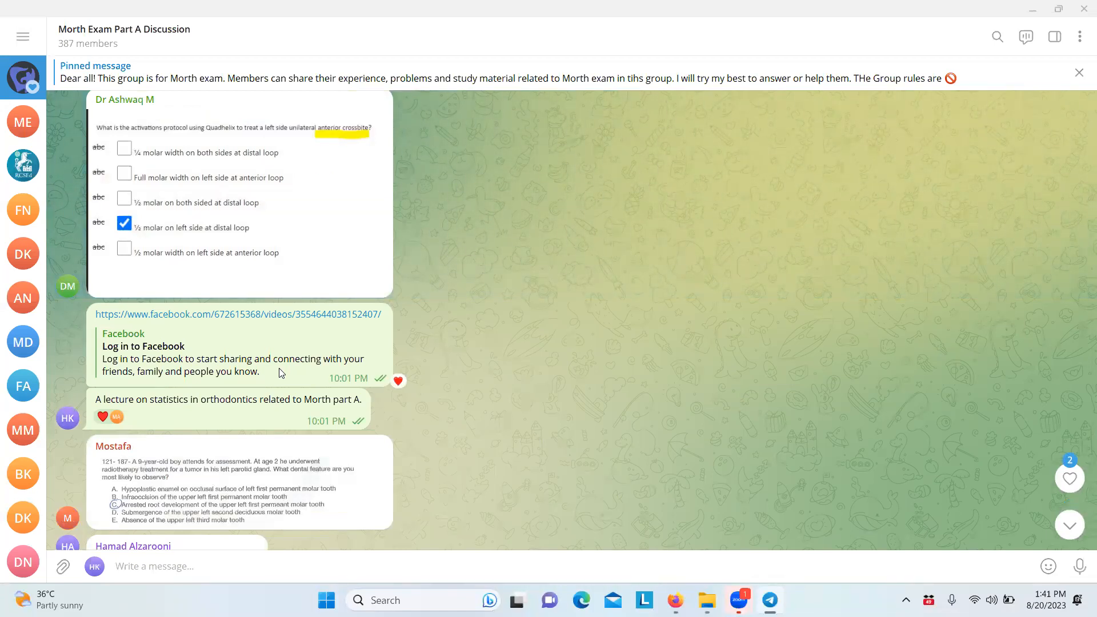
Open Mostafa's parotid radiotherapy question photo and underline answer options E and D
scroll(down, 3)
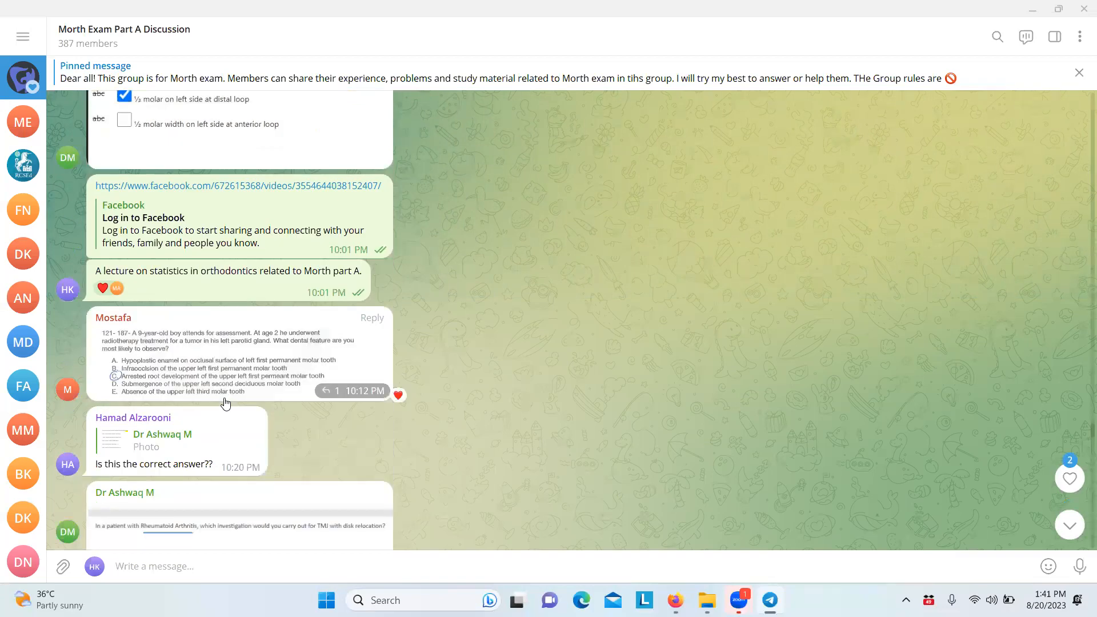
scroll(down, 3)
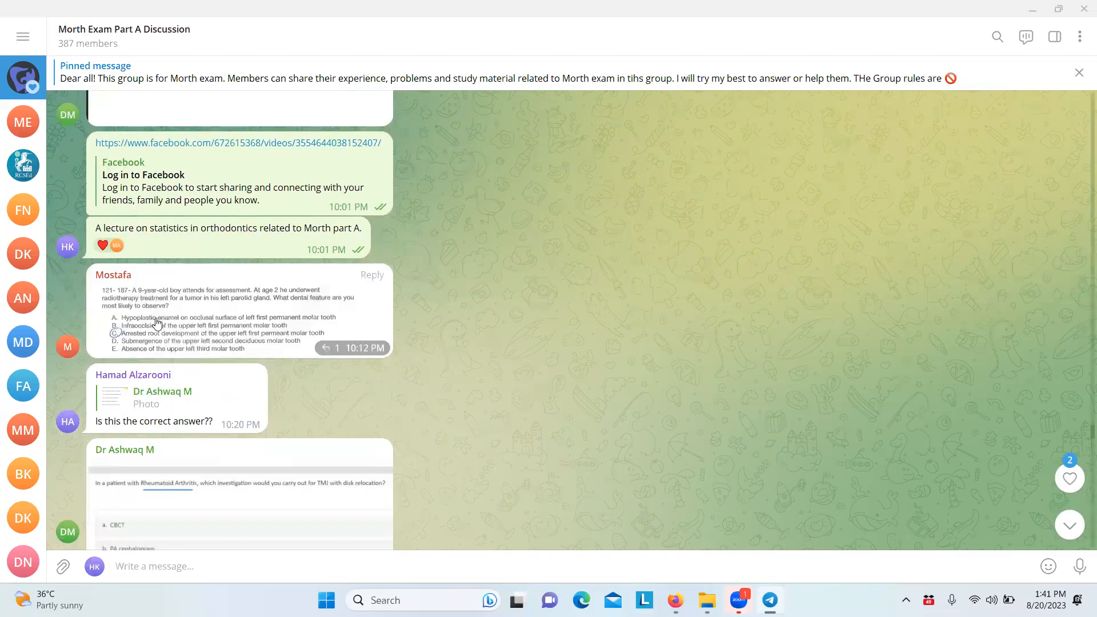
click(237, 315)
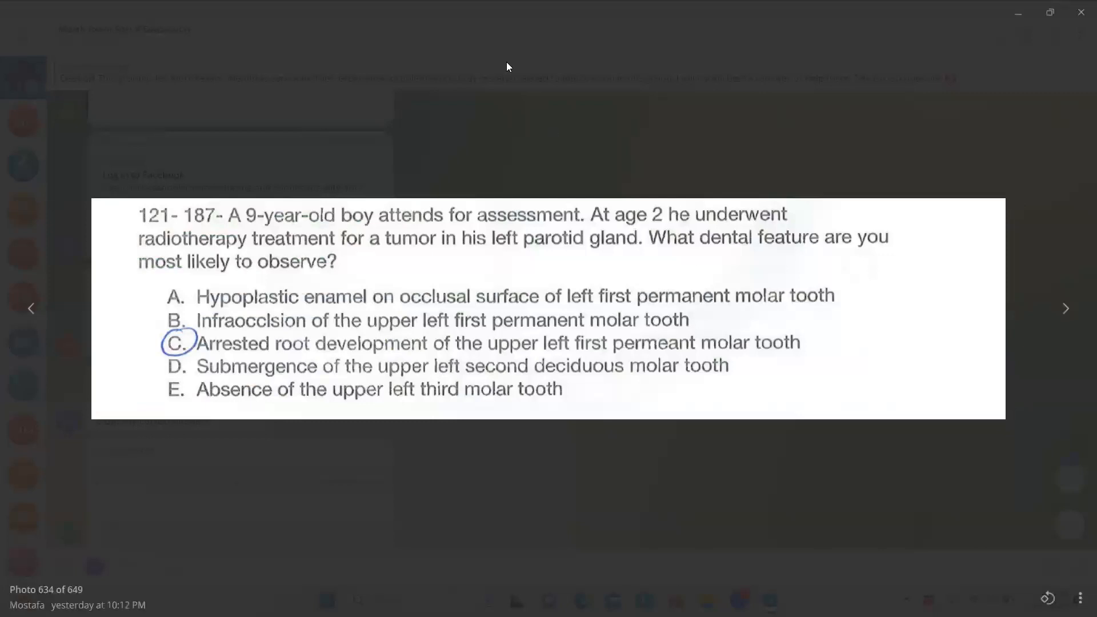
mouse_move(629, 221)
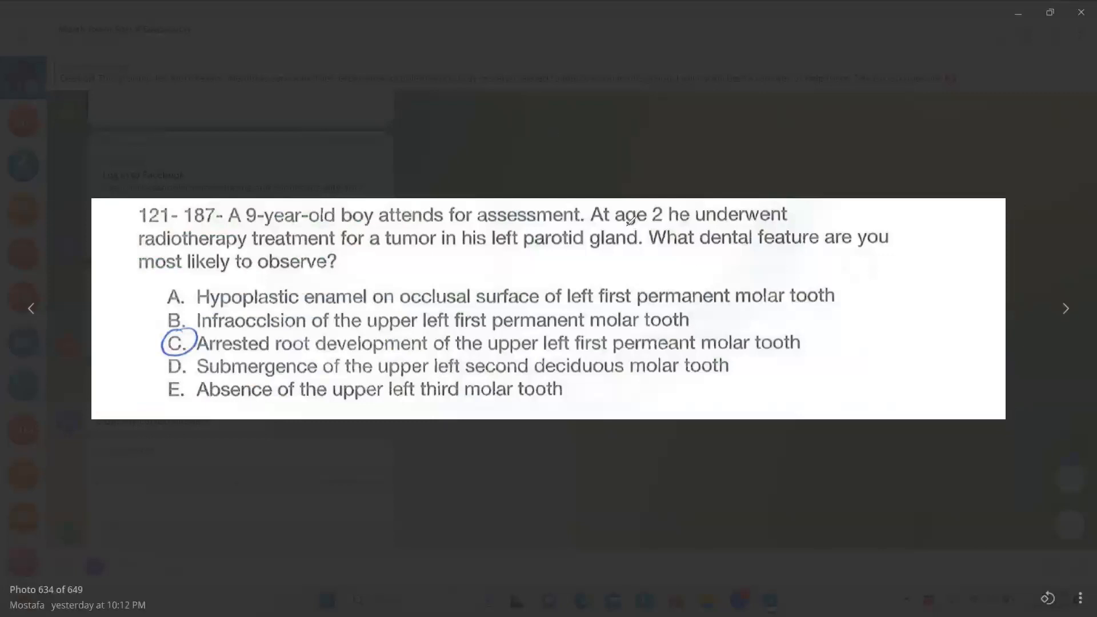
drag(635, 224, 783, 221)
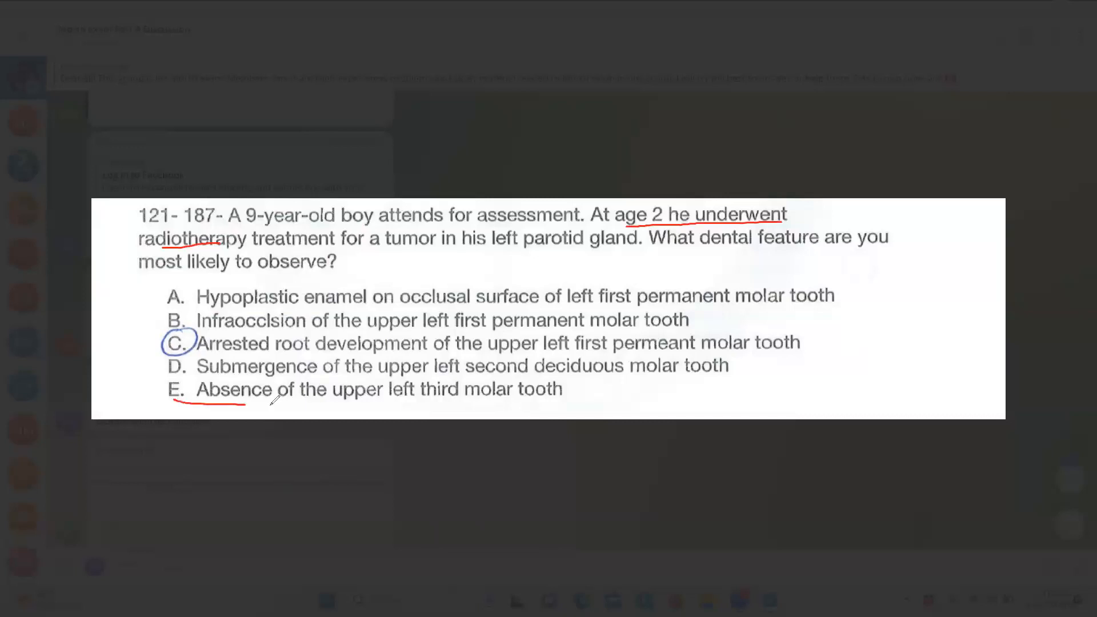
drag(238, 406, 594, 407)
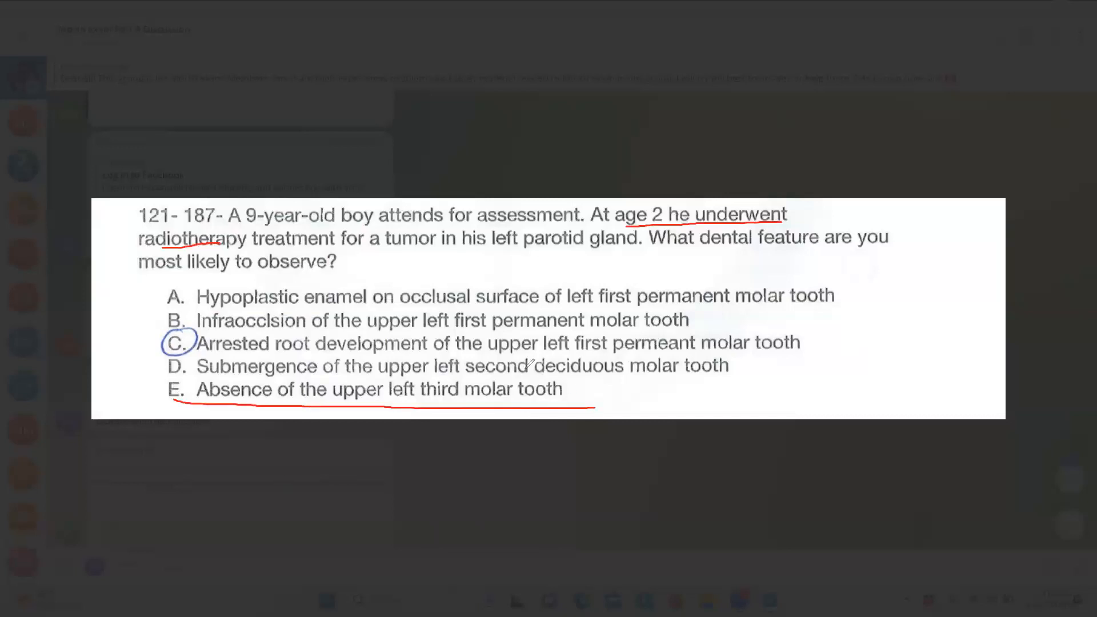
mouse_move(562, 183)
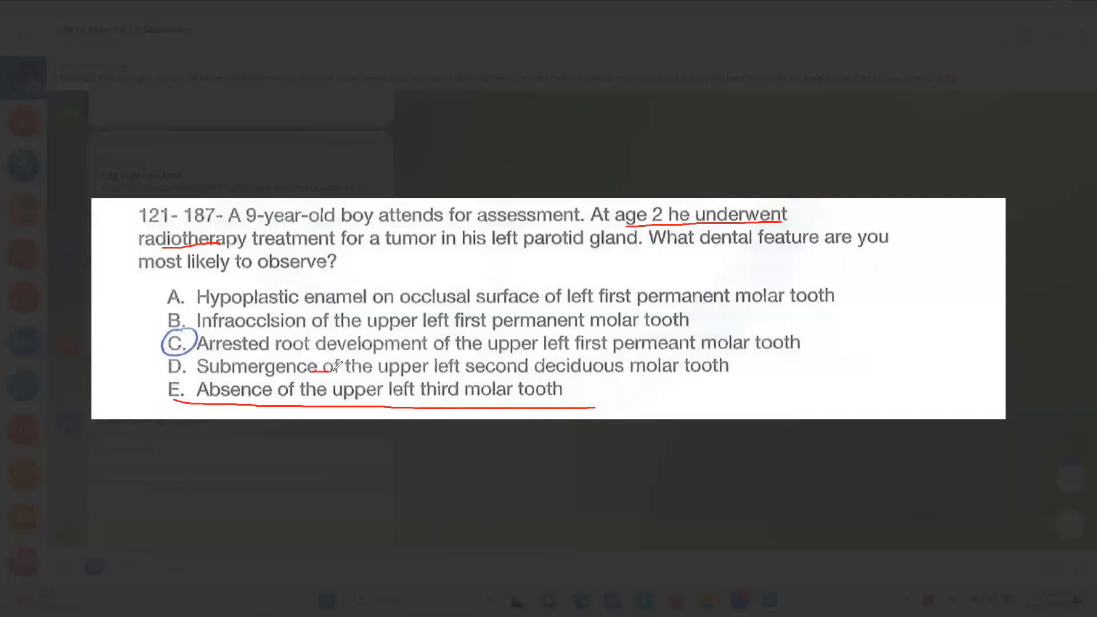
drag(322, 369, 745, 364)
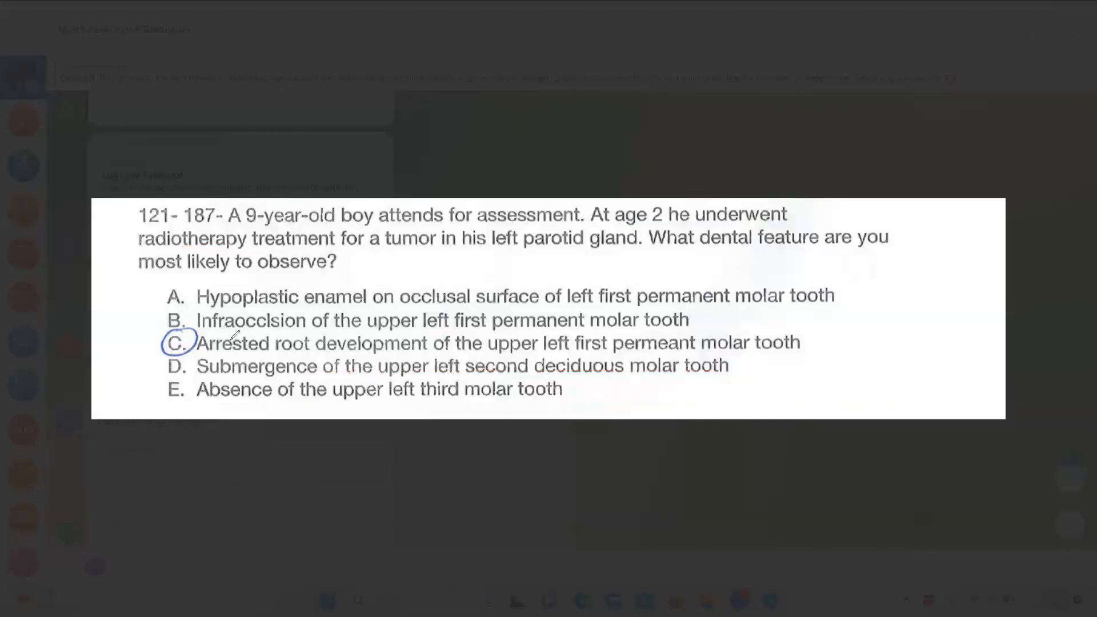
mouse_move(633, 329)
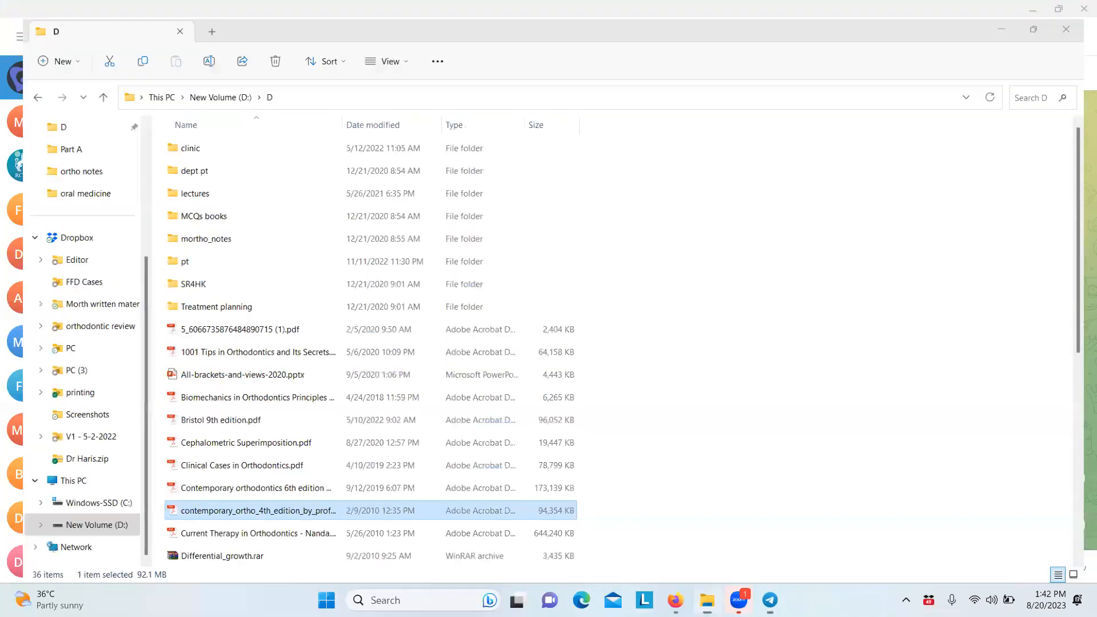
Open contemporary_ortho_4th_edition PDF from File Explorer's D folder in Acrobat
click(768, 601)
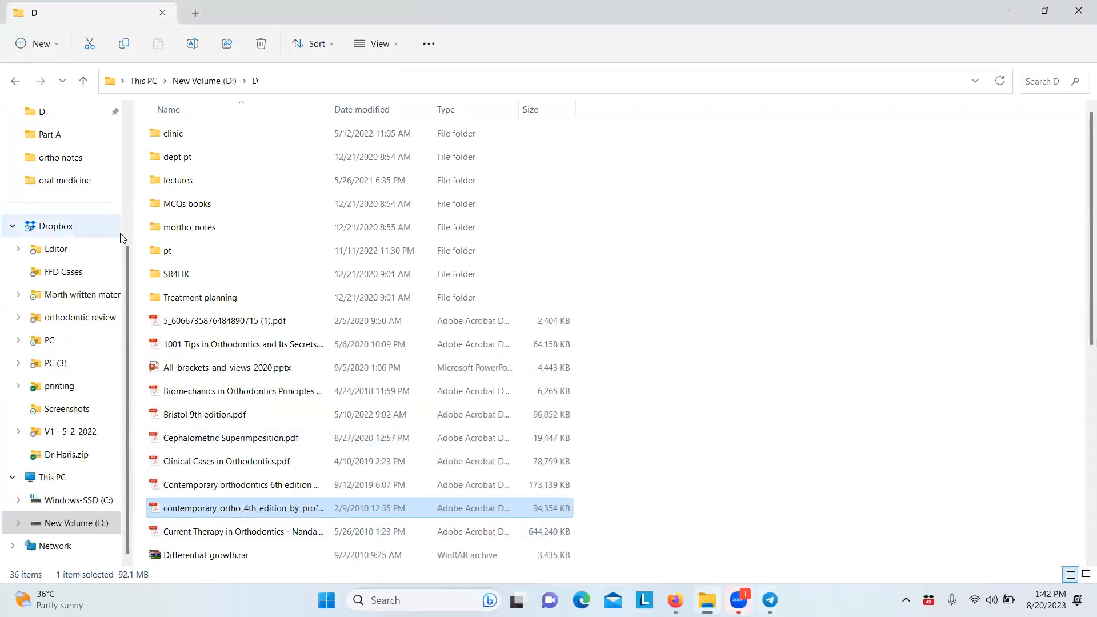
mouse_move(213, 508)
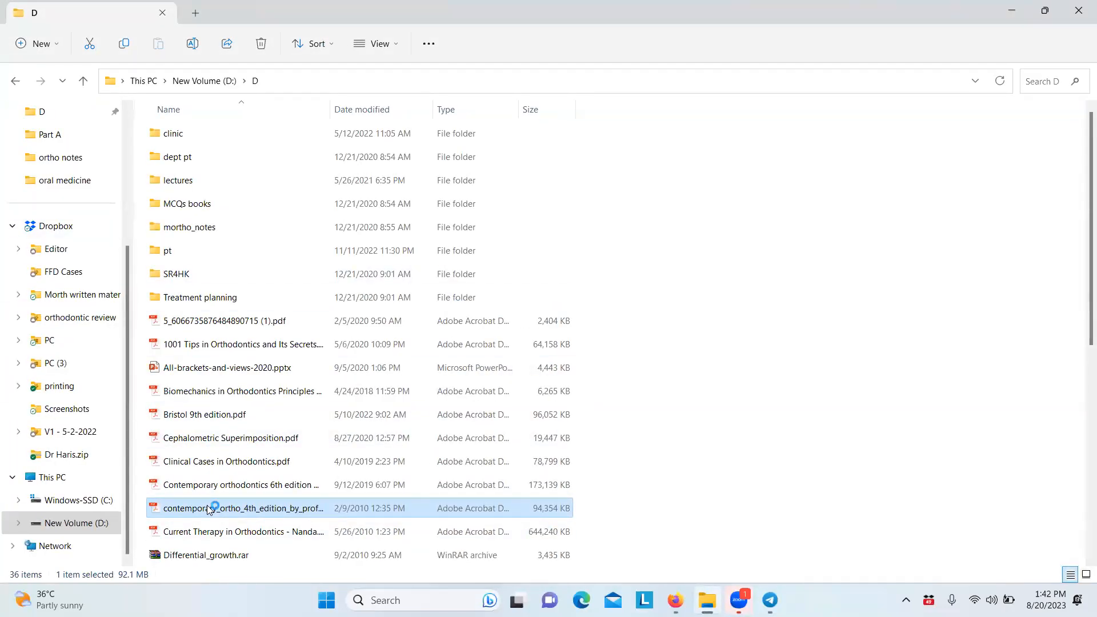
double_click(243, 508)
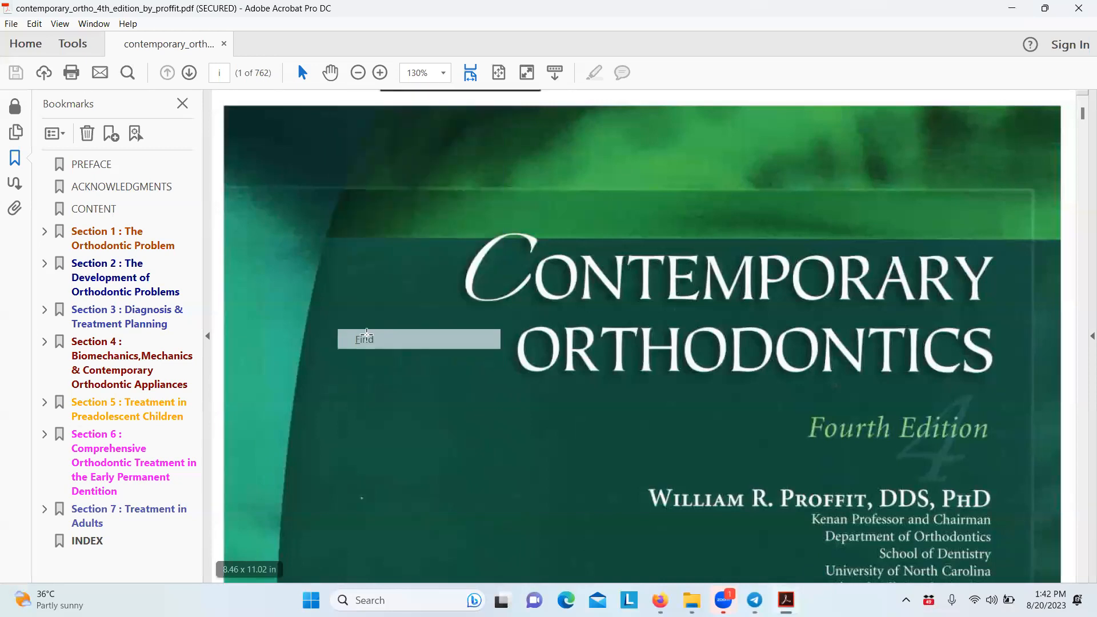
Find 'calcification' and step through four matches, reaching Table 3-3
text(calcific)
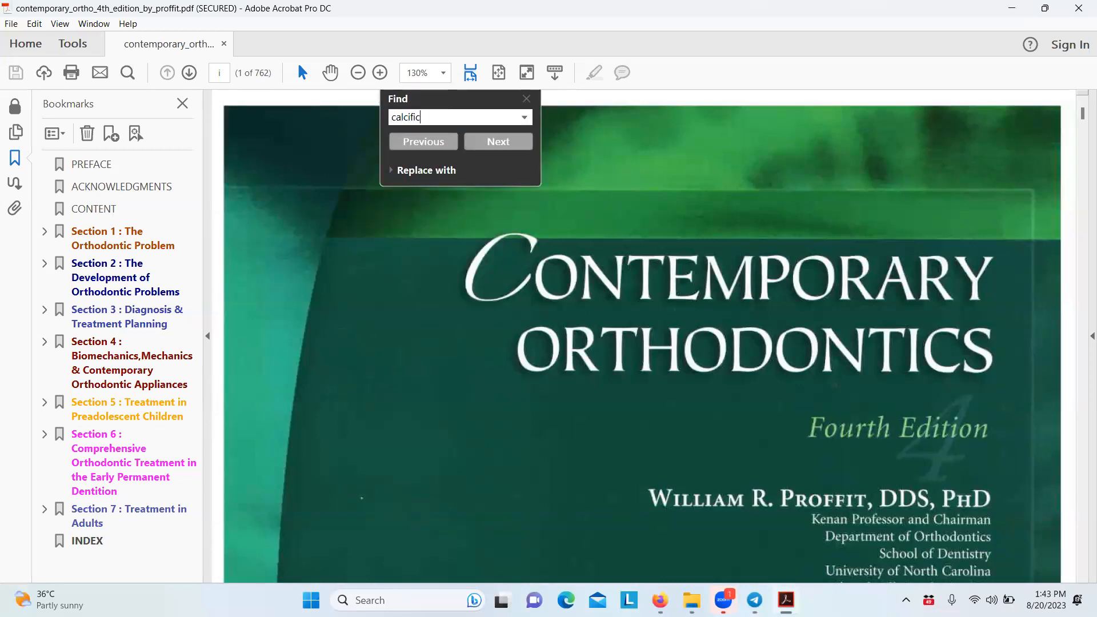
text(ati)
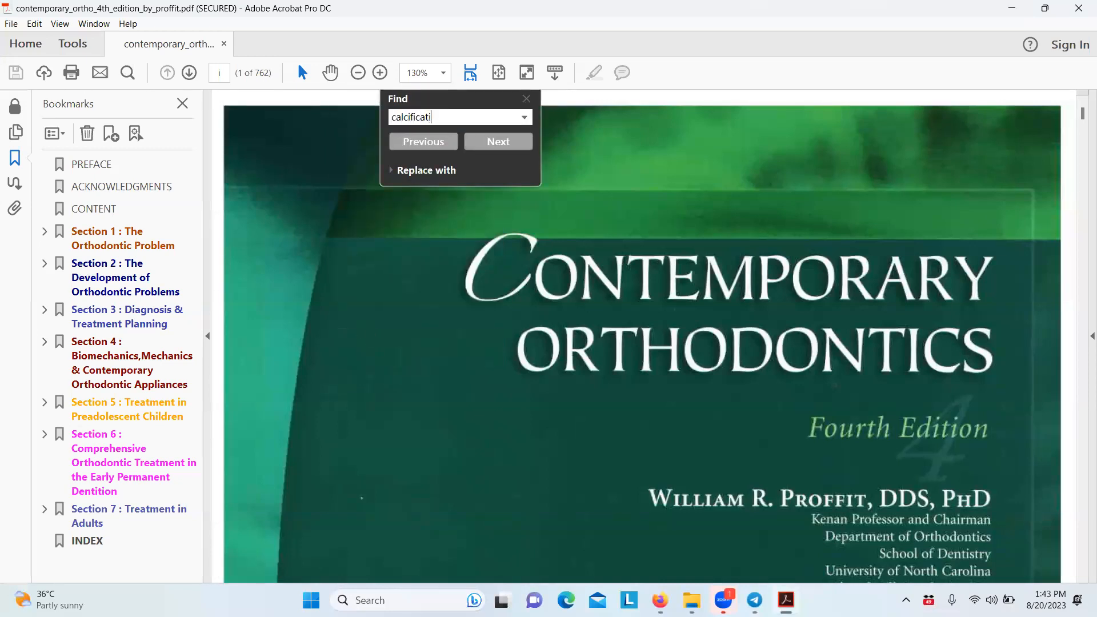
click(498, 141)
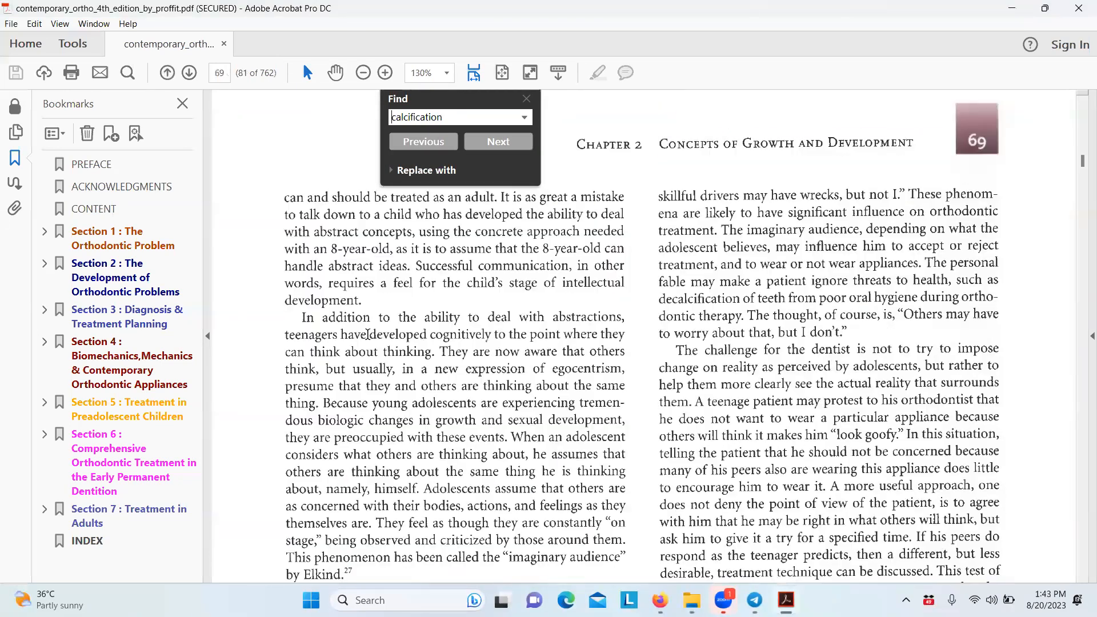
click(498, 141)
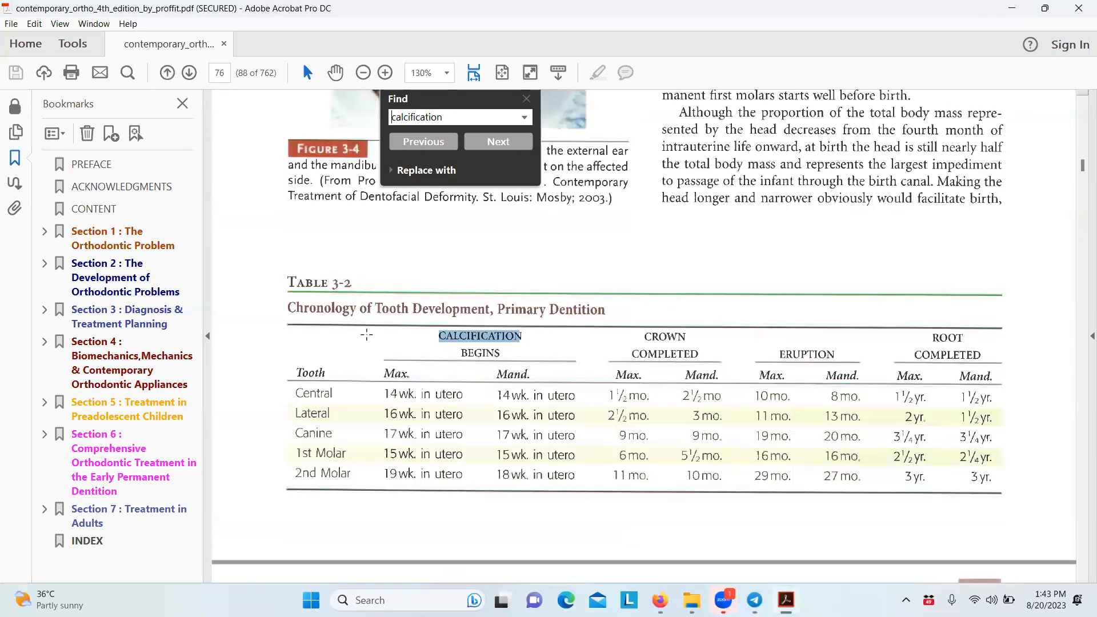
click(498, 141)
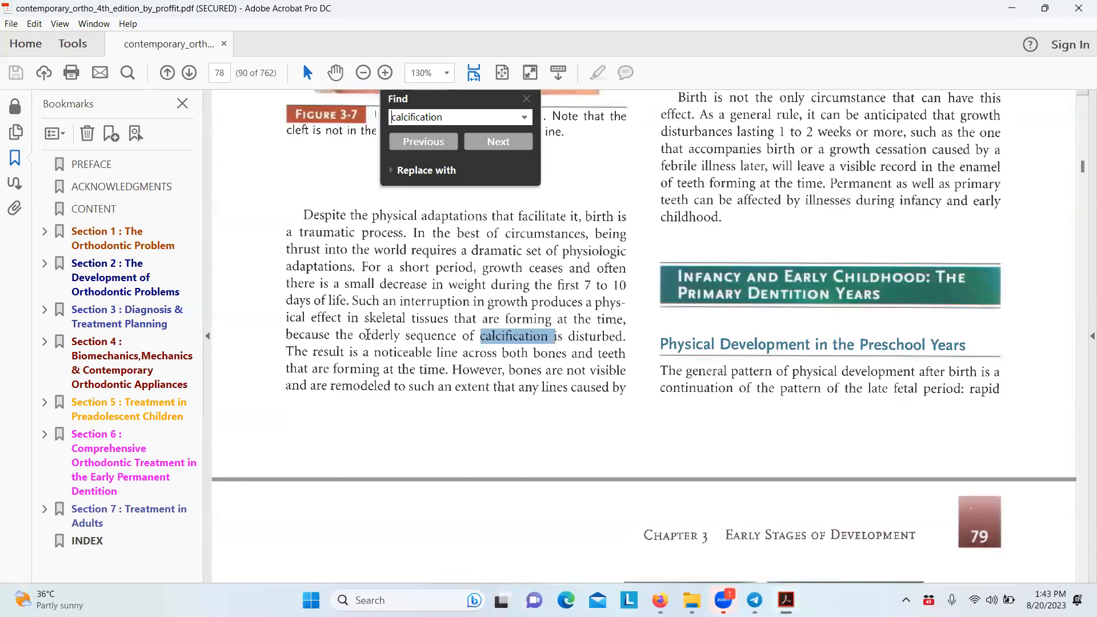
click(498, 141)
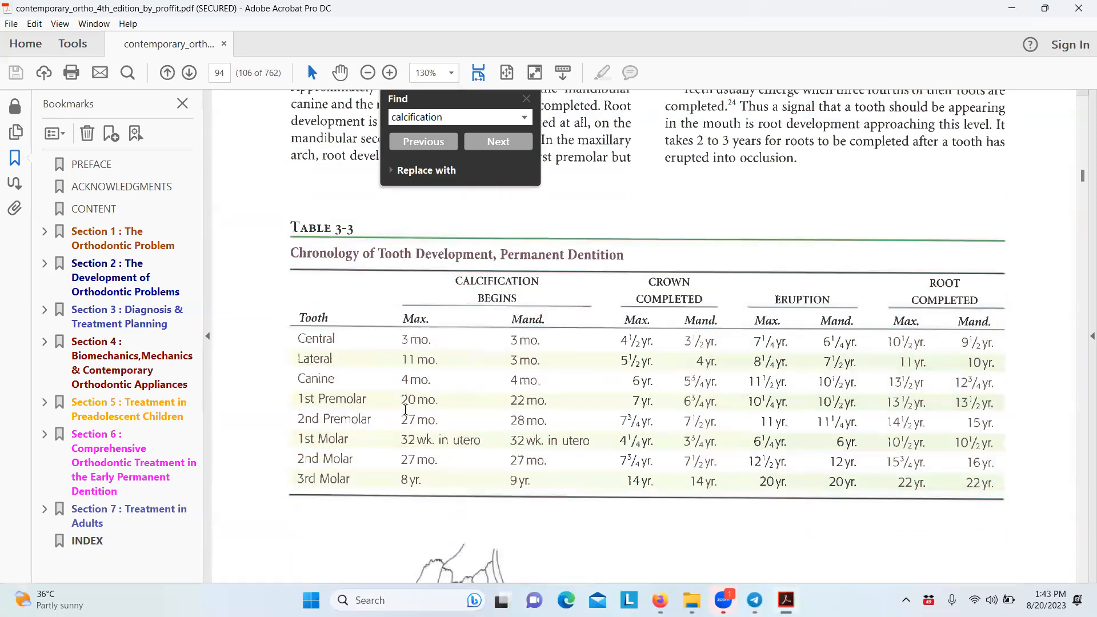
mouse_move(427, 273)
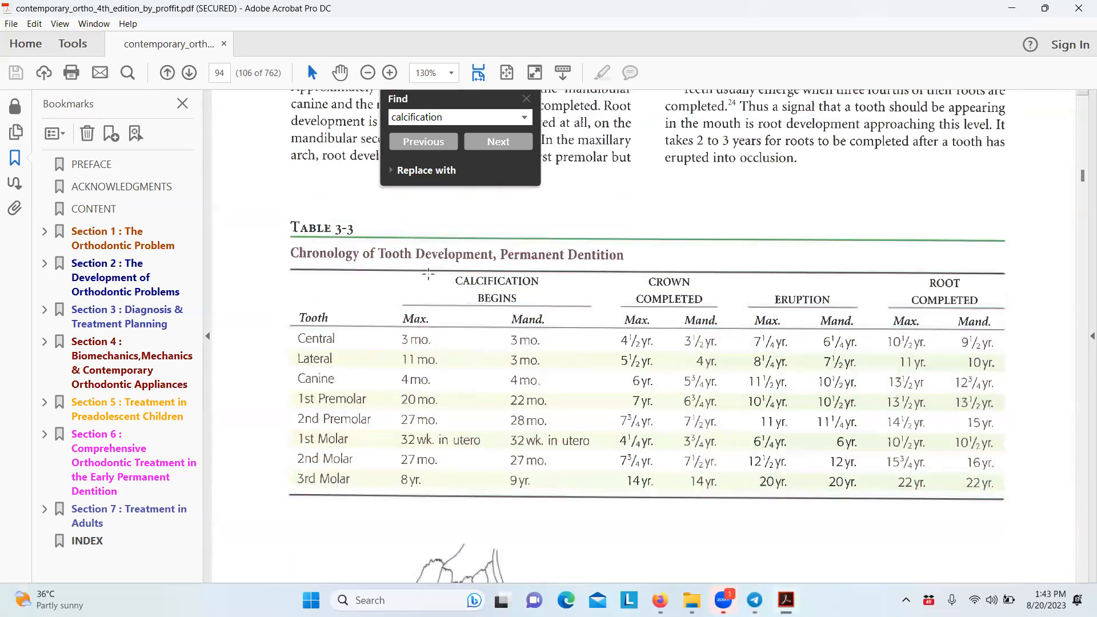
mouse_move(539, 310)
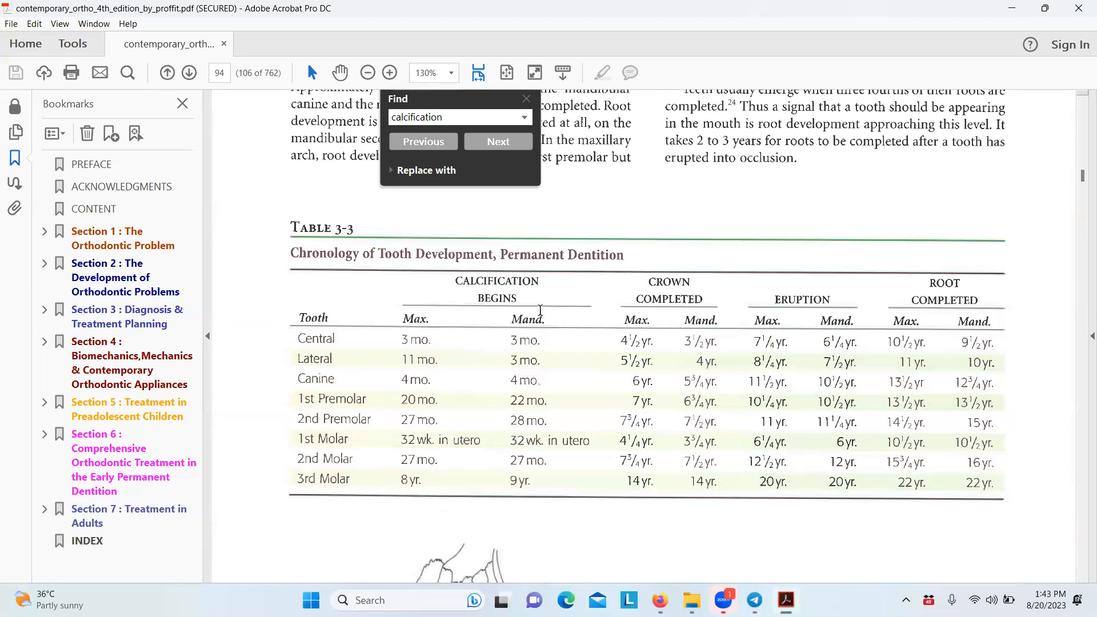
mouse_move(635, 385)
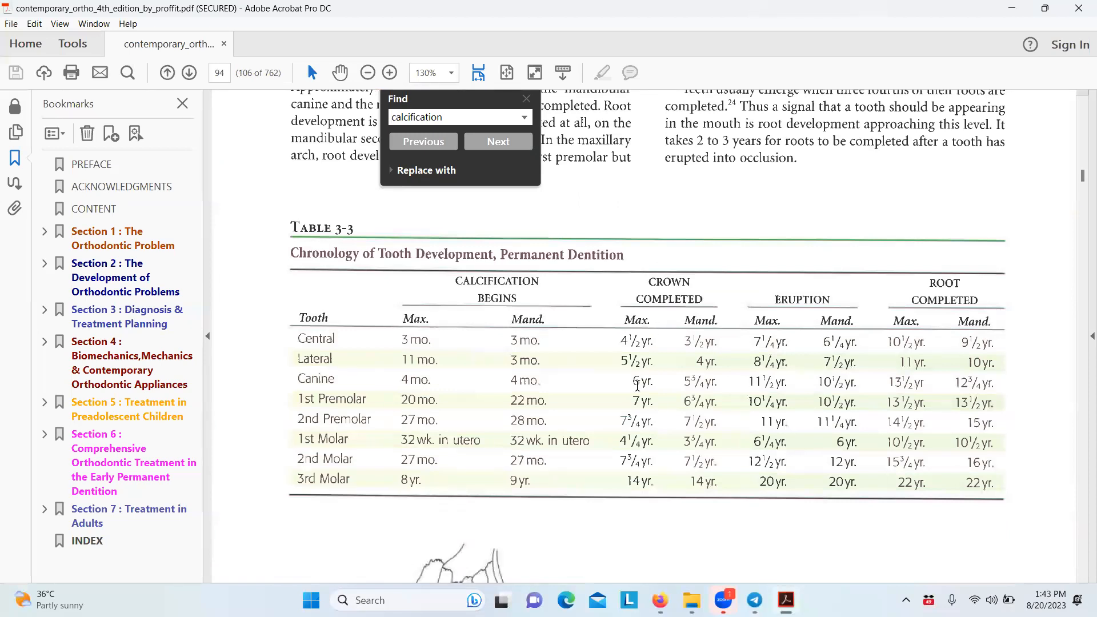
mouse_move(644, 281)
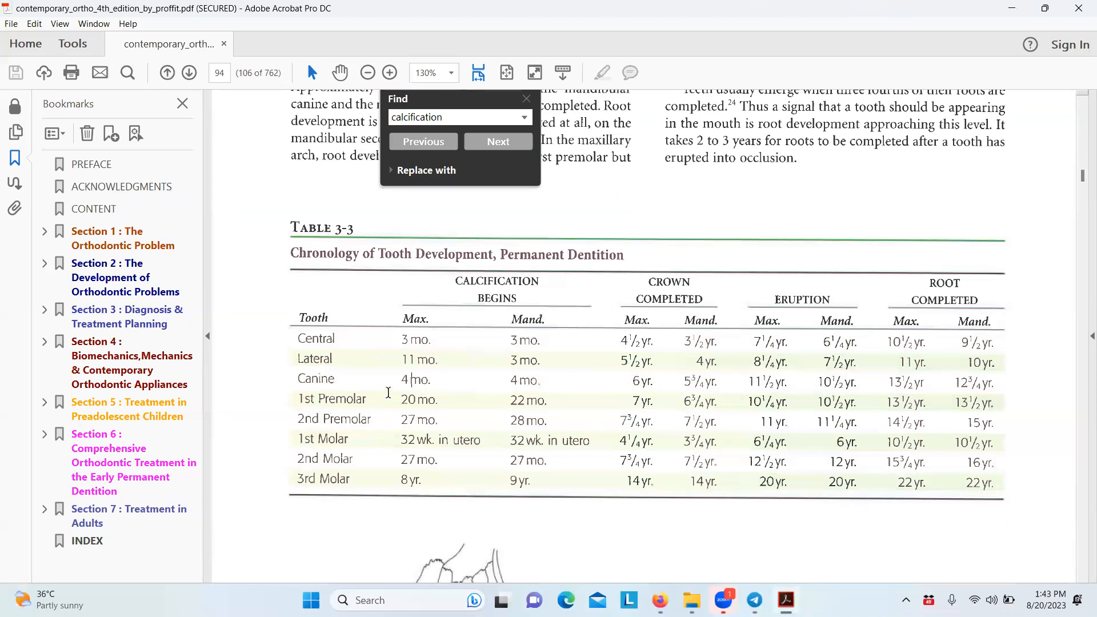
mouse_move(619, 394)
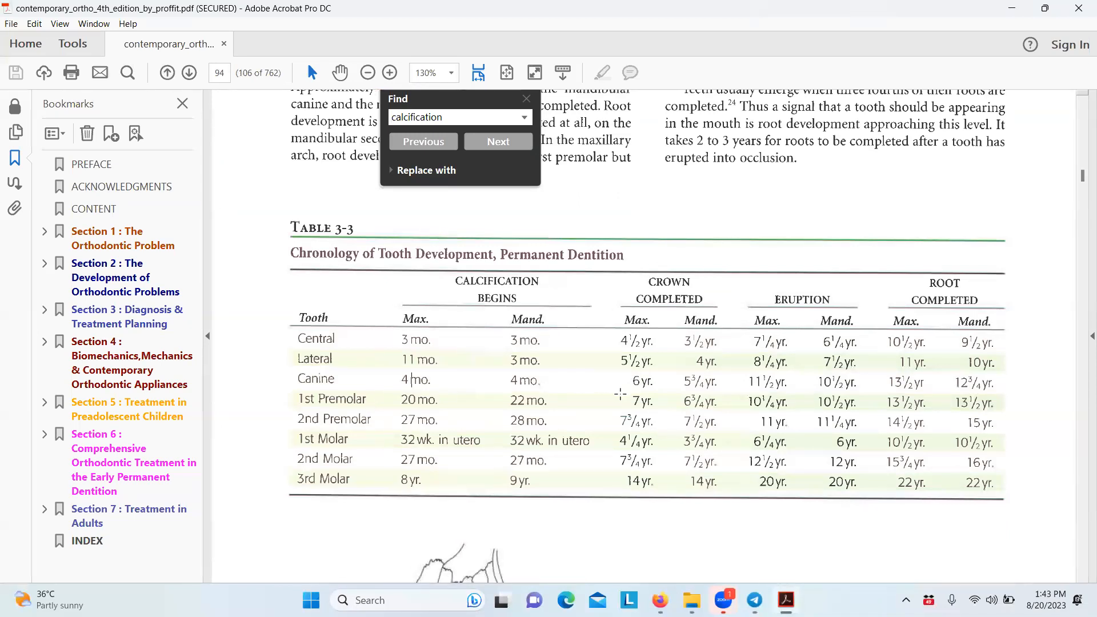
mouse_move(631, 396)
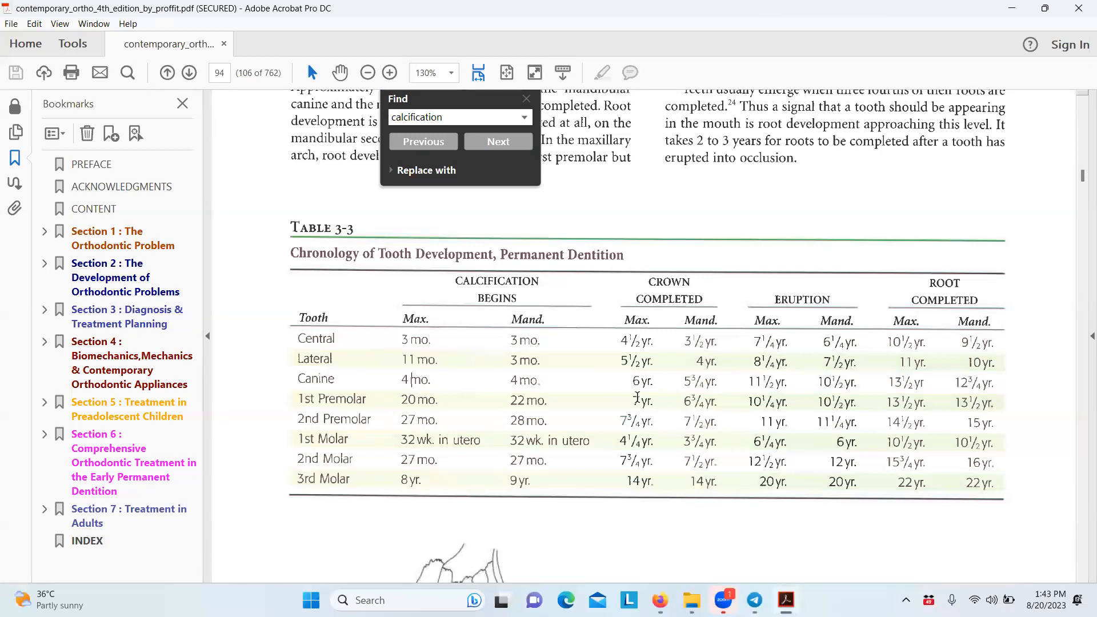
mouse_move(520, 398)
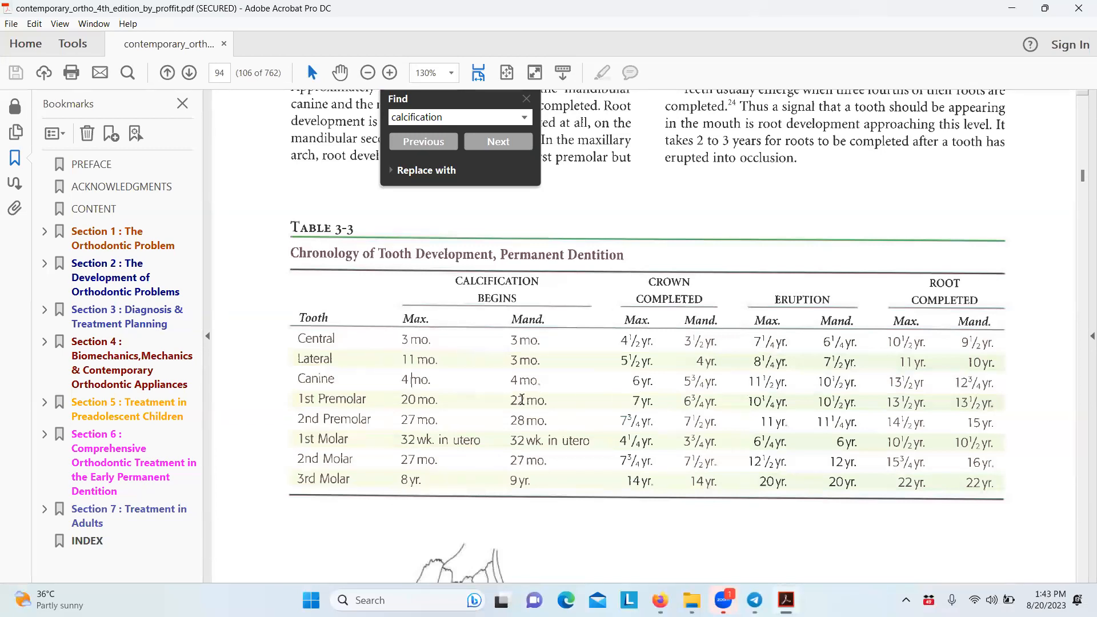
mouse_move(446, 424)
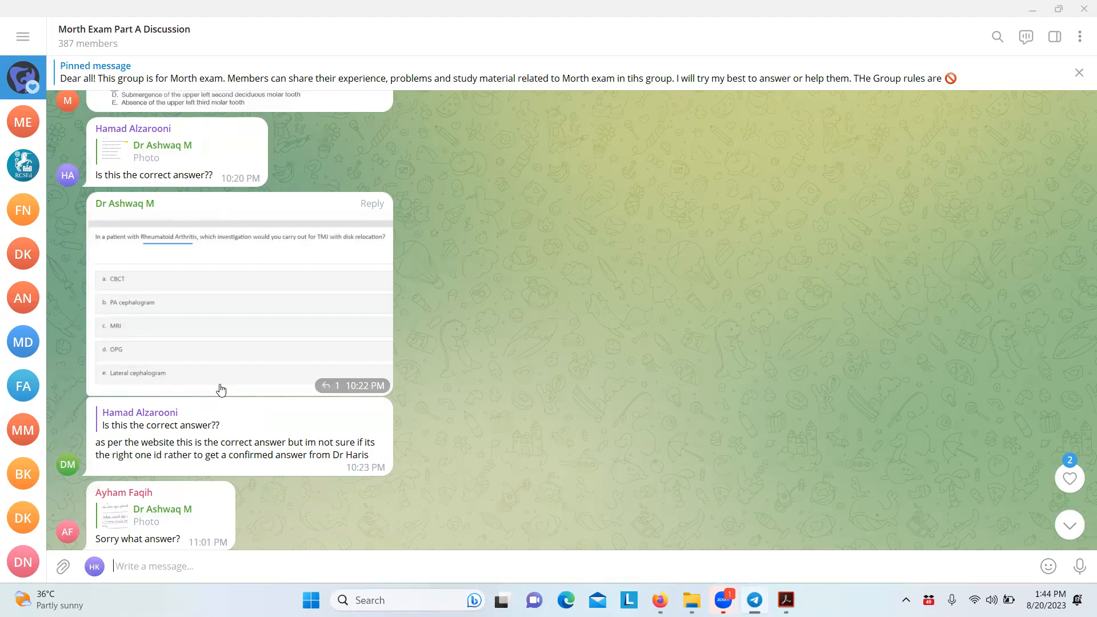
Scroll the Morth Exam chat to the question 12 angry-mother photo and open it full-size
scroll(down, 3)
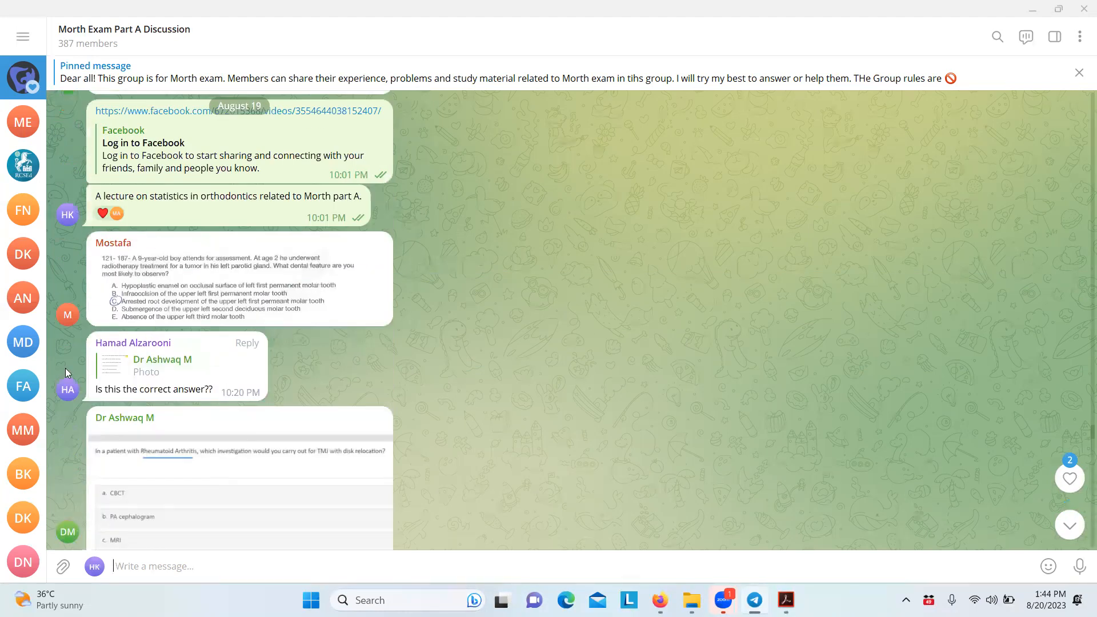
scroll(down, 3)
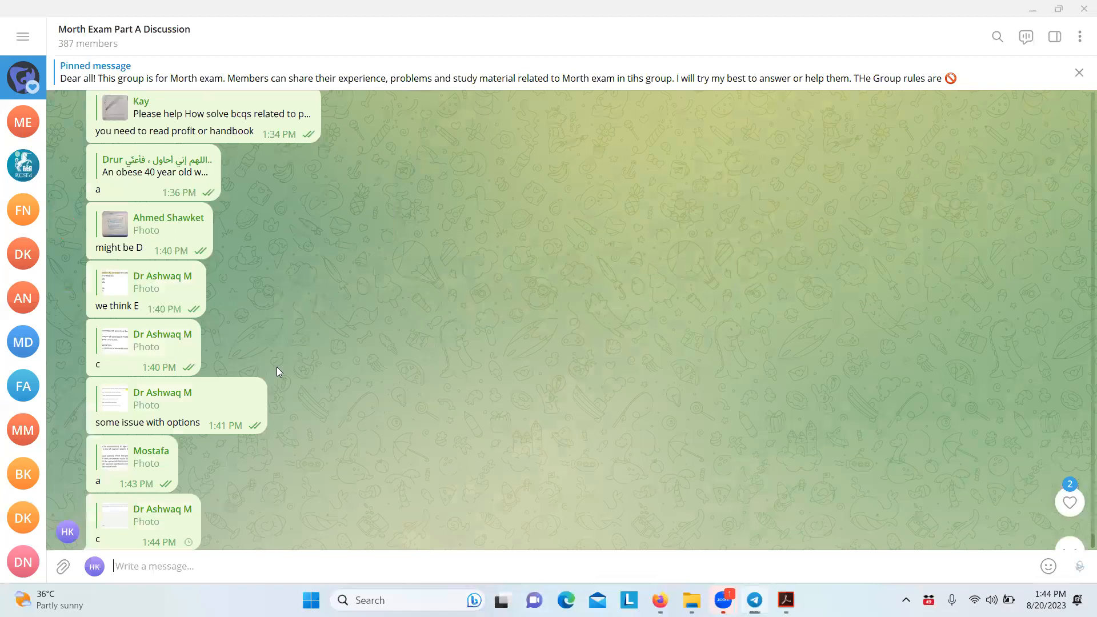
scroll(down, 3)
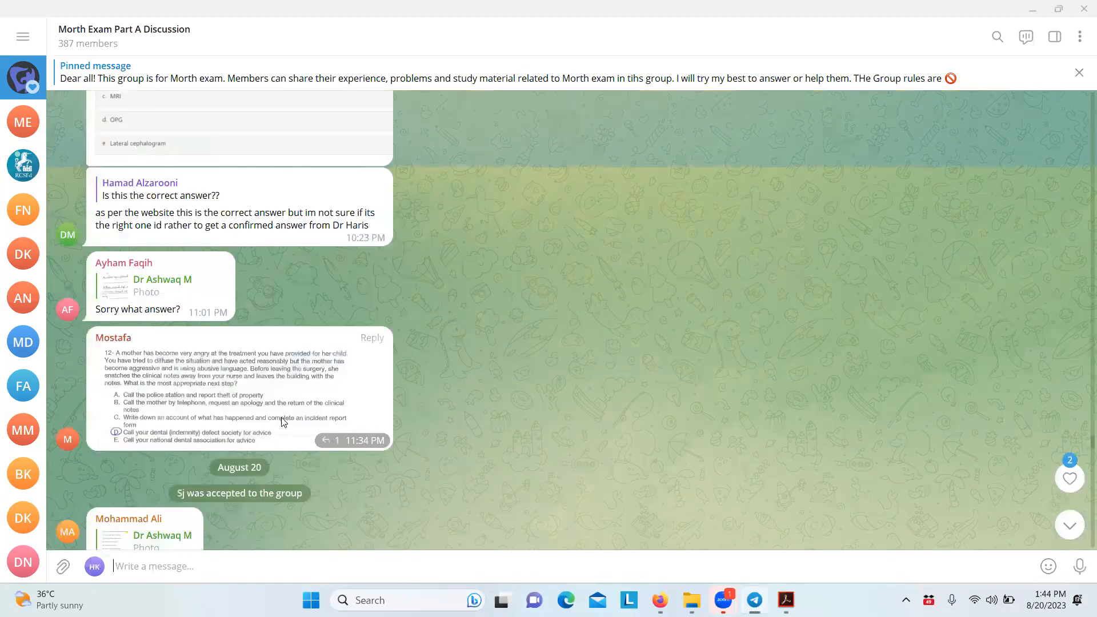
click(240, 388)
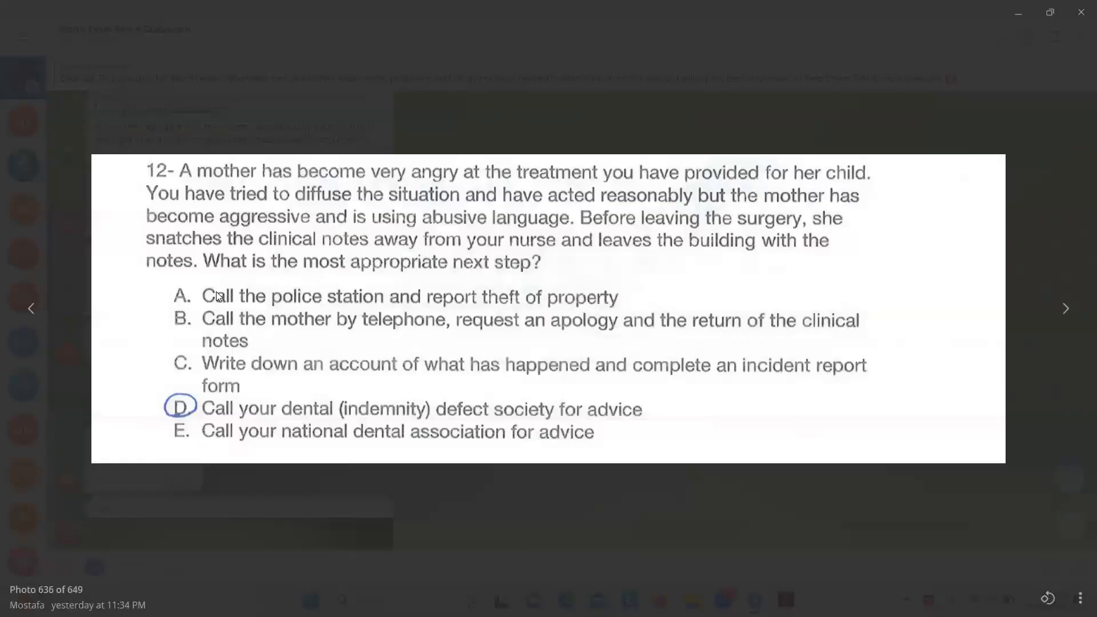
mouse_move(259, 402)
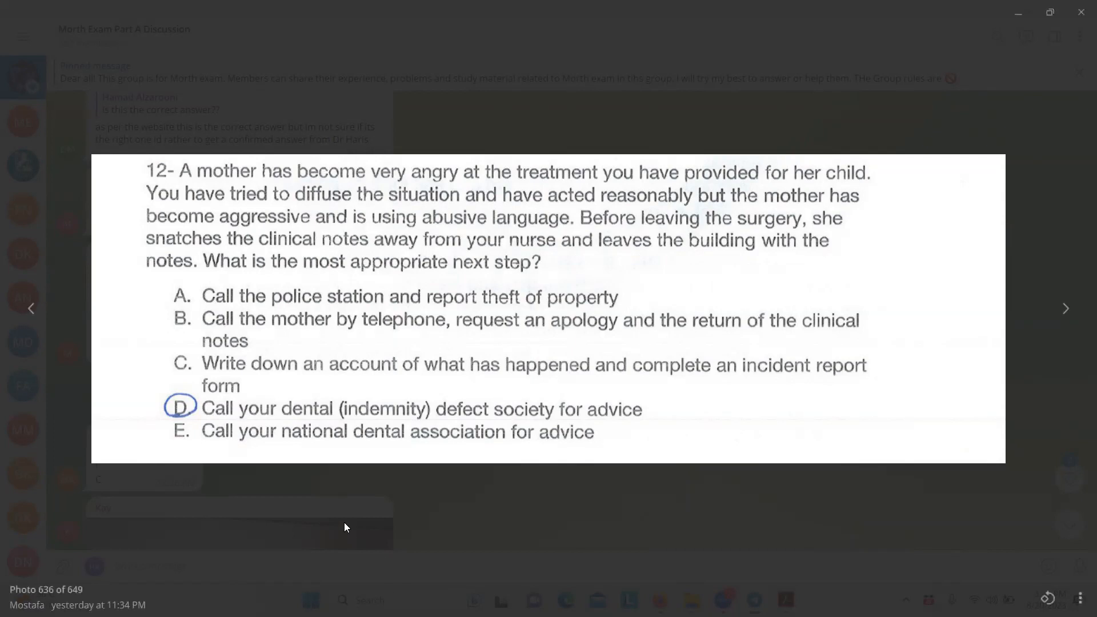
Close the question 12 photo and dismiss its message actions menu
click(1078, 72)
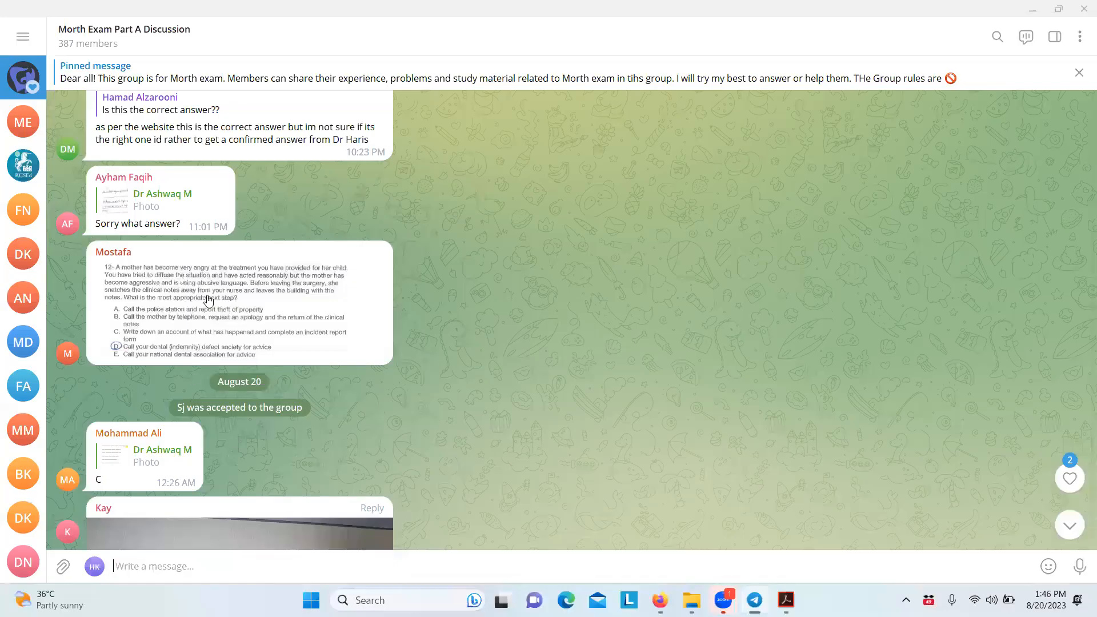
right_click(238, 308)
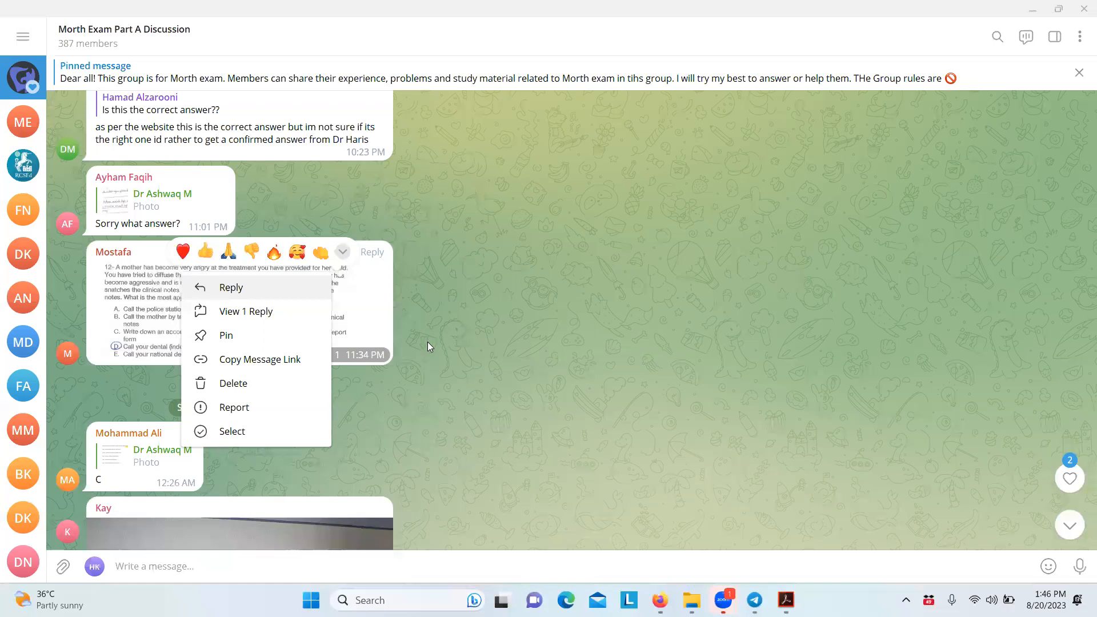
click(429, 346)
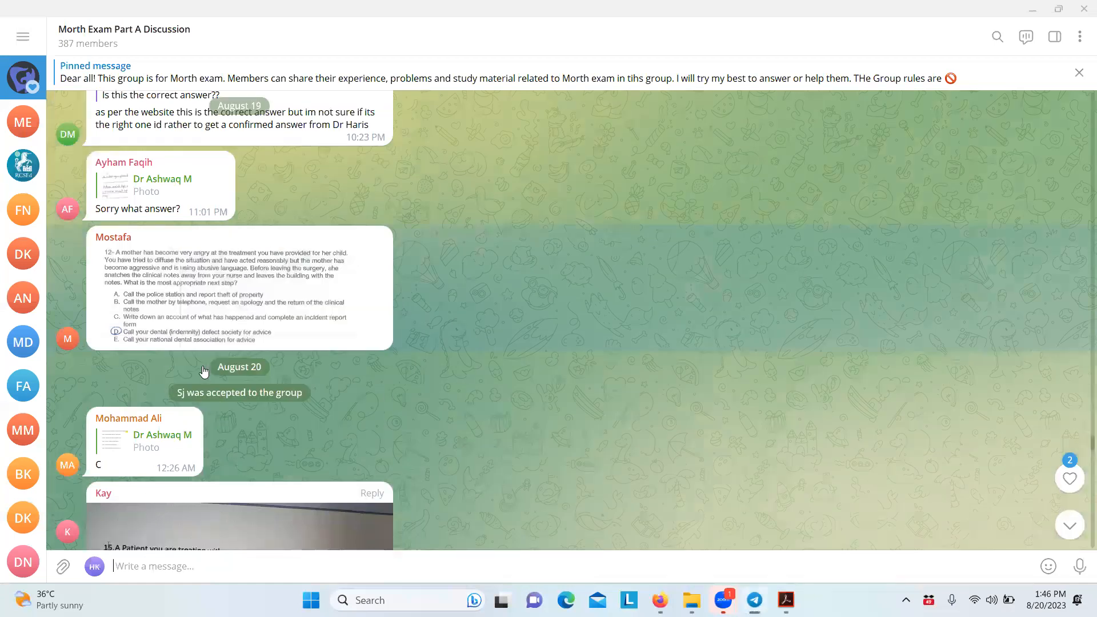
View the question 15 photo full size, then move on to the question 33 photo
click(239, 525)
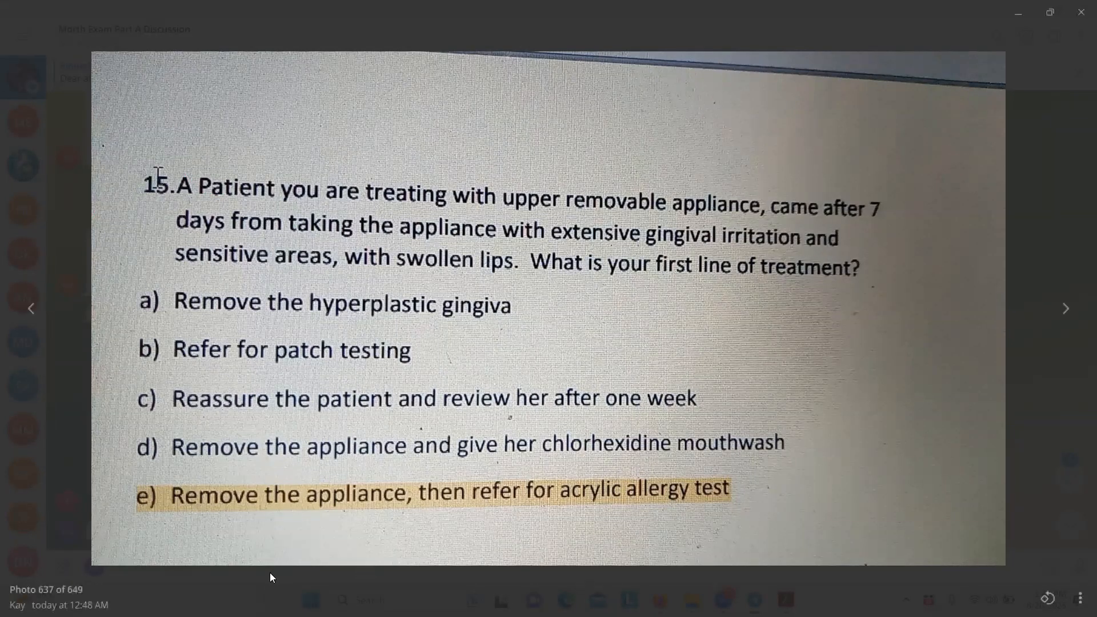
mouse_move(427, 384)
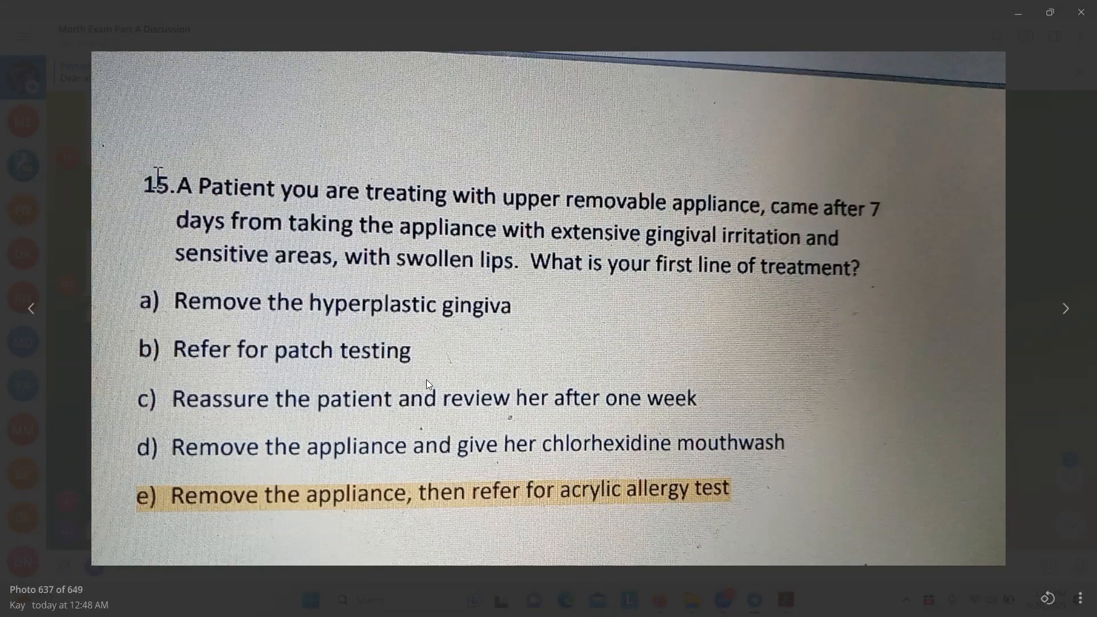
mouse_move(833, 227)
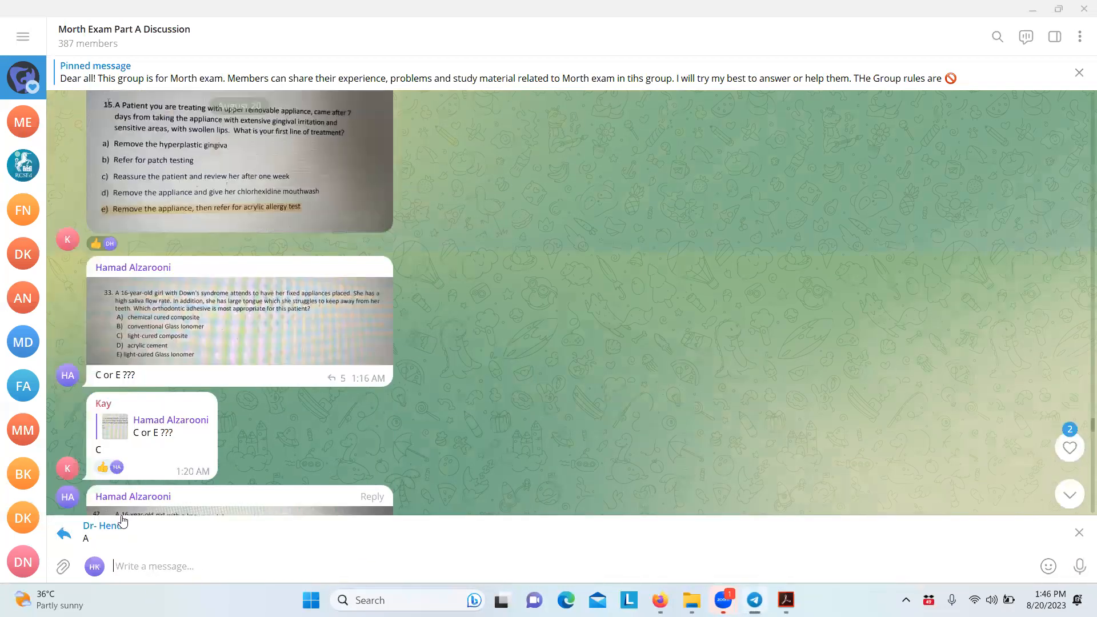
click(238, 162)
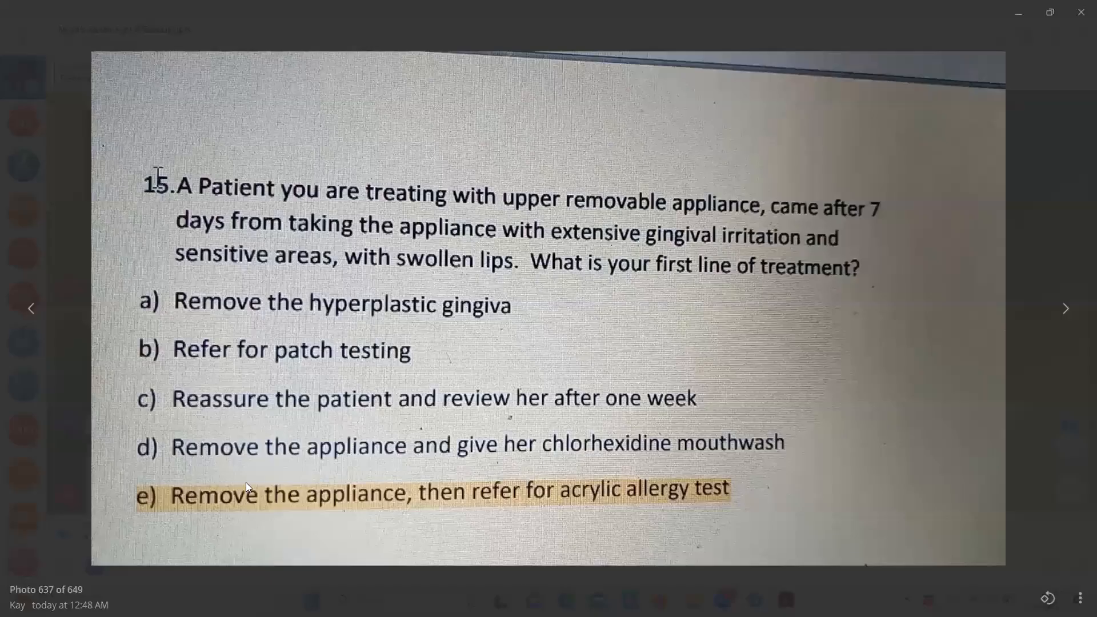
click(1064, 308)
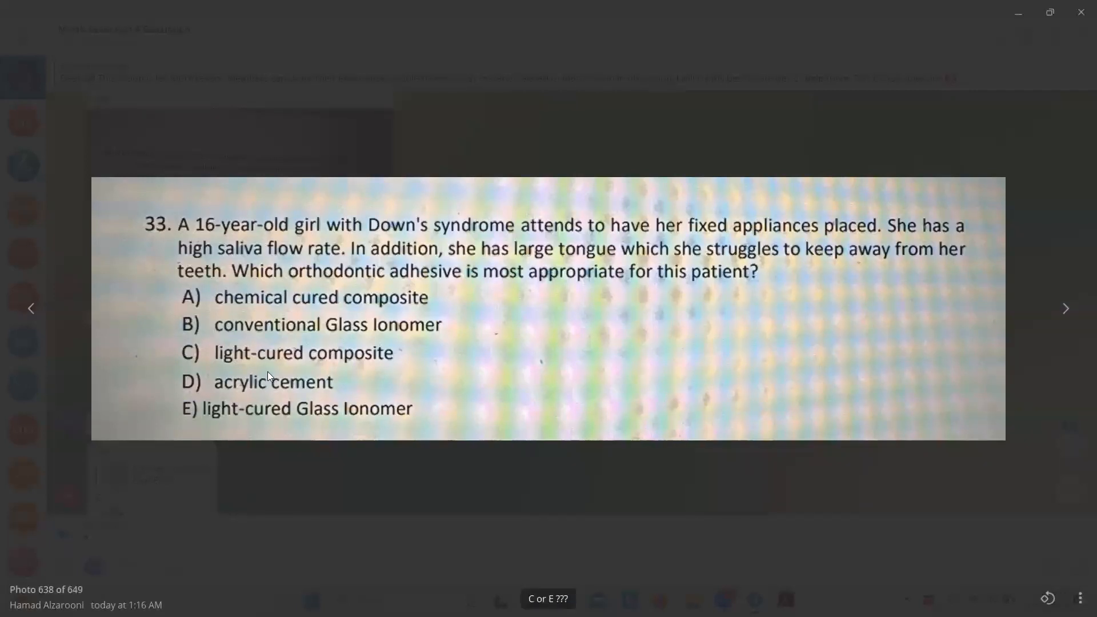
mouse_move(395, 420)
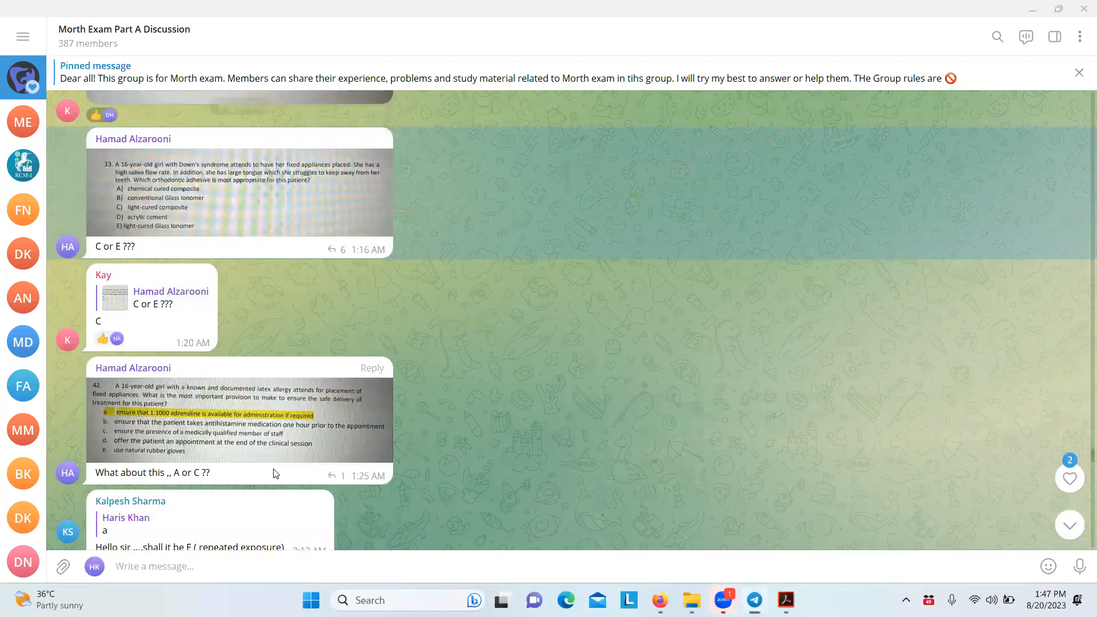
click(240, 420)
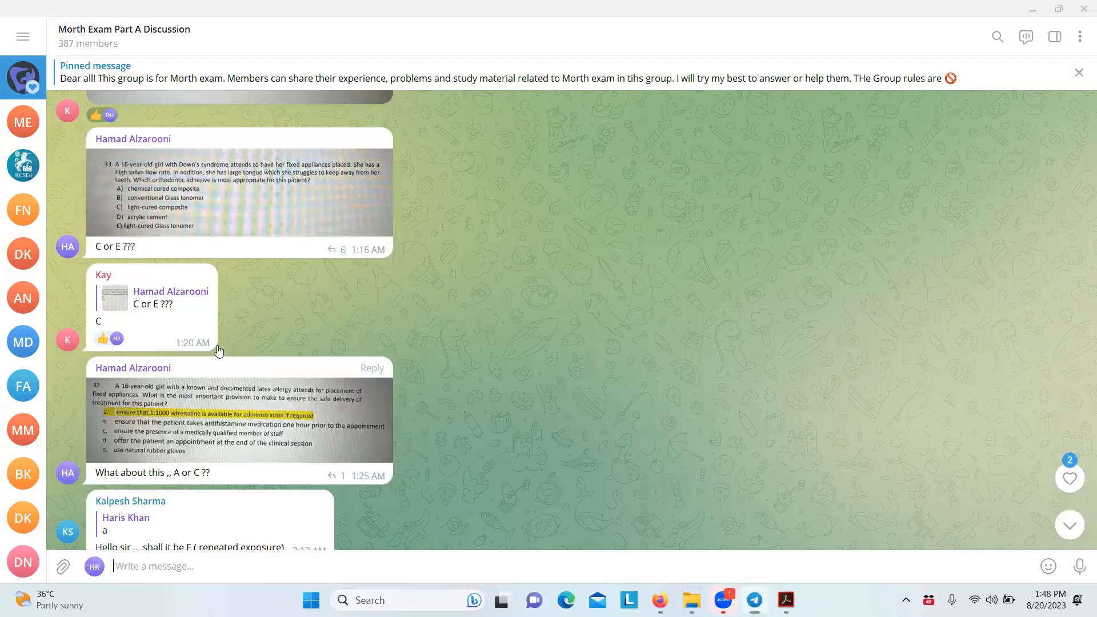
scroll(down, 3)
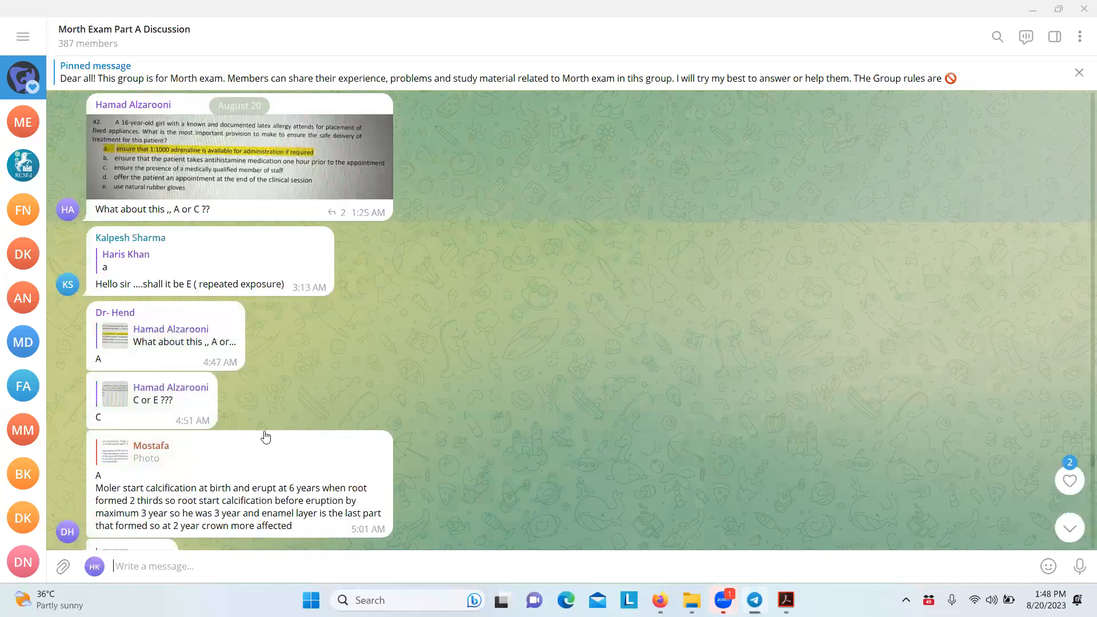
scroll(down, 3)
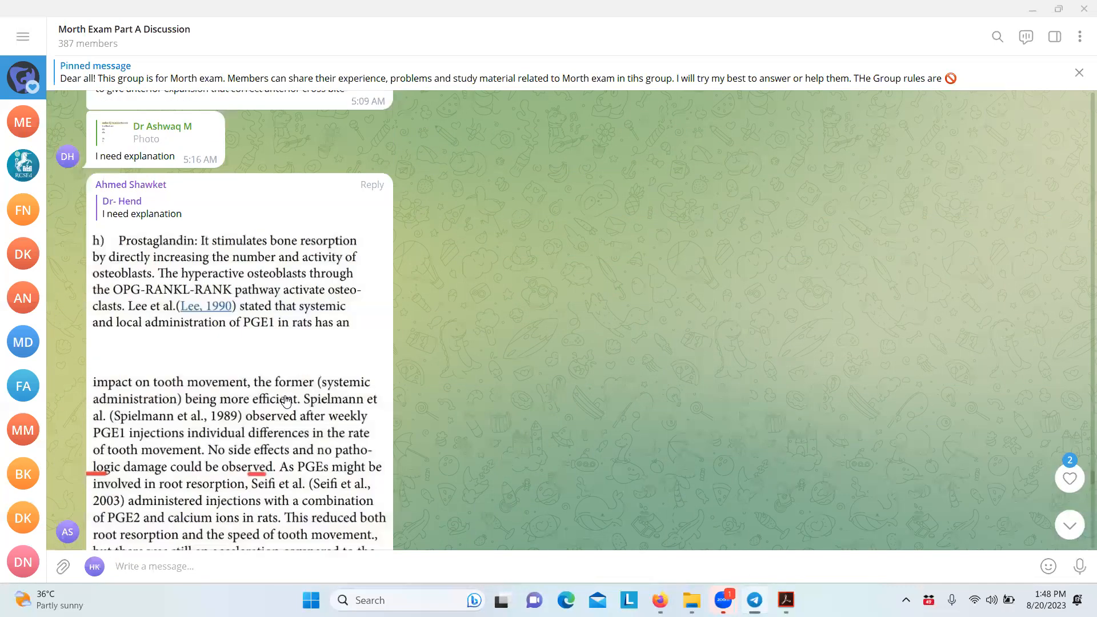
scroll(down, 3)
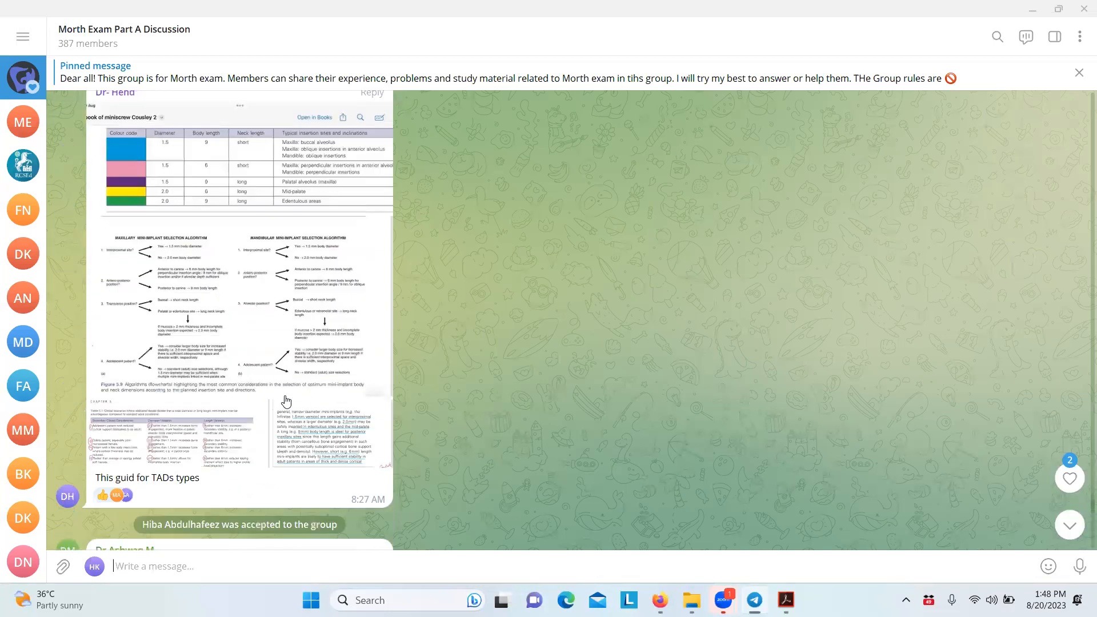
scroll(down, 3)
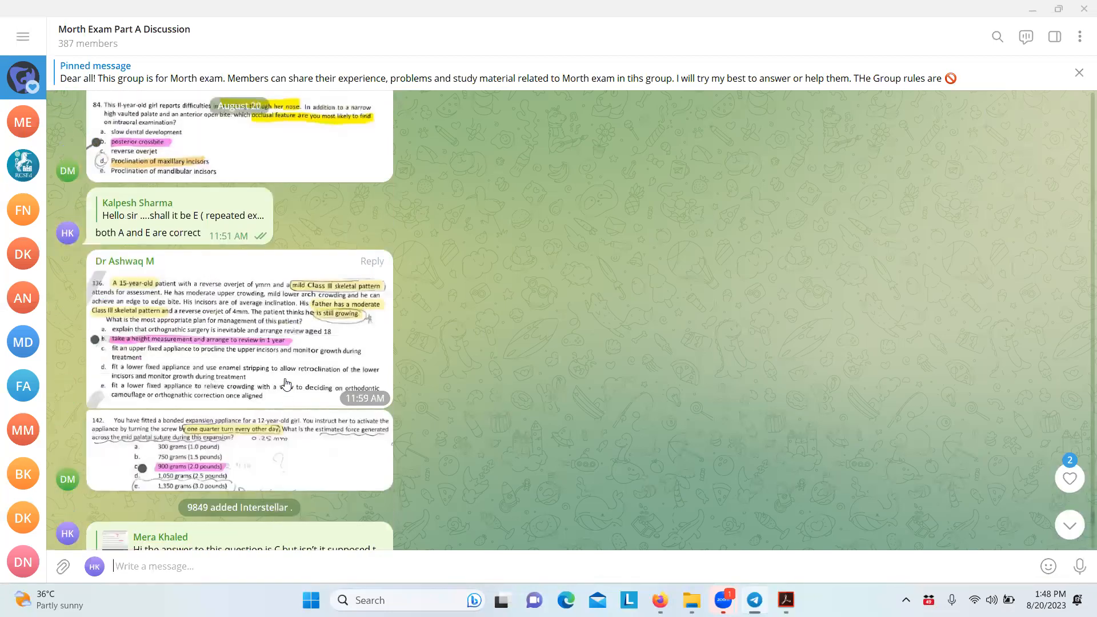
click(238, 137)
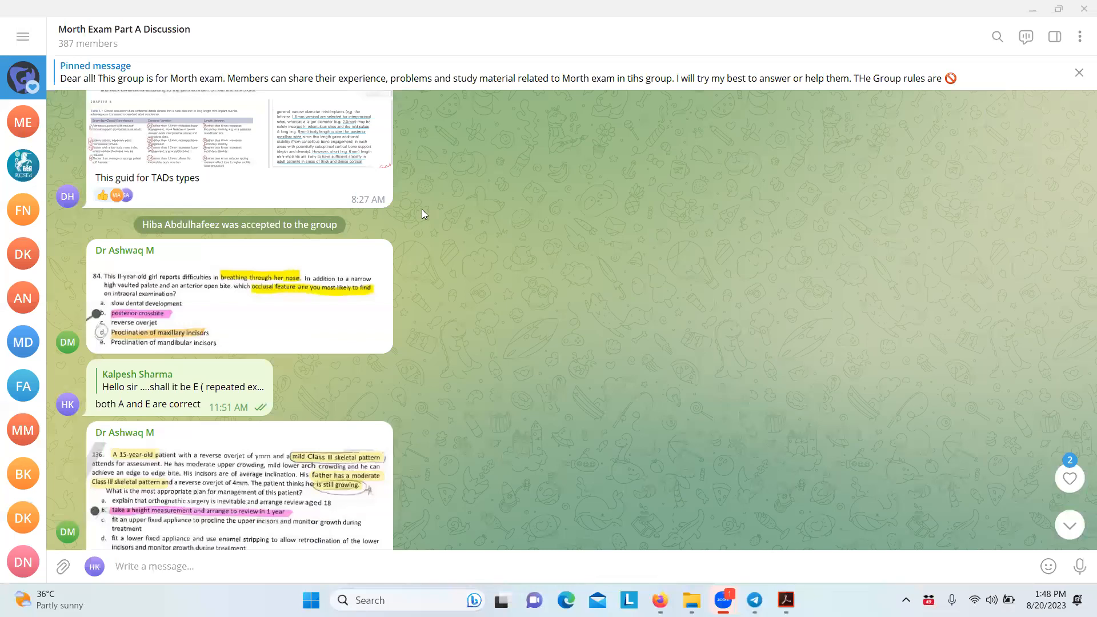
mouse_move(676, 177)
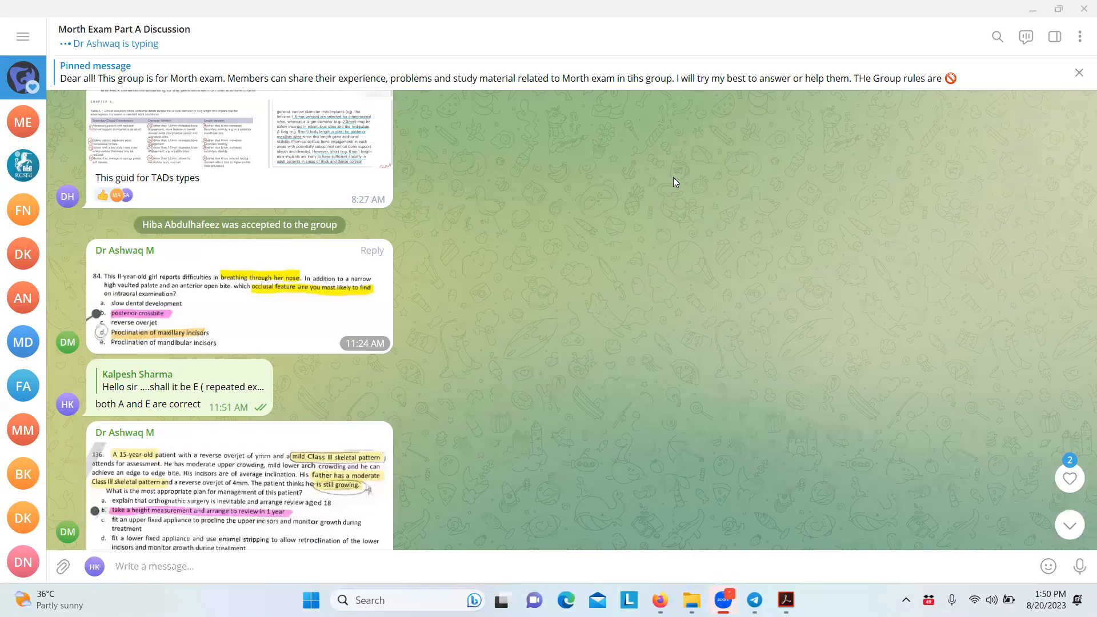
Open the question 84 photo full size and advance to the question 136 photo
click(237, 294)
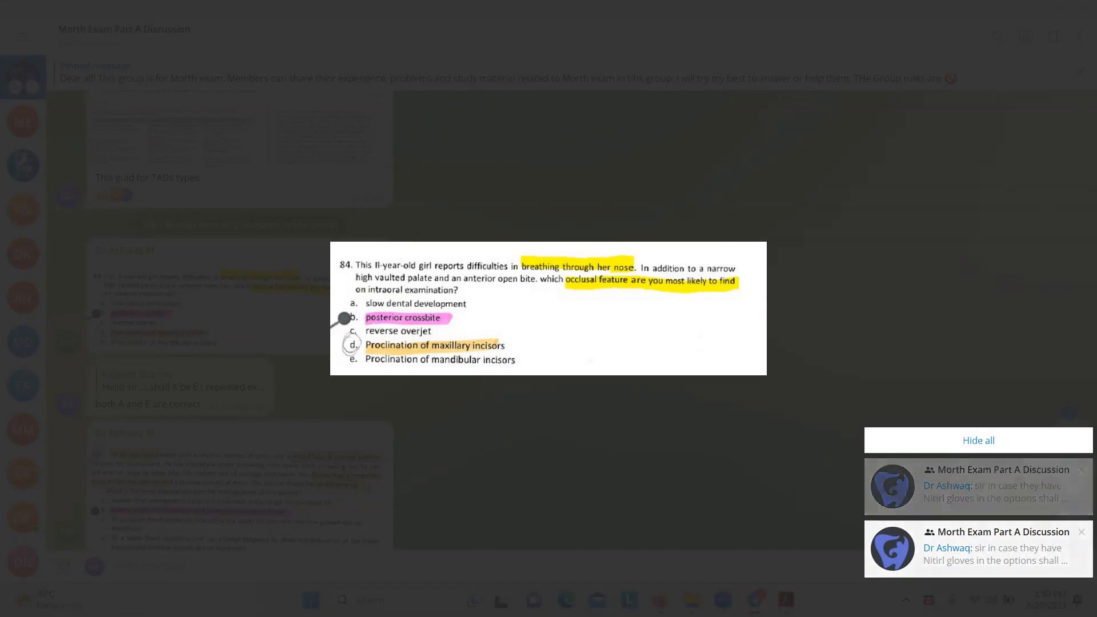
click(976, 440)
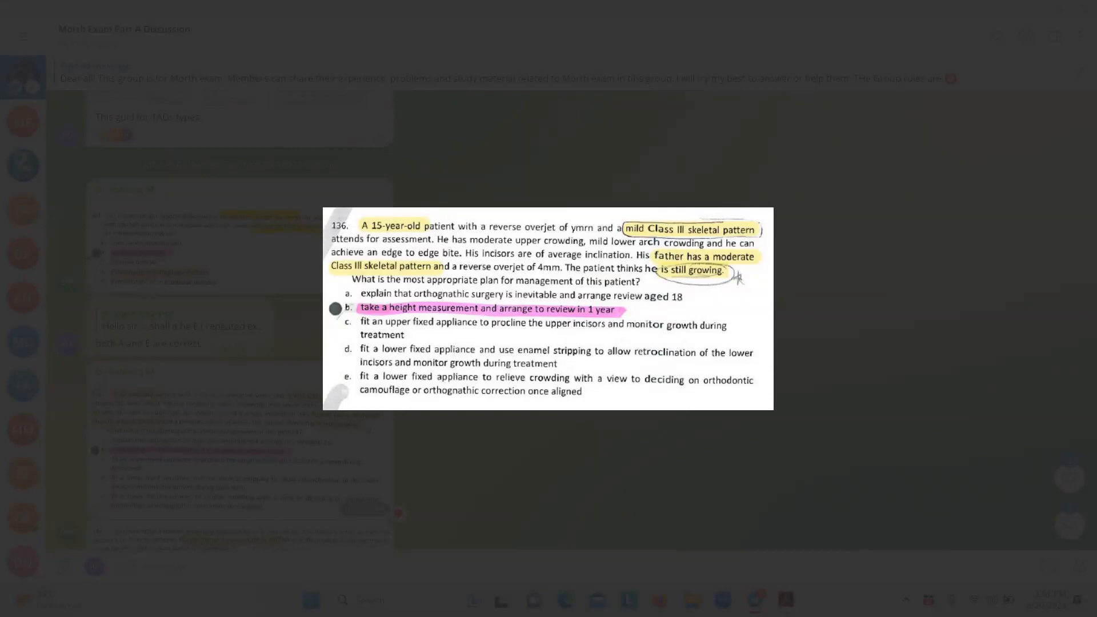
mouse_move(532, 496)
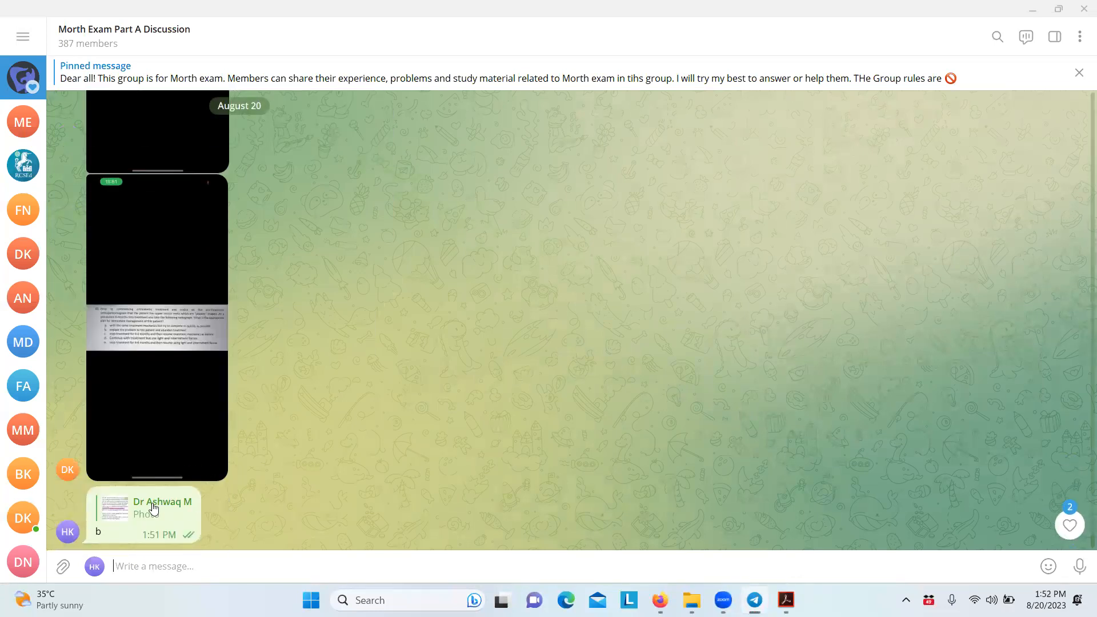
Scroll past the question 142 photo, viewing it full size, down to the question 76 orthognathic surgery photo
scroll(down, 3)
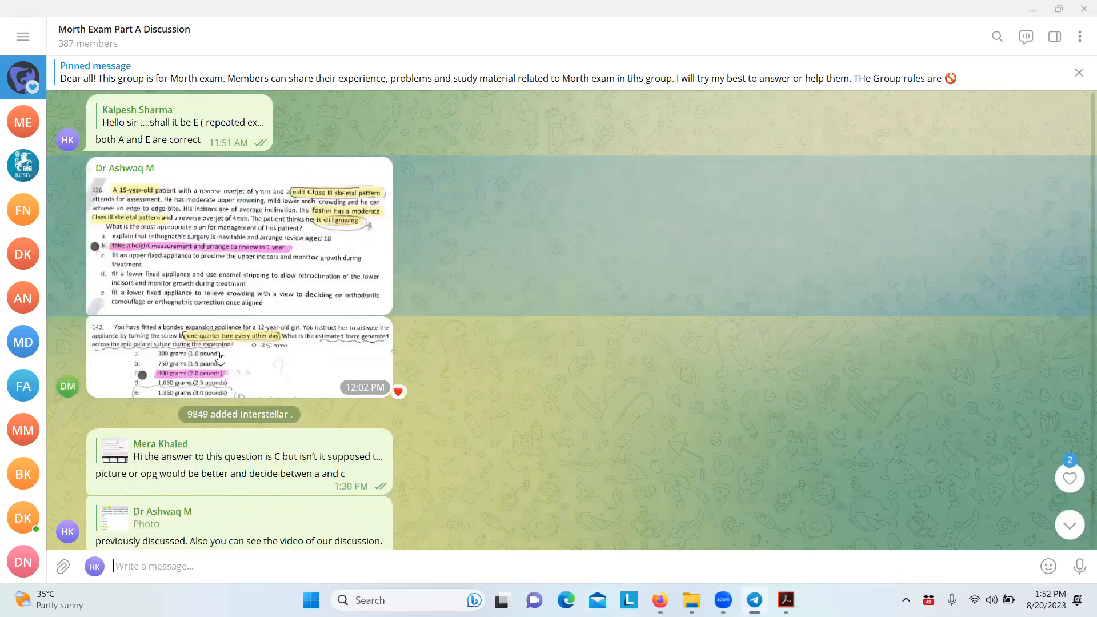
click(238, 358)
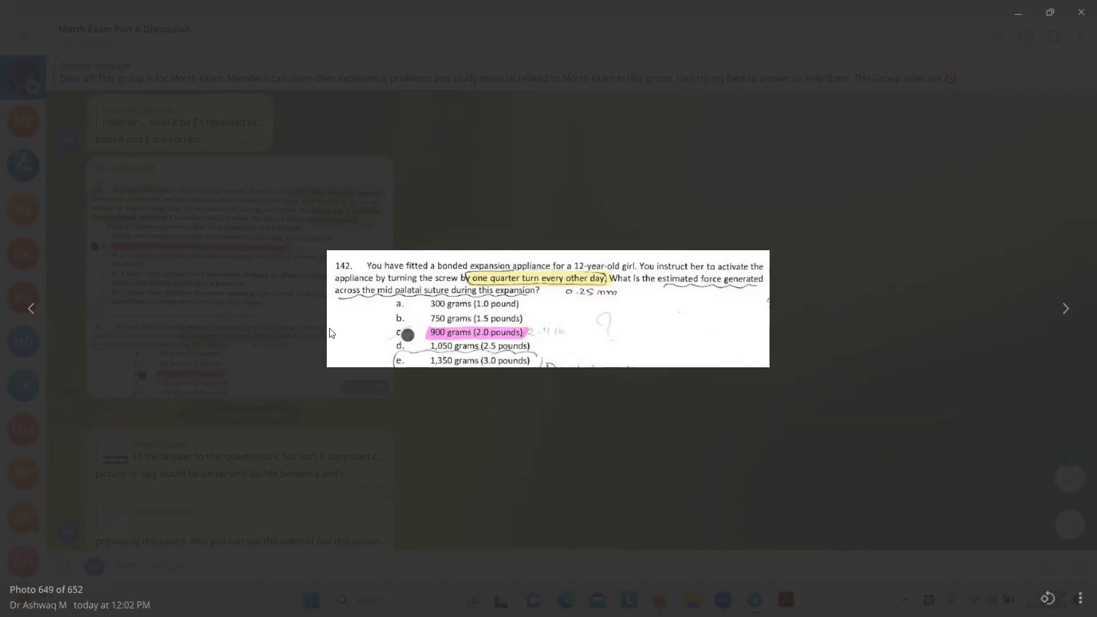
mouse_move(558, 433)
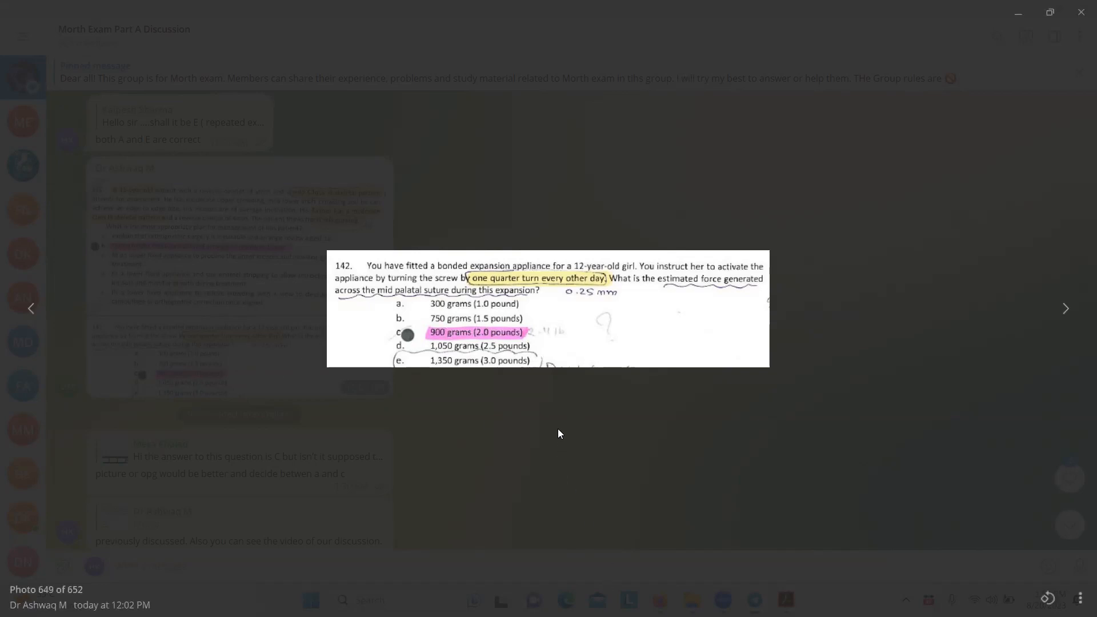
mouse_move(645, 404)
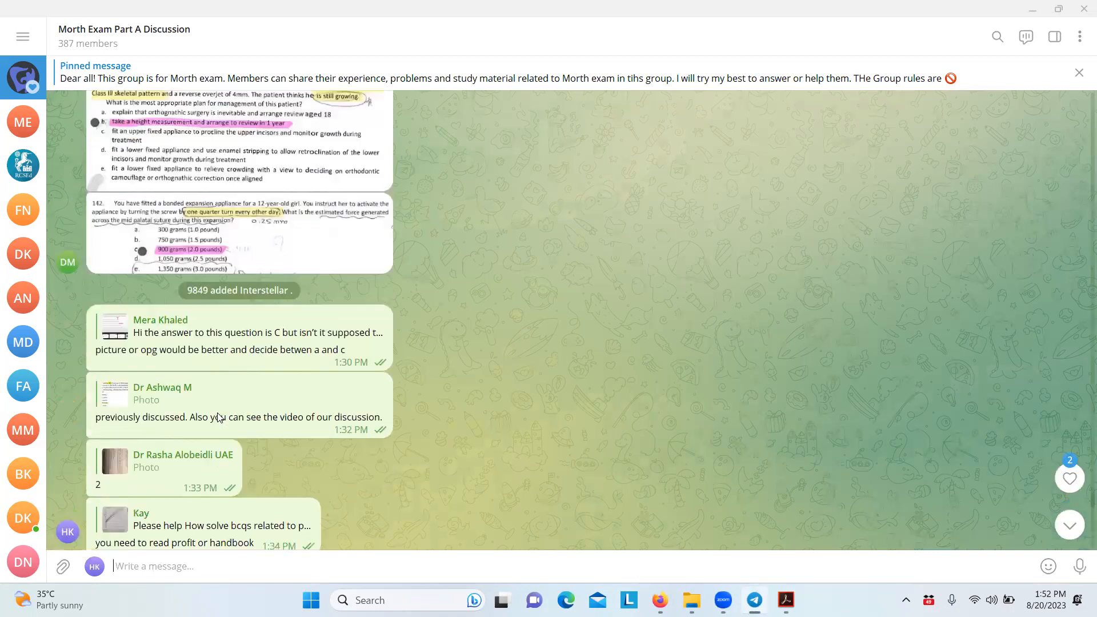
scroll(down, 3)
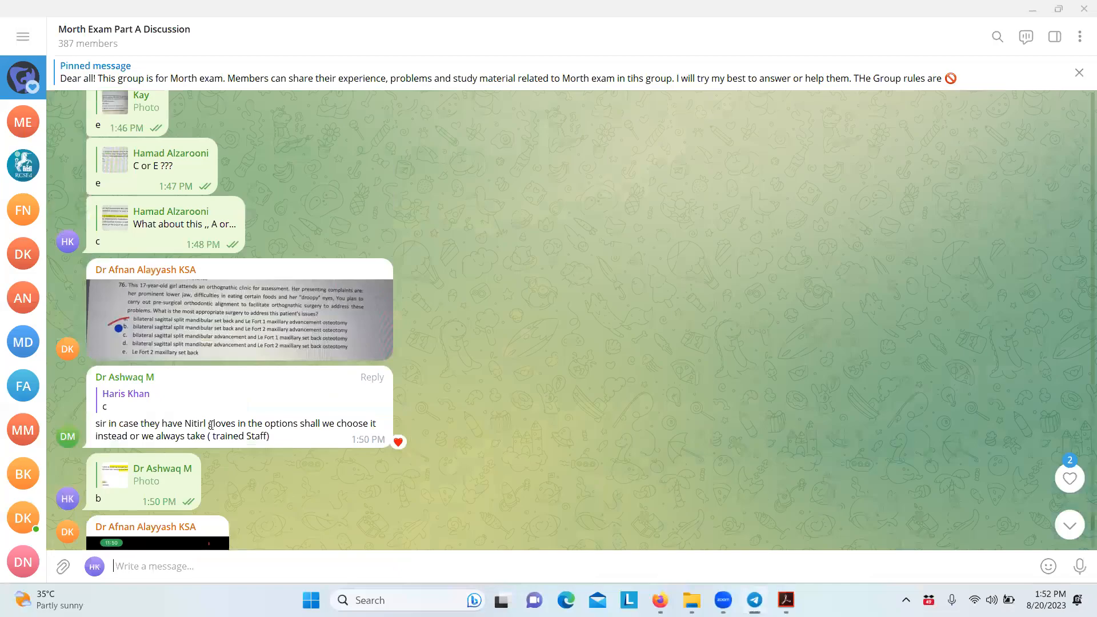
click(237, 318)
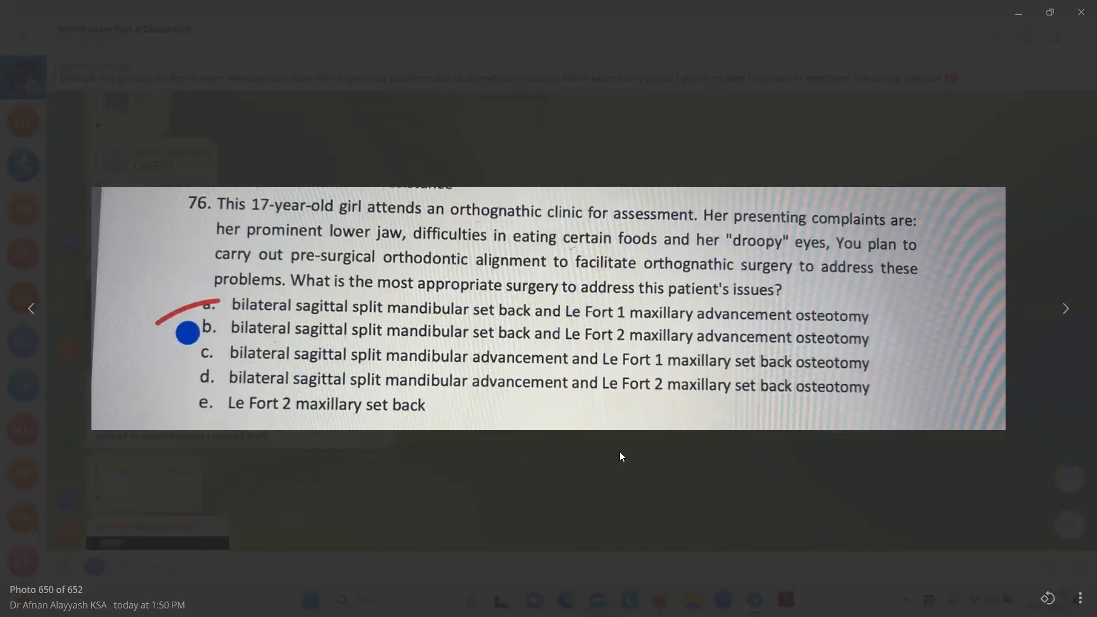
mouse_move(572, 250)
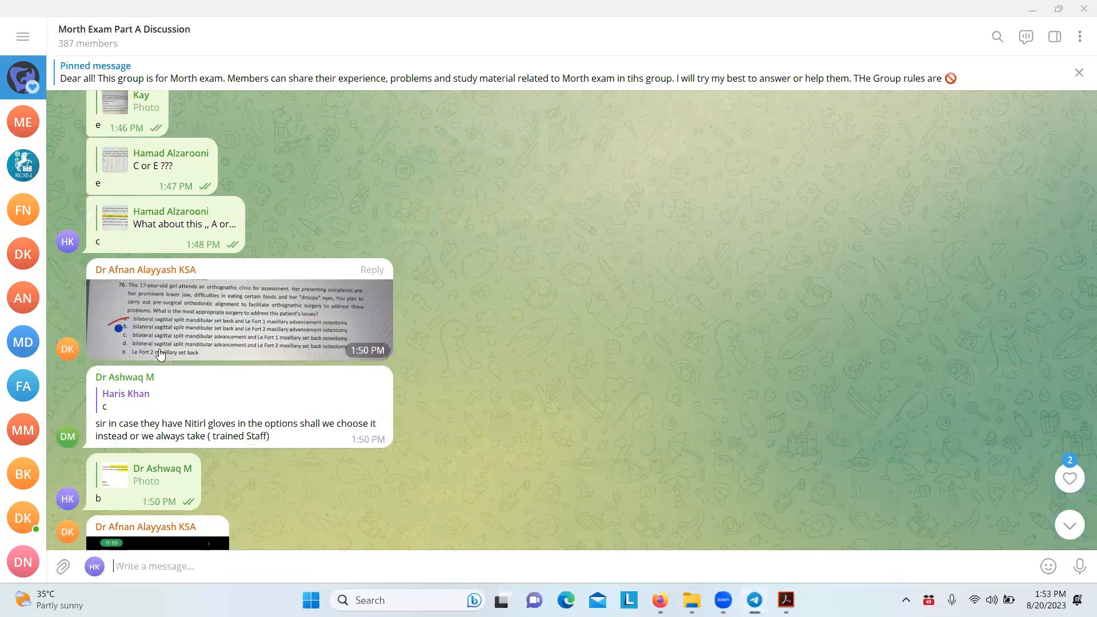
Scroll below the reply 'b' to reveal Dr Afnan's tall phone-screenshot question photo
scroll(down, 3)
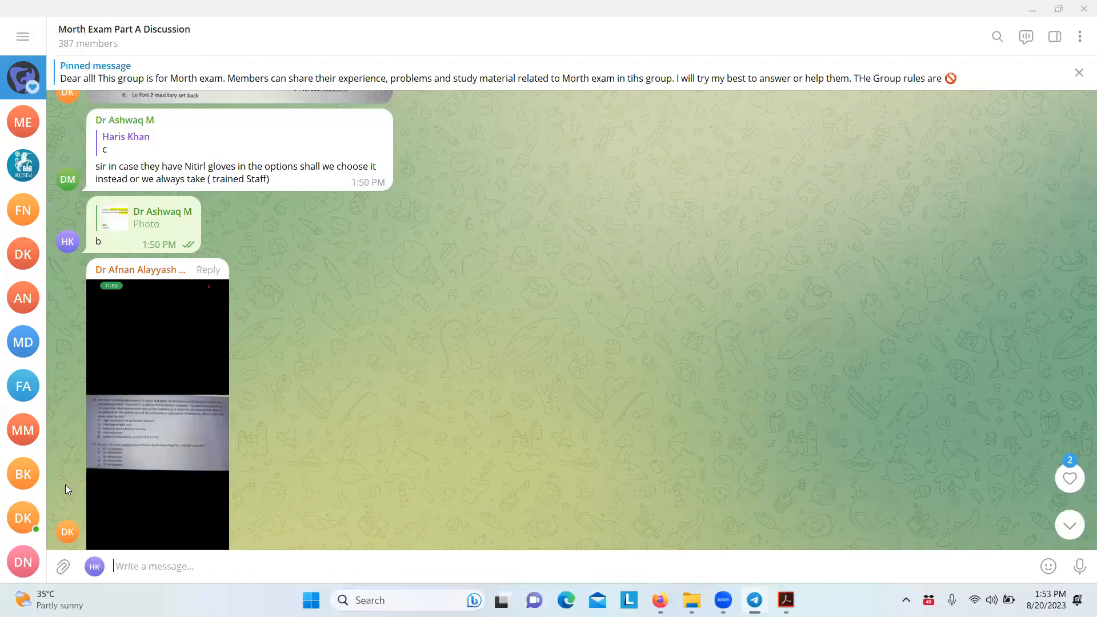
mouse_move(330, 383)
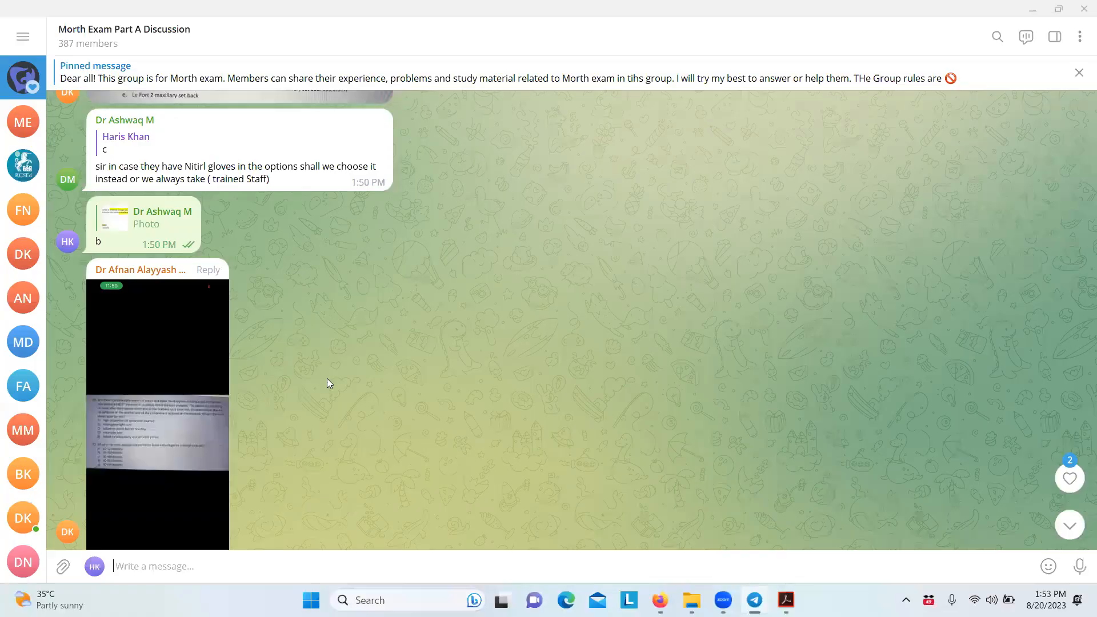